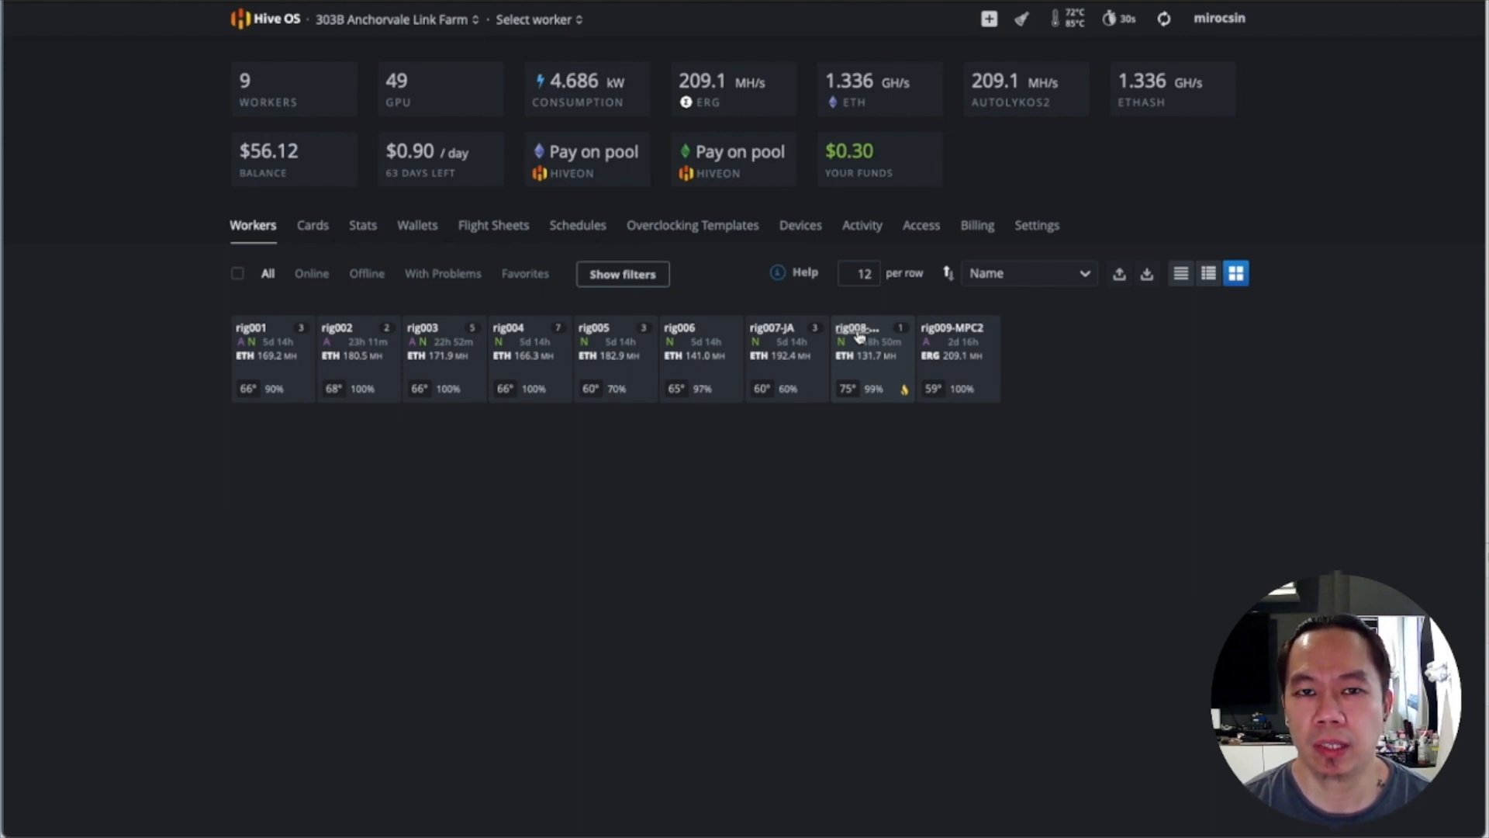
- Show rig008-MPC's overview with its six GTX 1060s and 12-thread Ryzen 5 2600 CPU
left_click(859, 327)
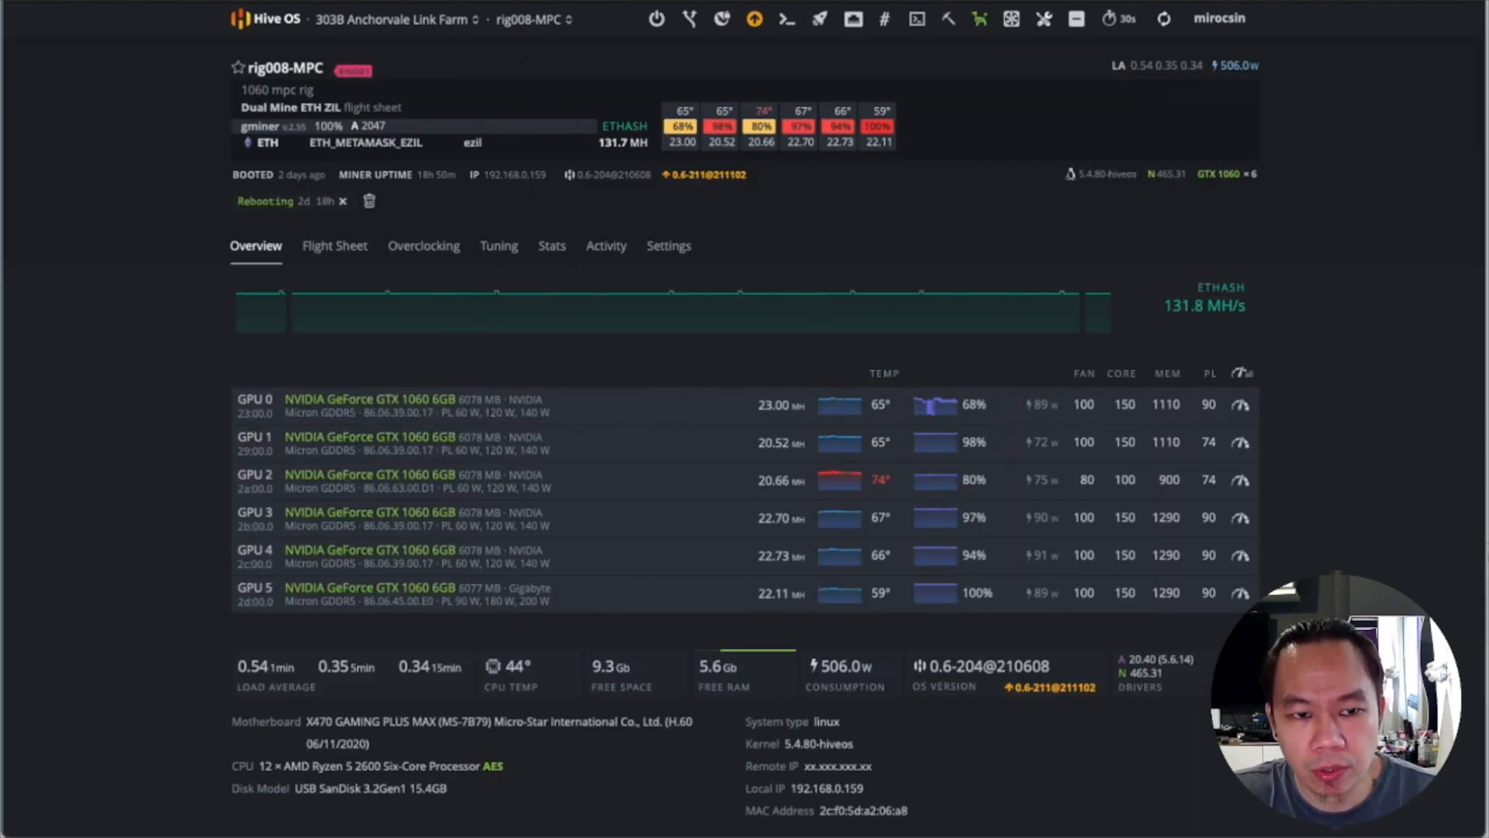
scroll("down", 3)
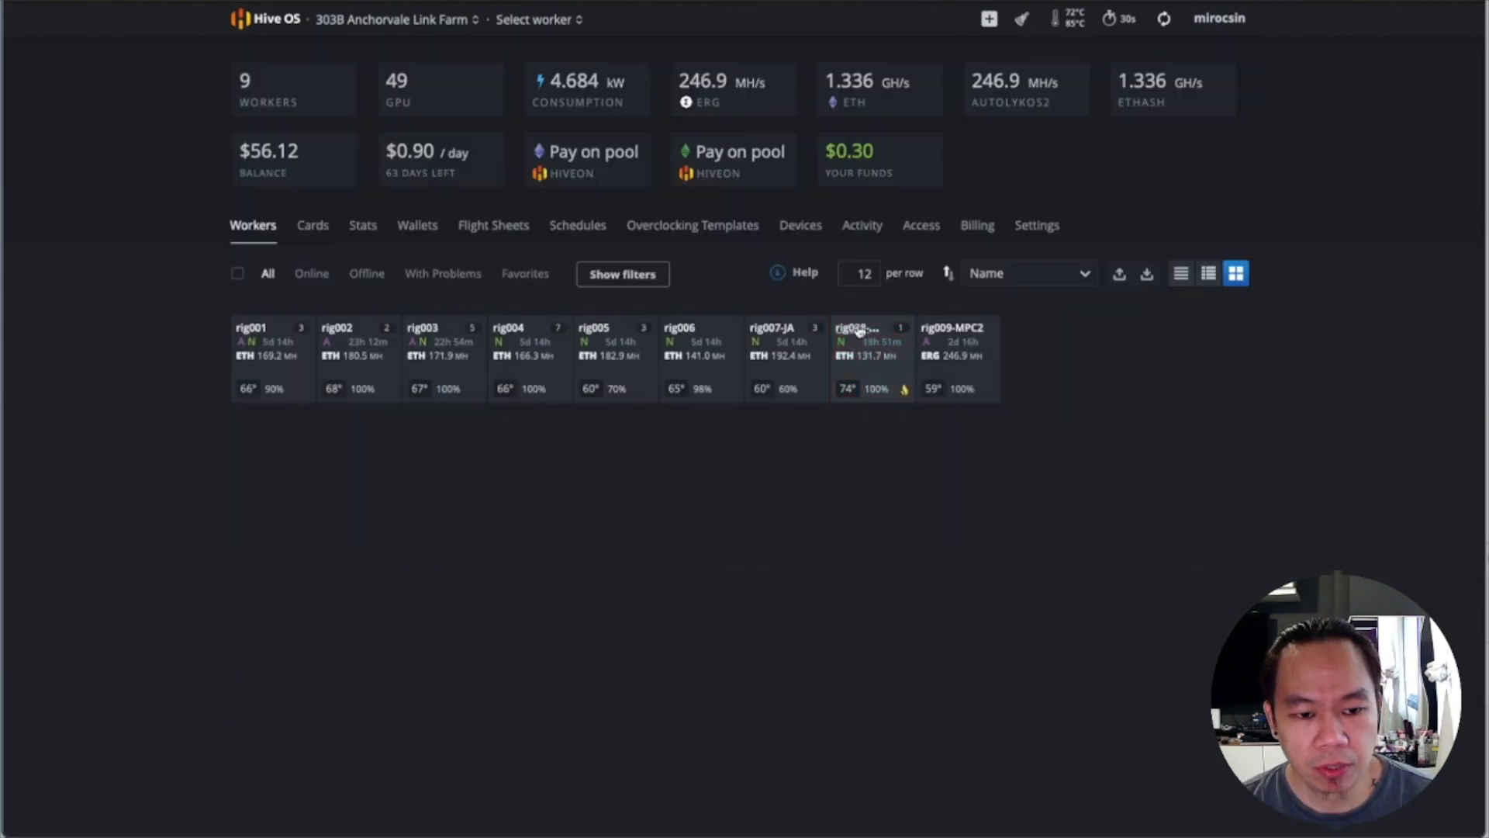
left_click(860, 329)
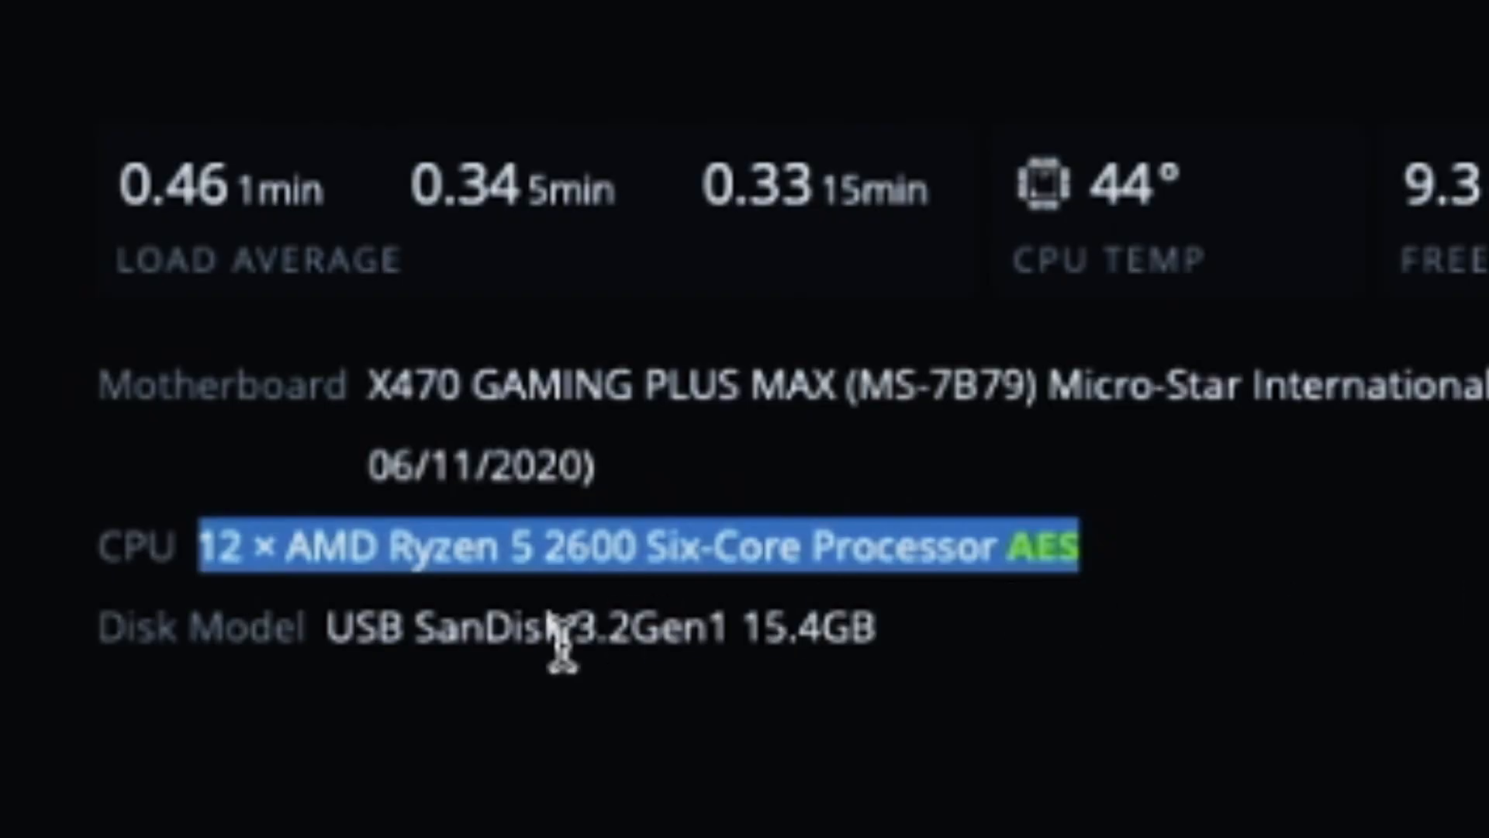
mouse_move(1199, 713)
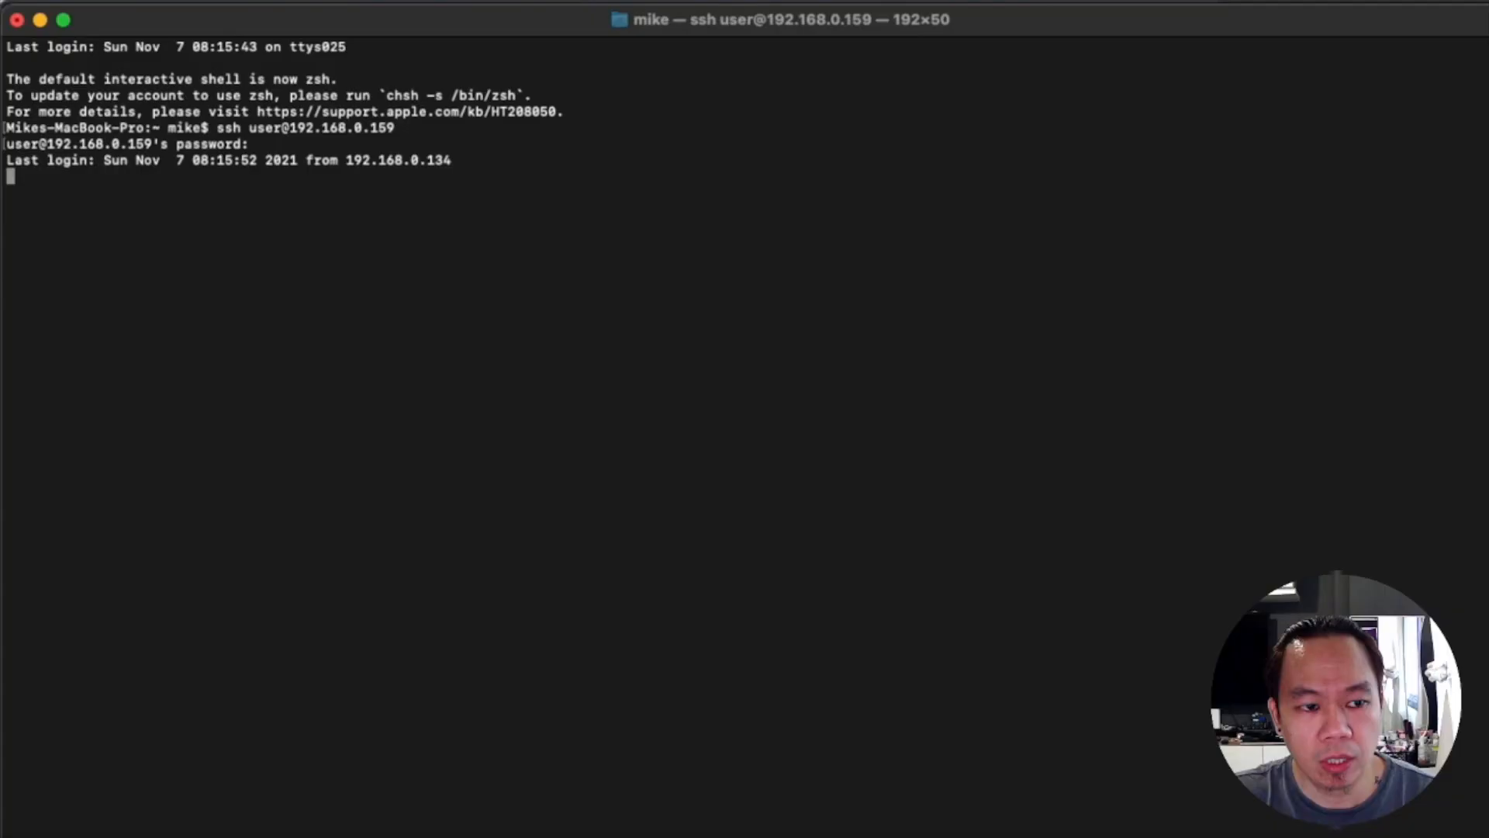
key("Enter")
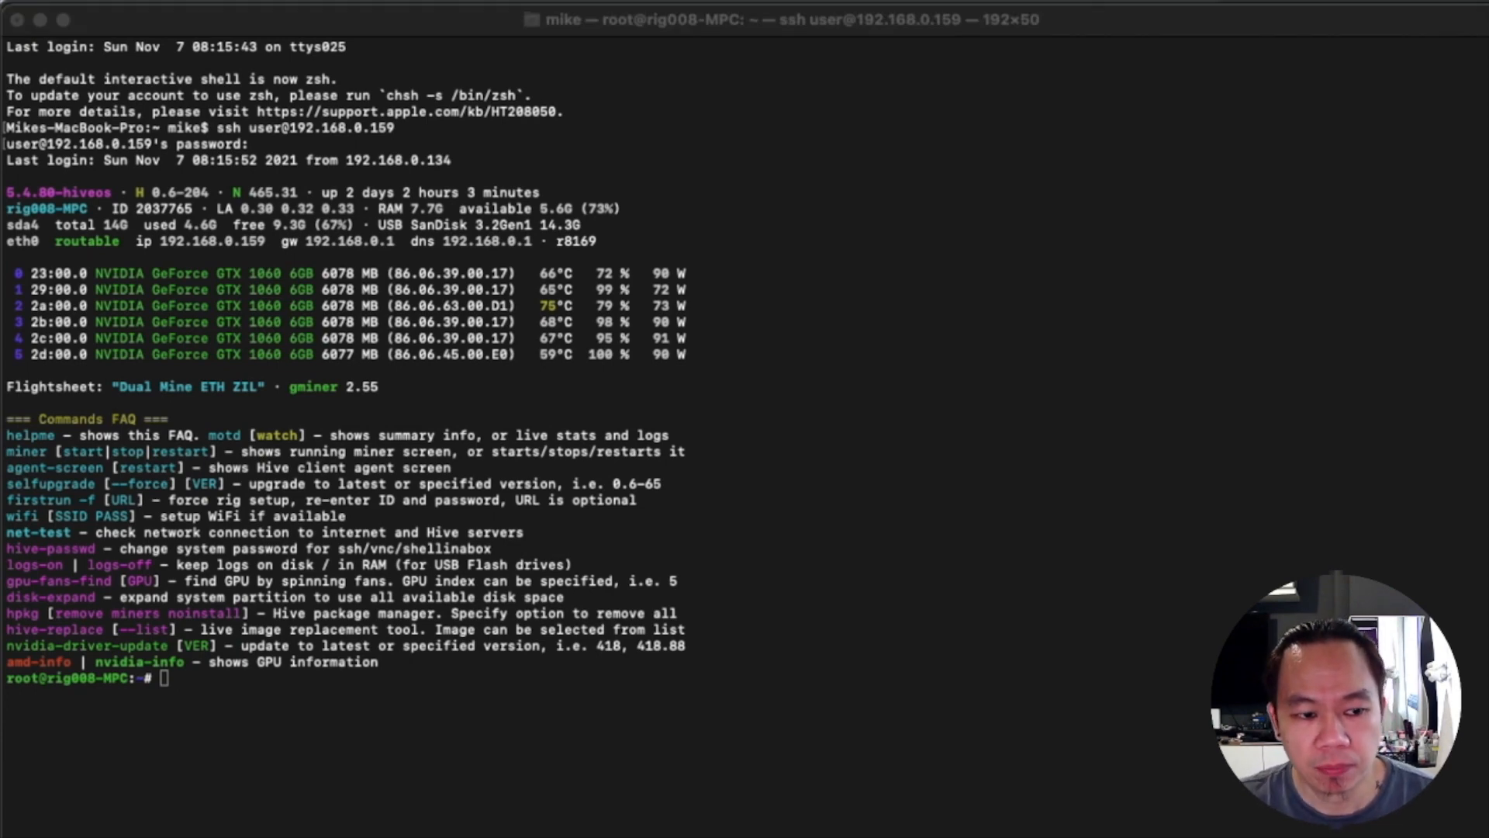
type("cd")
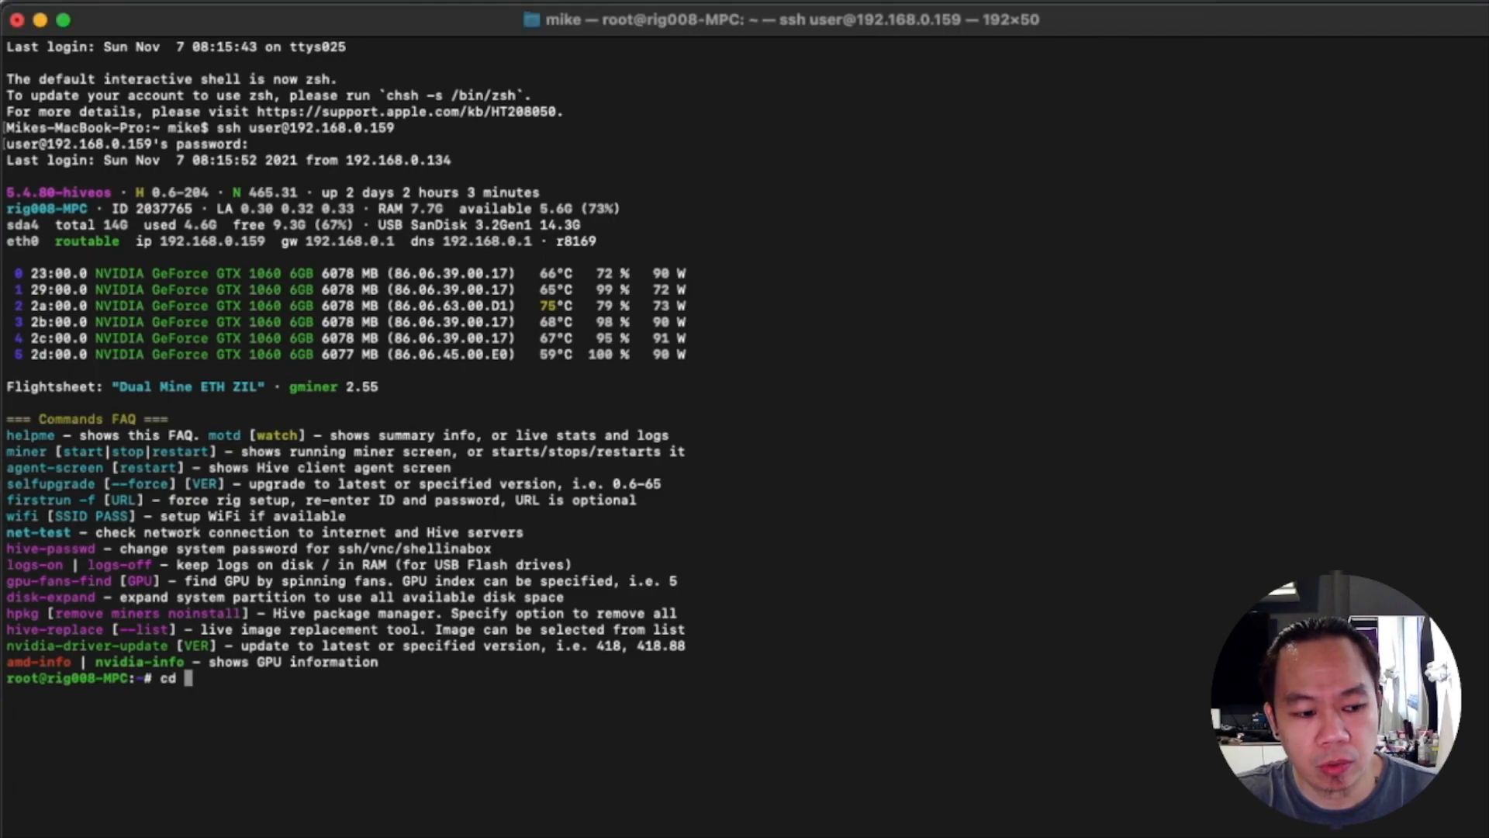
type("/home")
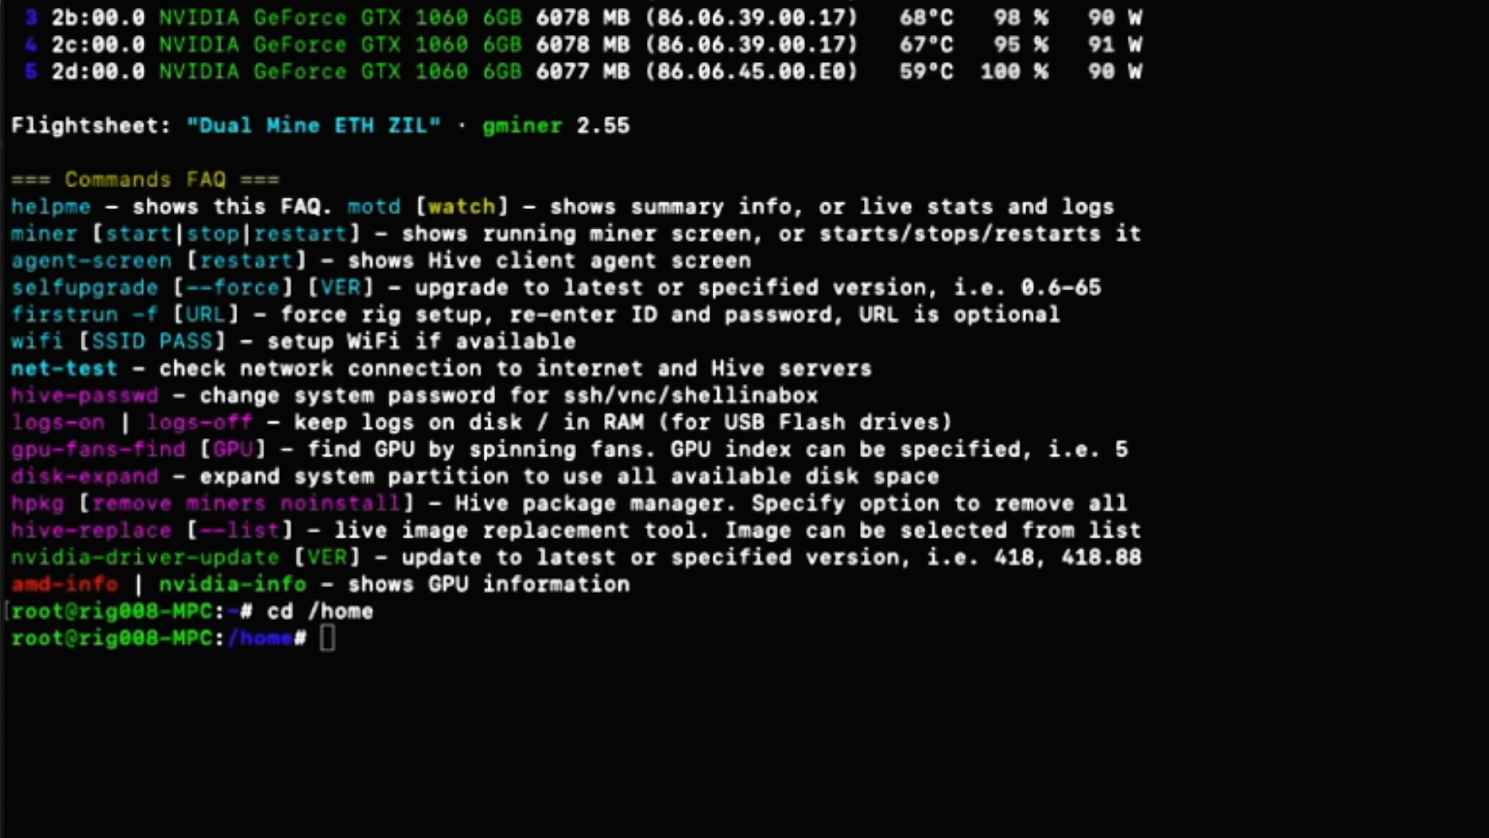
- Download cpuminer-gr-rtm.tar.gz from mikeminer.homelinux.org with wget and unpack it into /home
type("wget -c https://mikeminer.homelinux.org/cpuminer-gr-rtm.tar.gz -O - | tar -xz && chmod")
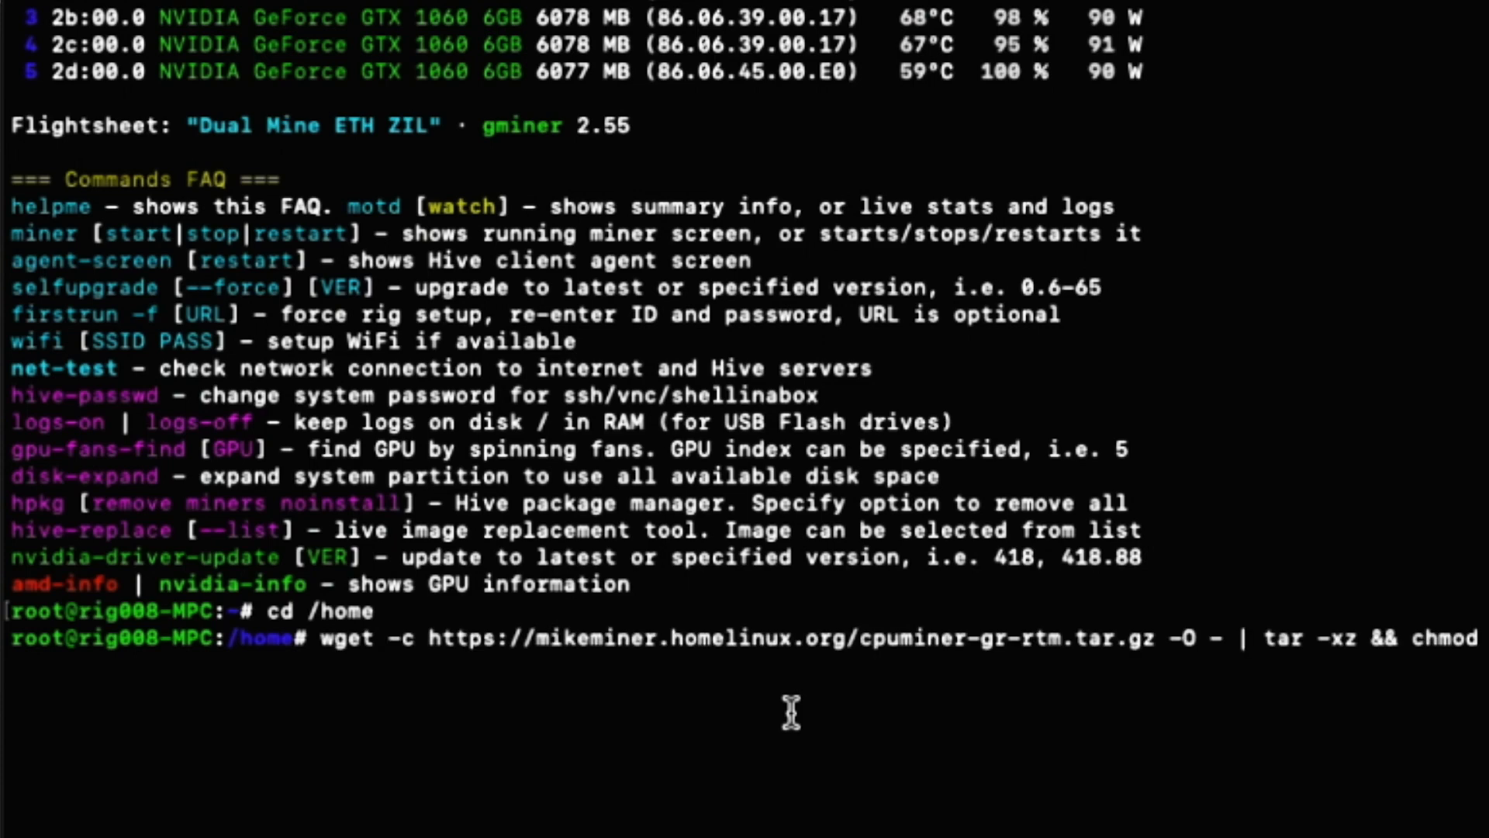
key("Return")
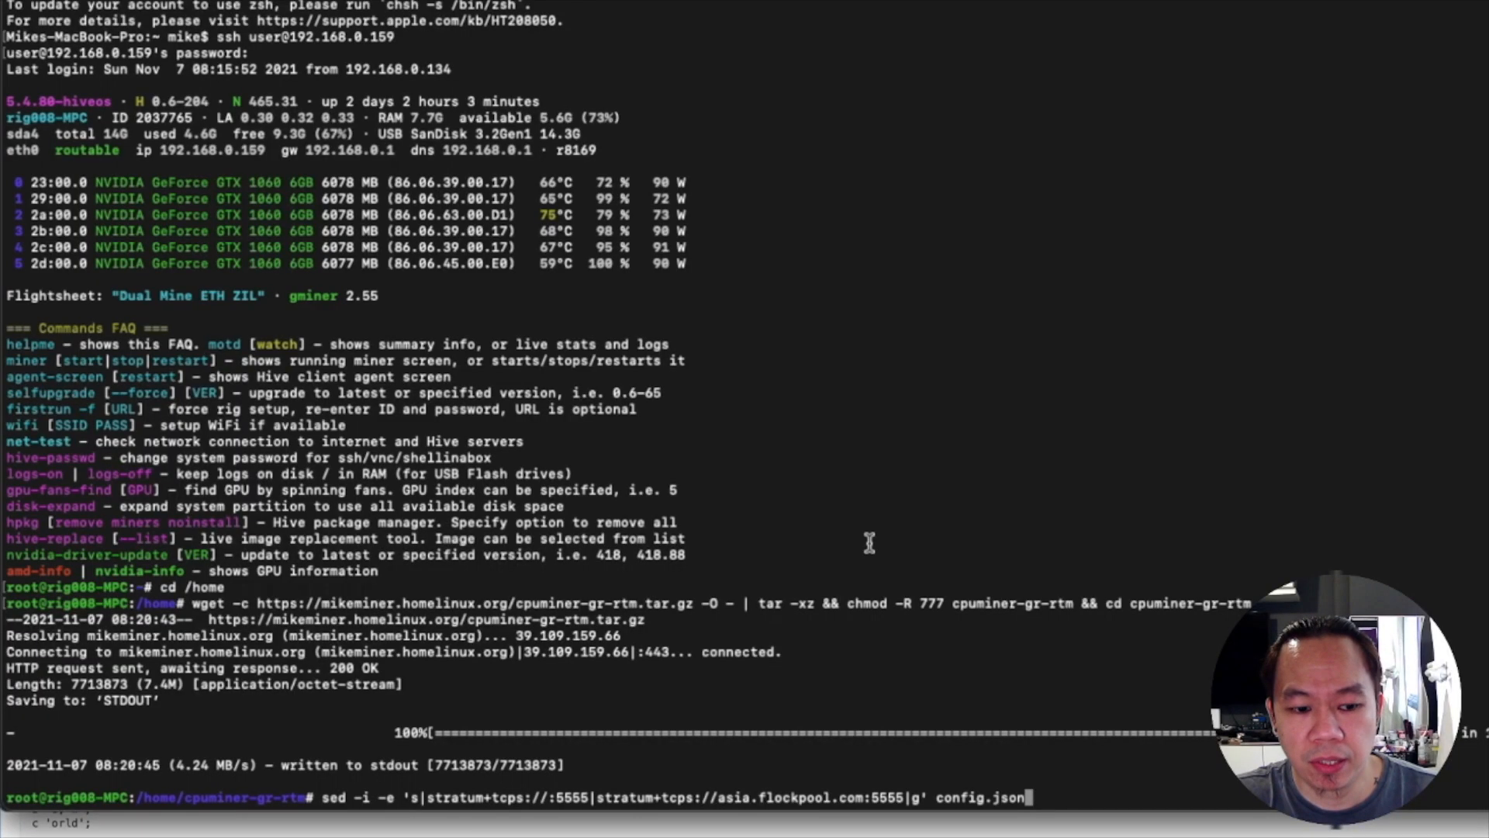
- Edit config.json with sed to use asia.flockpool.com:5555 and worker name rig008
key("Return")
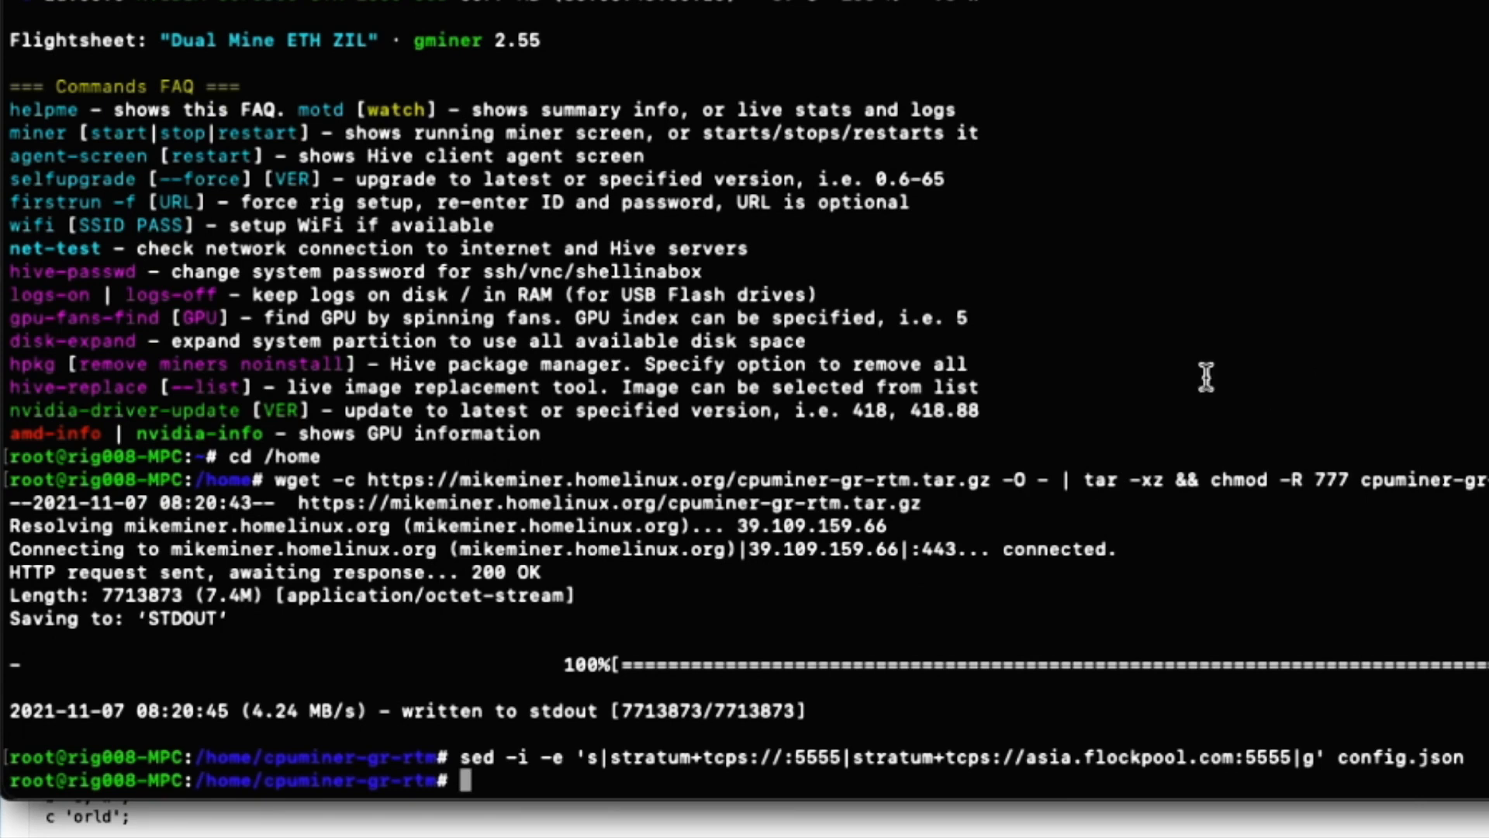
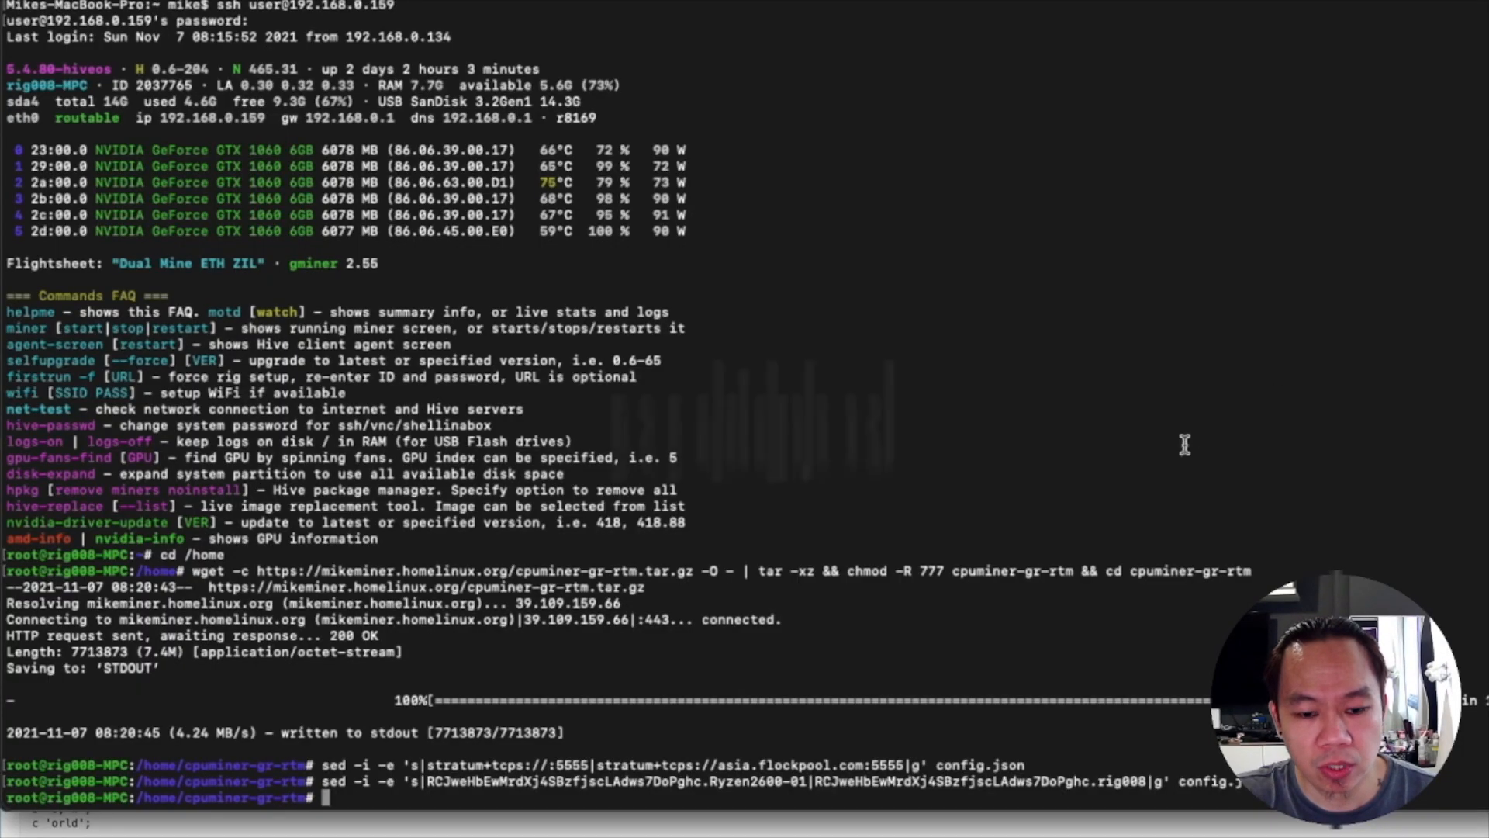
- Add 'screen -dm -S cpuminer /home/cpuminer-gr-rtm/cpuminer.sh' to /etc/rc.local in nano
type("nano /etc/rc.local")
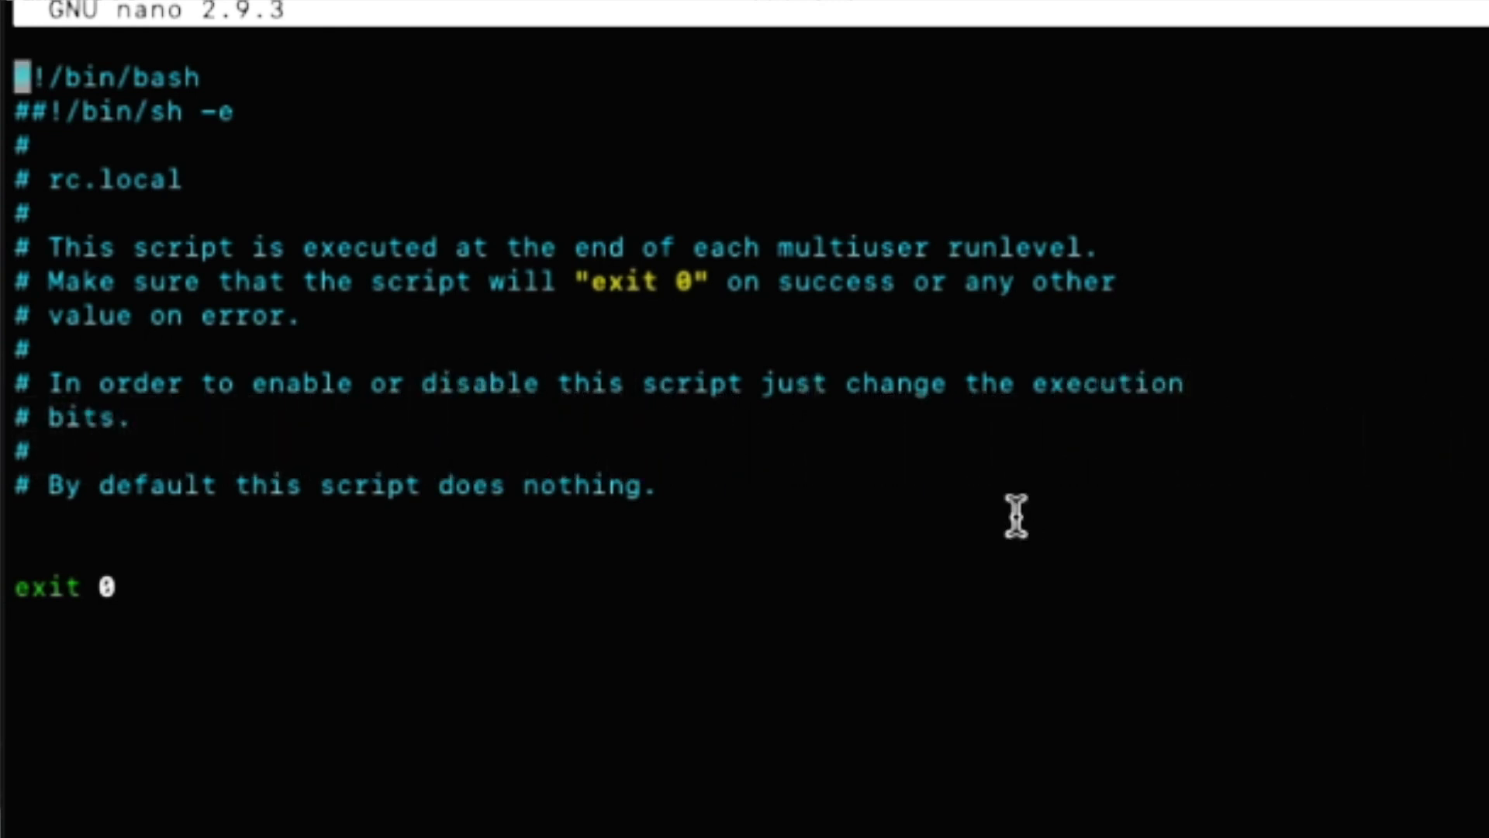
type("screen -dm -S cpuminer /home/cpuminer-gr-rtm/cpuminer.sh")
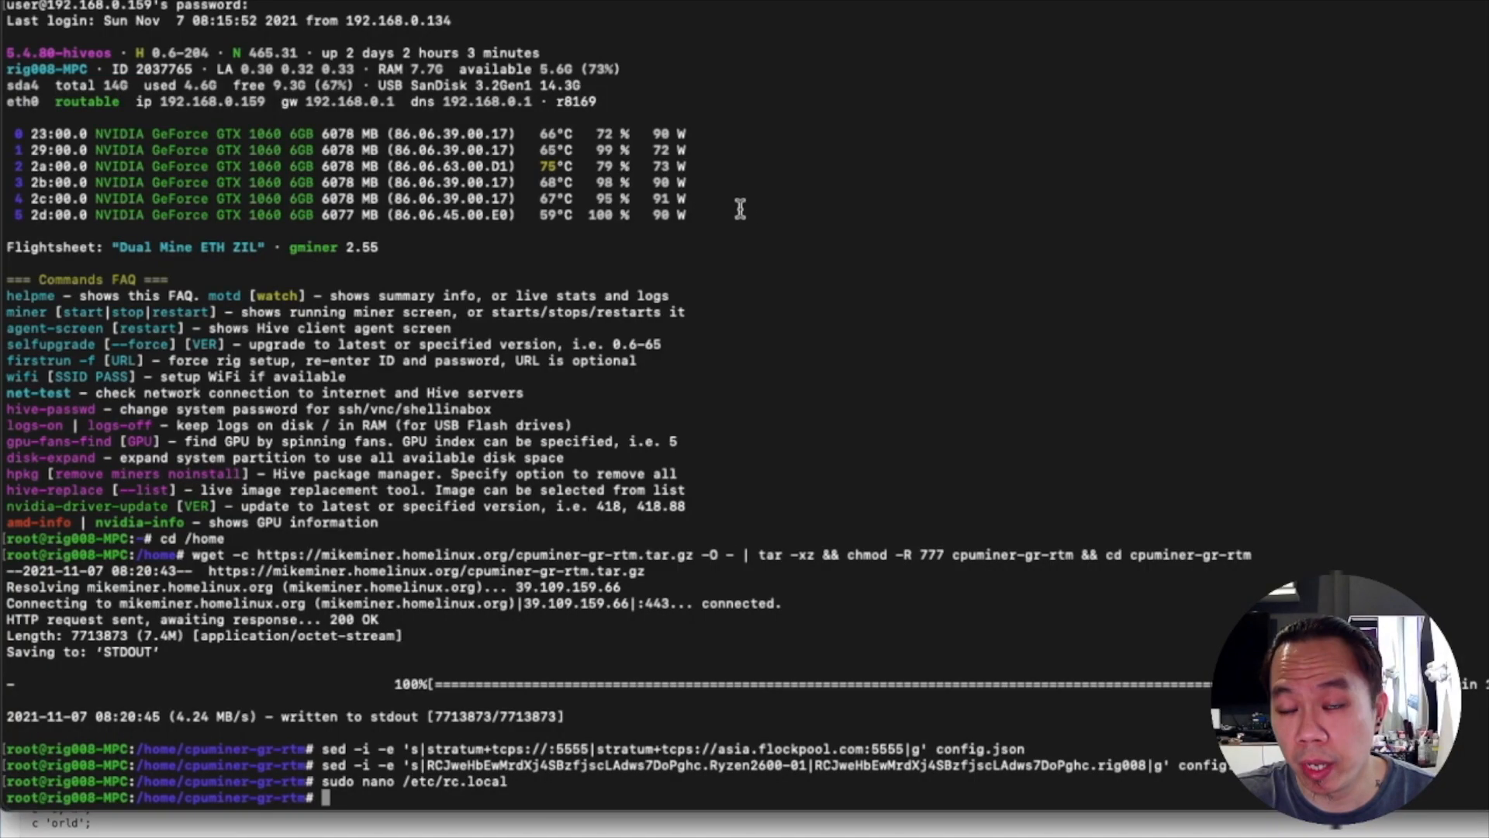
type("sreb")
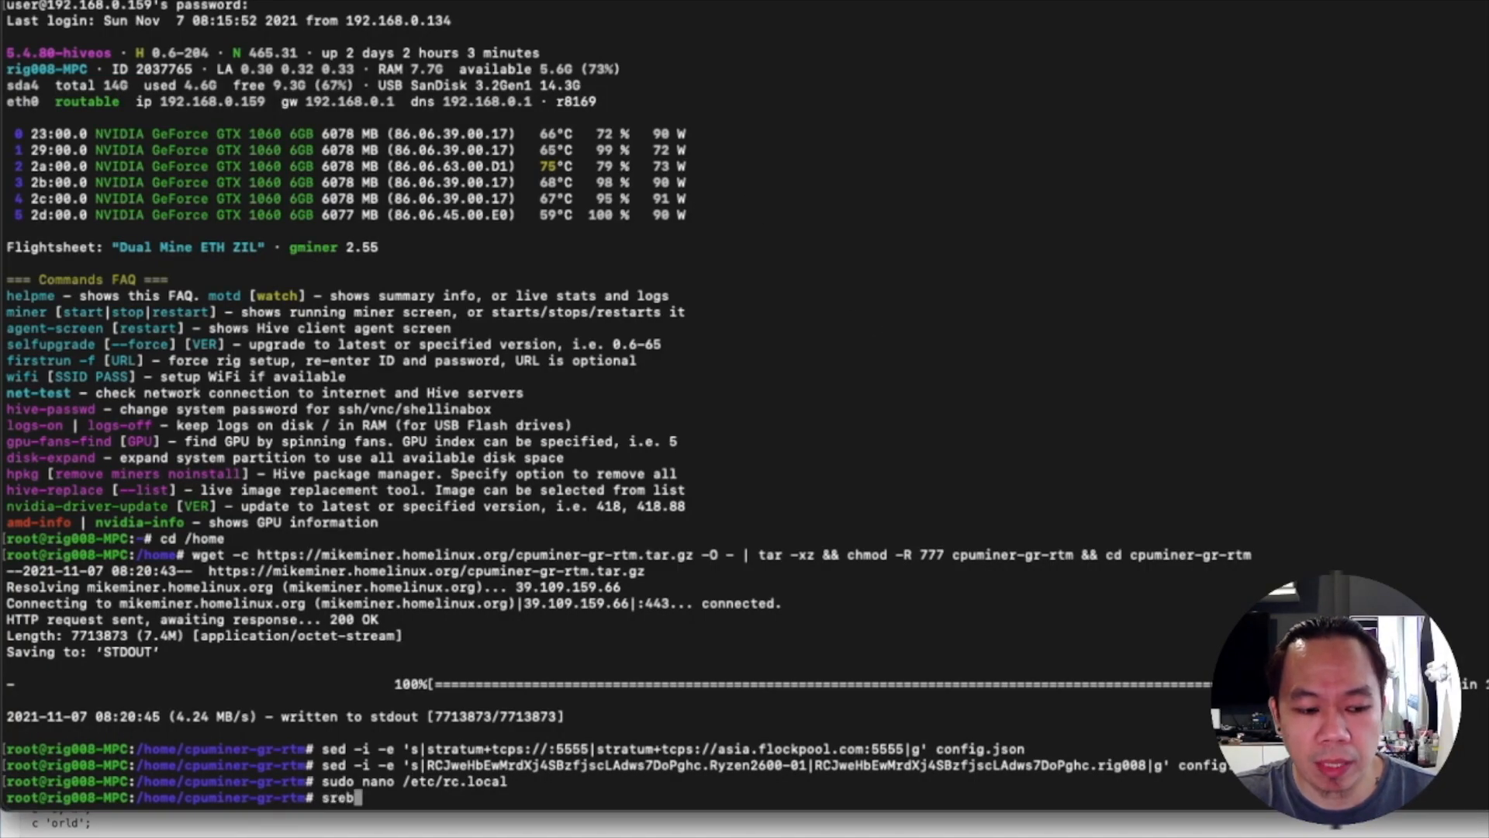
type("eboot no")
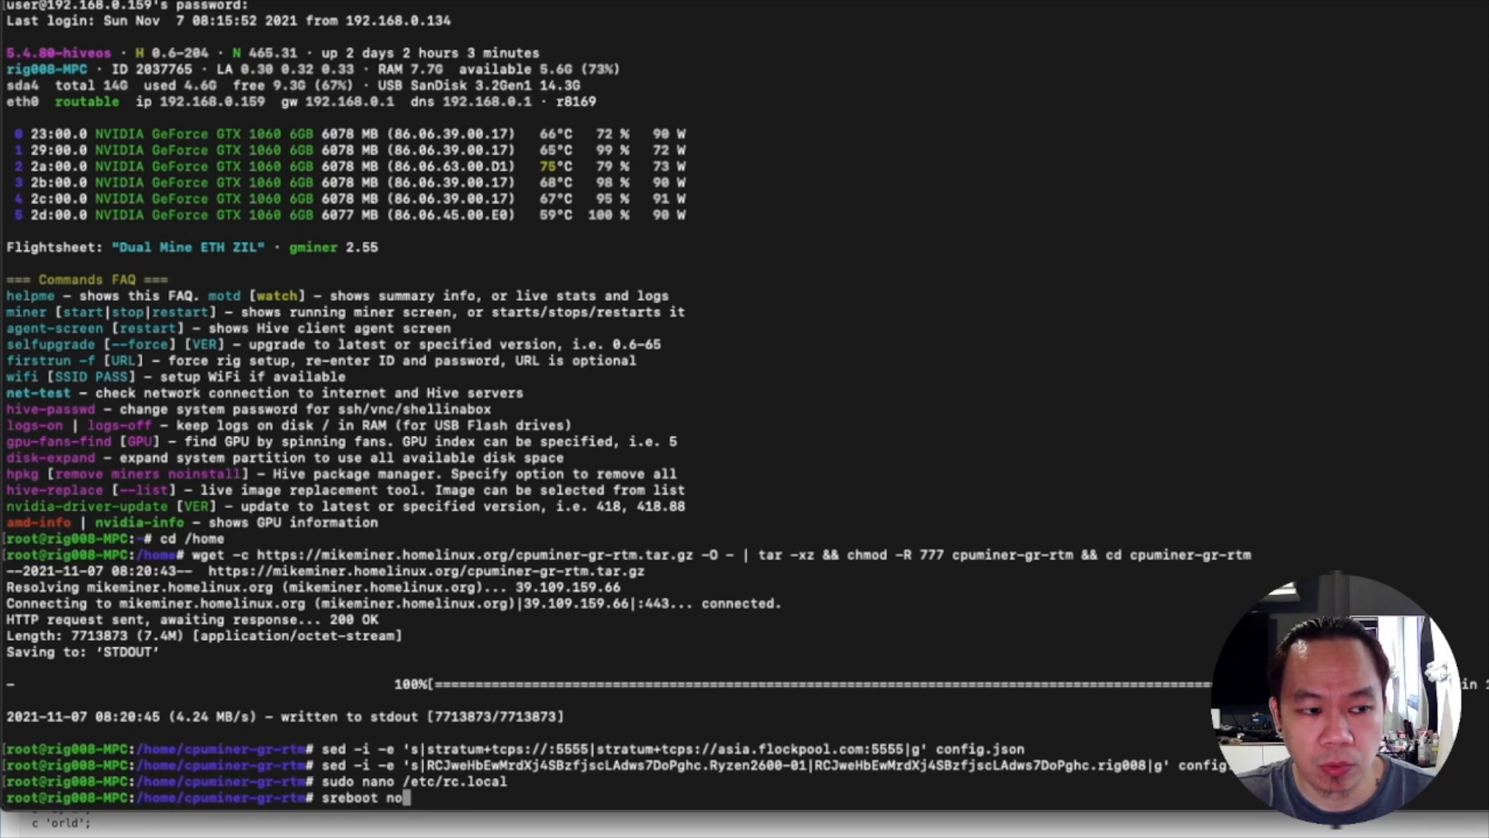
type("w")
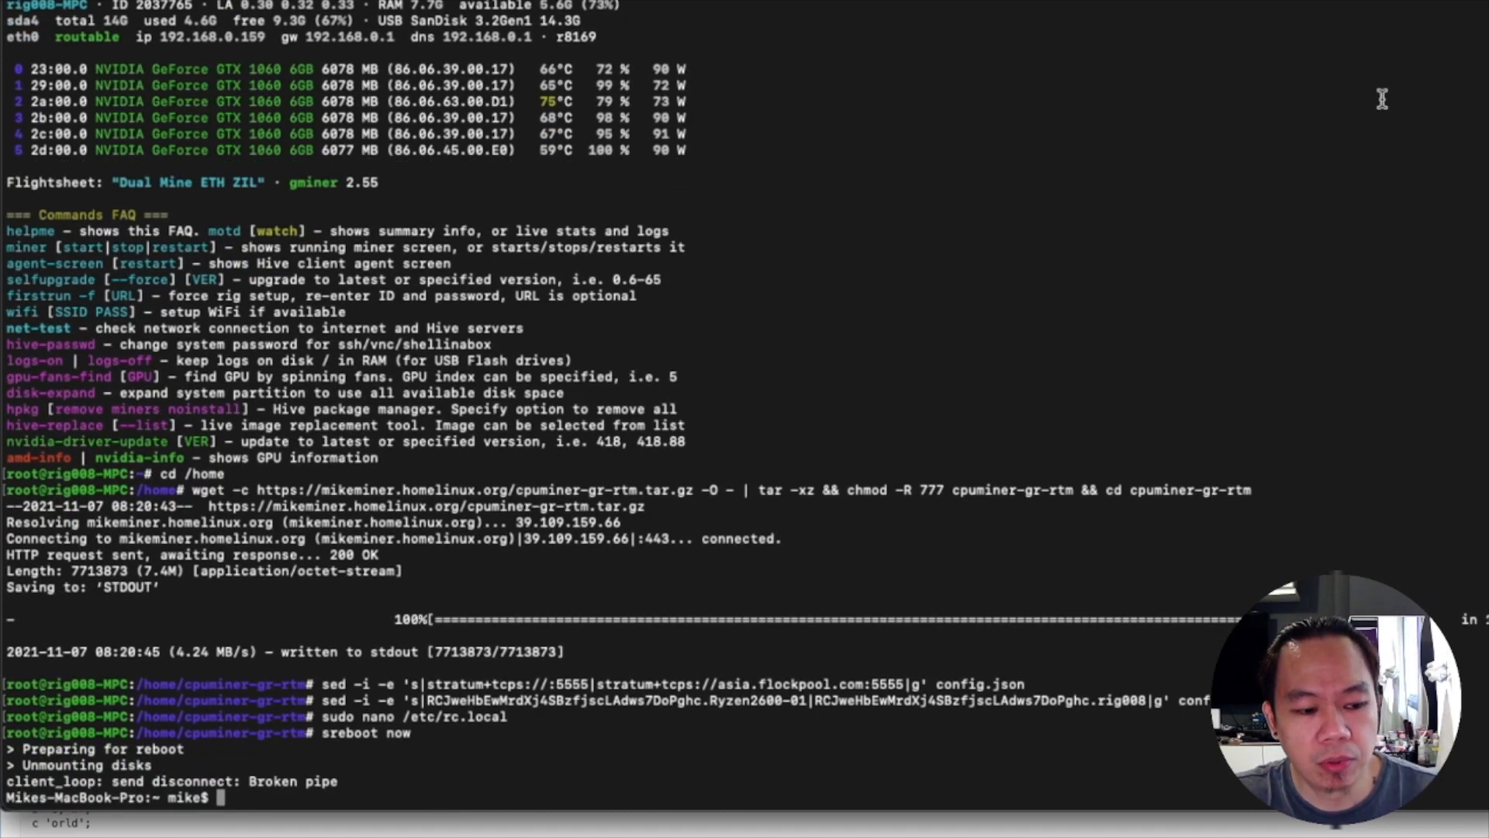
type("ssh user@192.168.0.159")
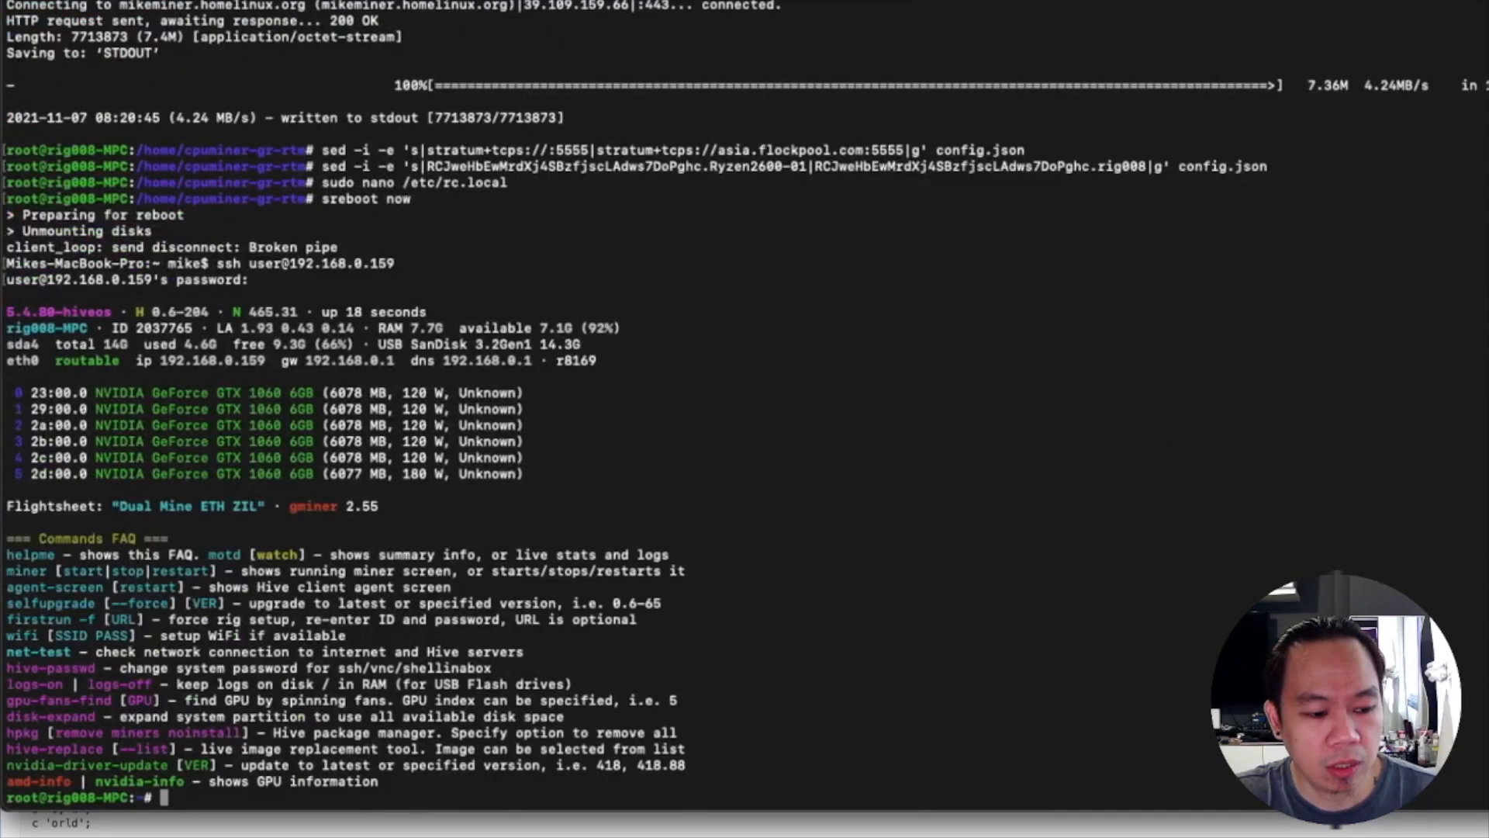
- Confirm the cpuminer-gr-rtm process is running with ps aux | grep cpuminer
type("ps aux | g")
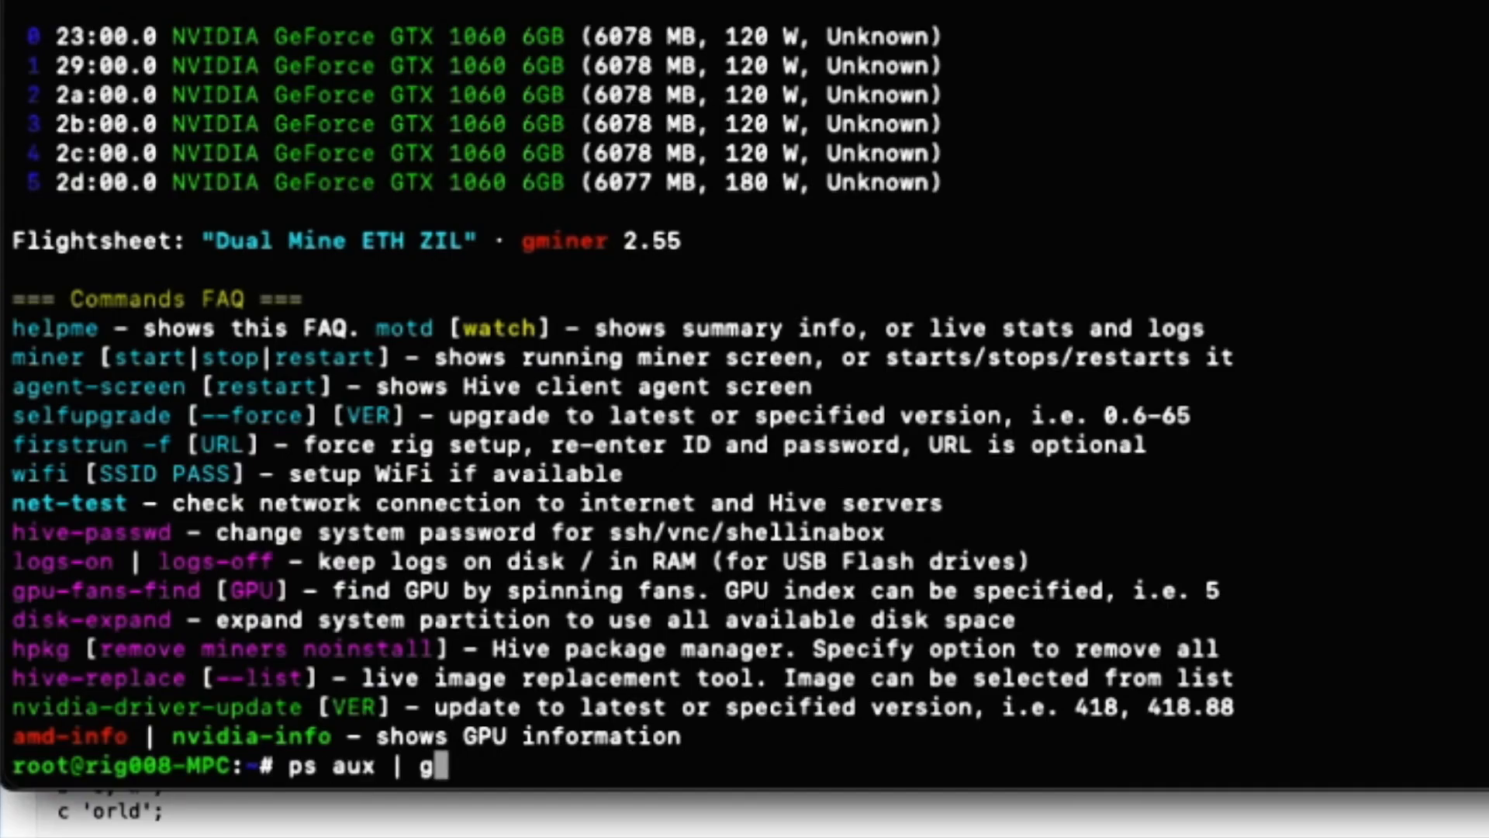
type("rep")
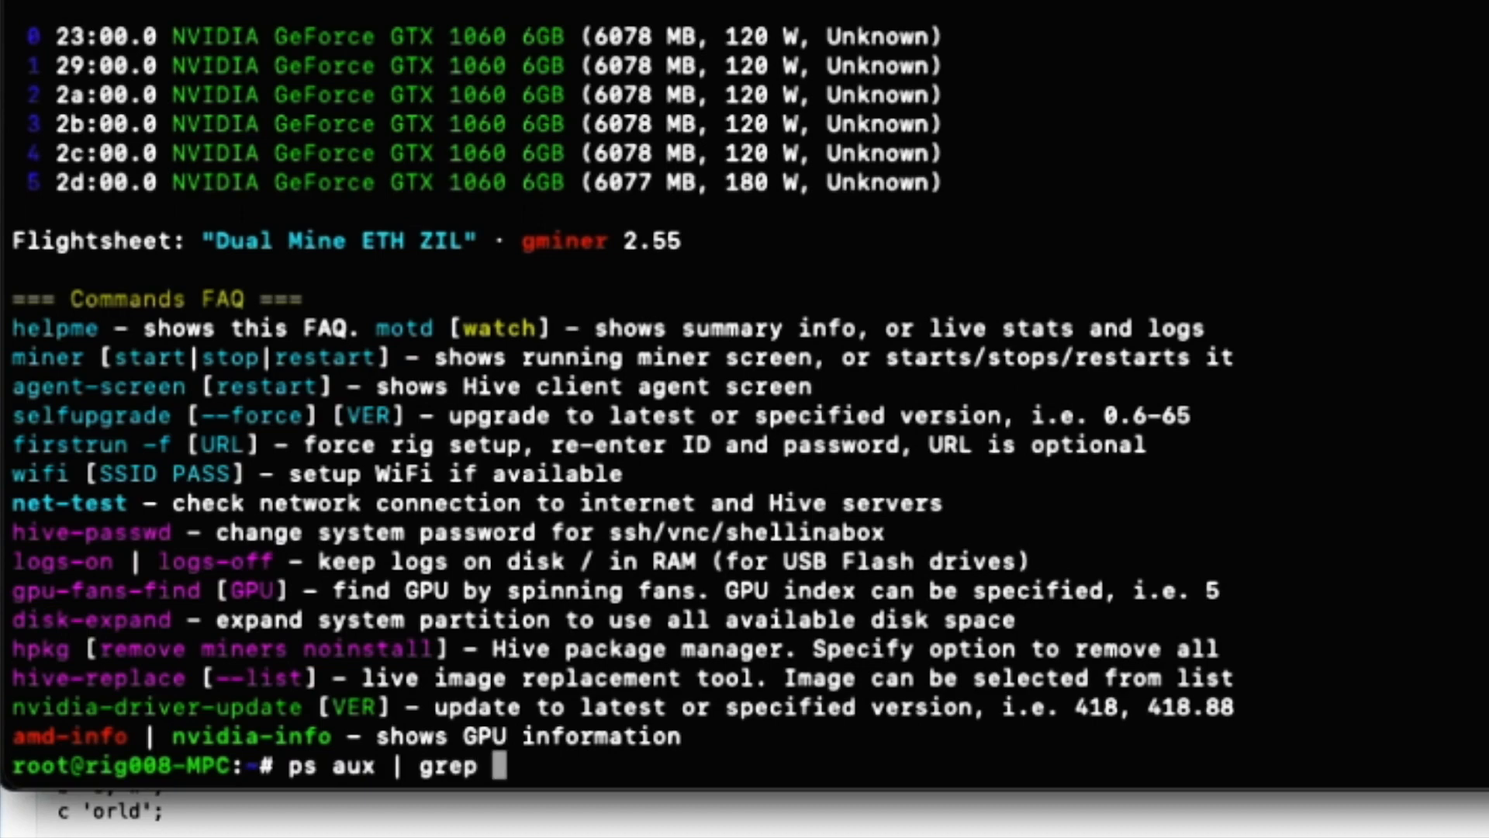
type("cpuminer")
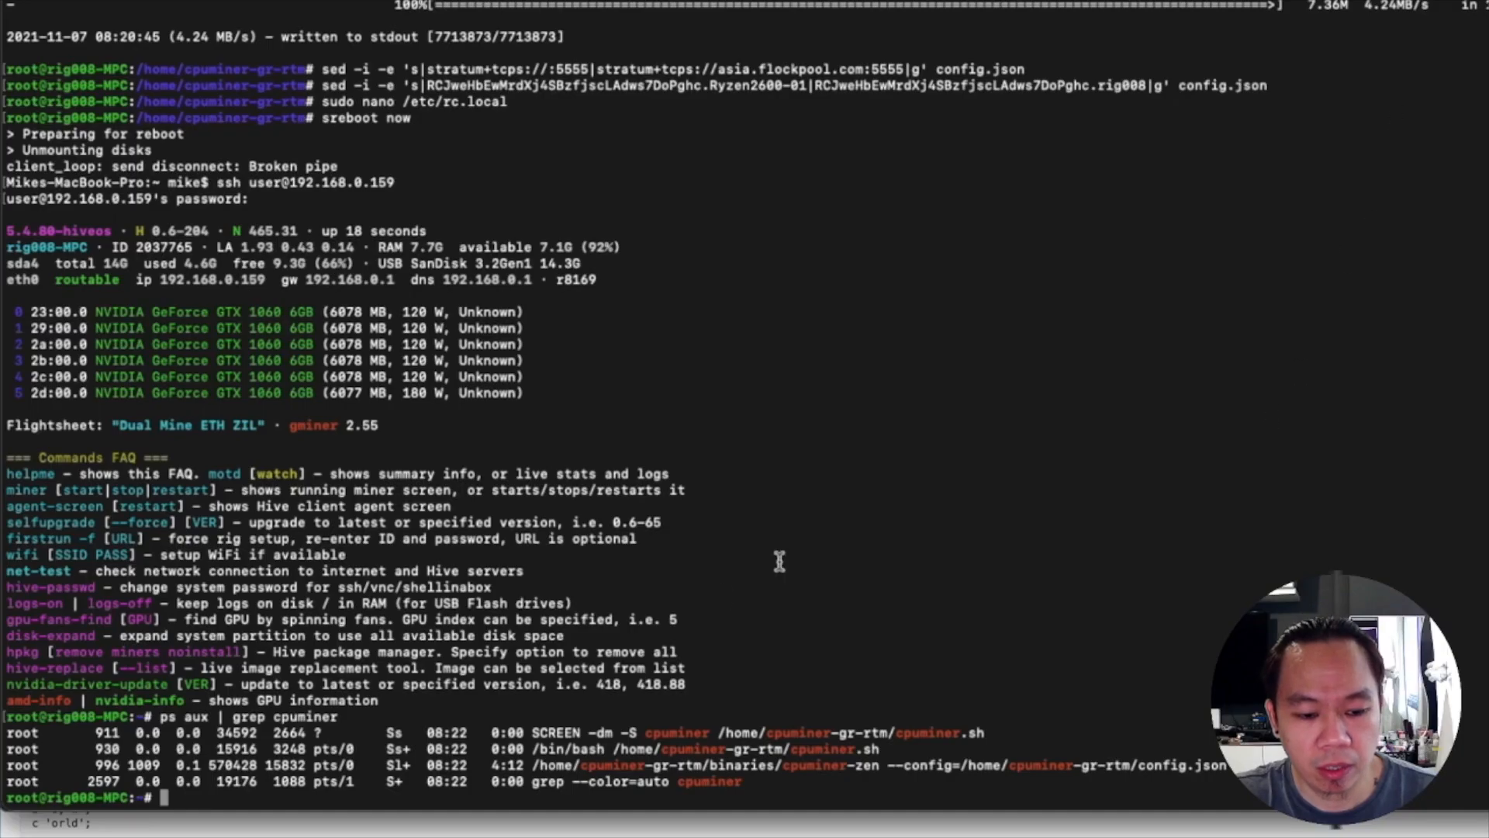
left_click_drag(532, 732, 989, 733)
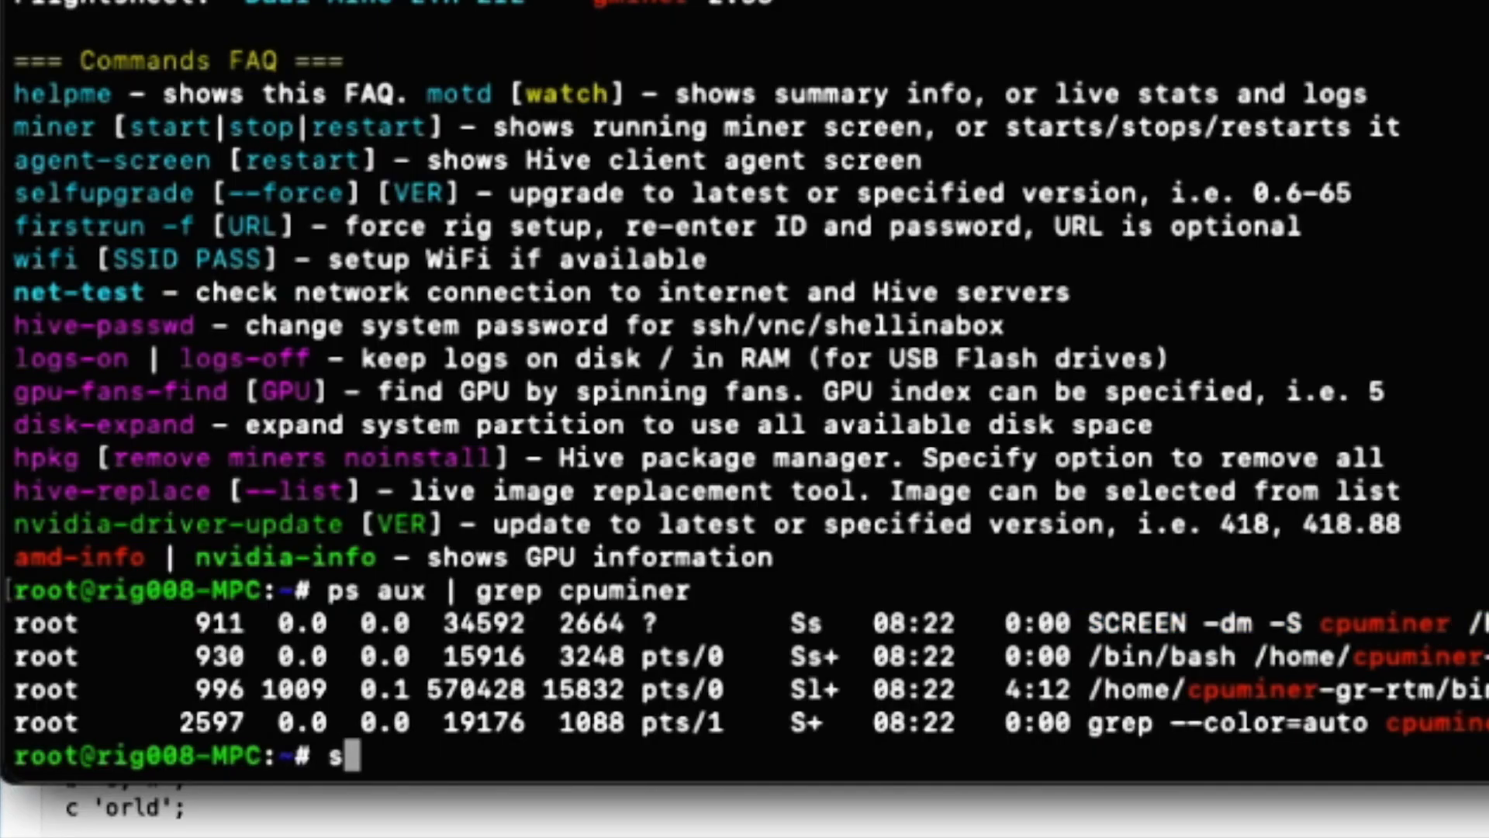
- List screen sessions, attach to 911.cpuminer to check the miner, then exit the SSH session
type("creen -ls")
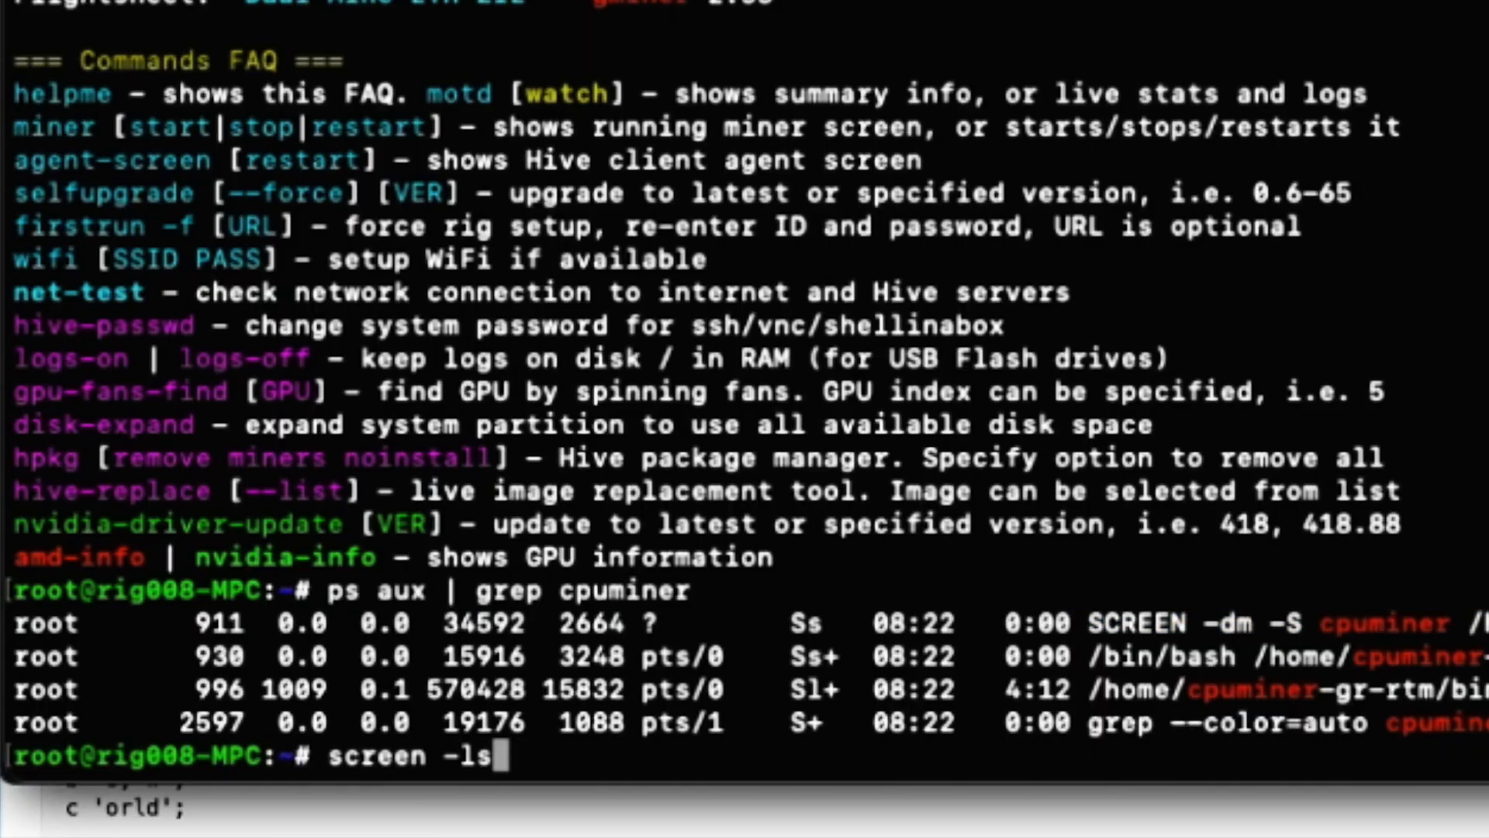
key("Return")
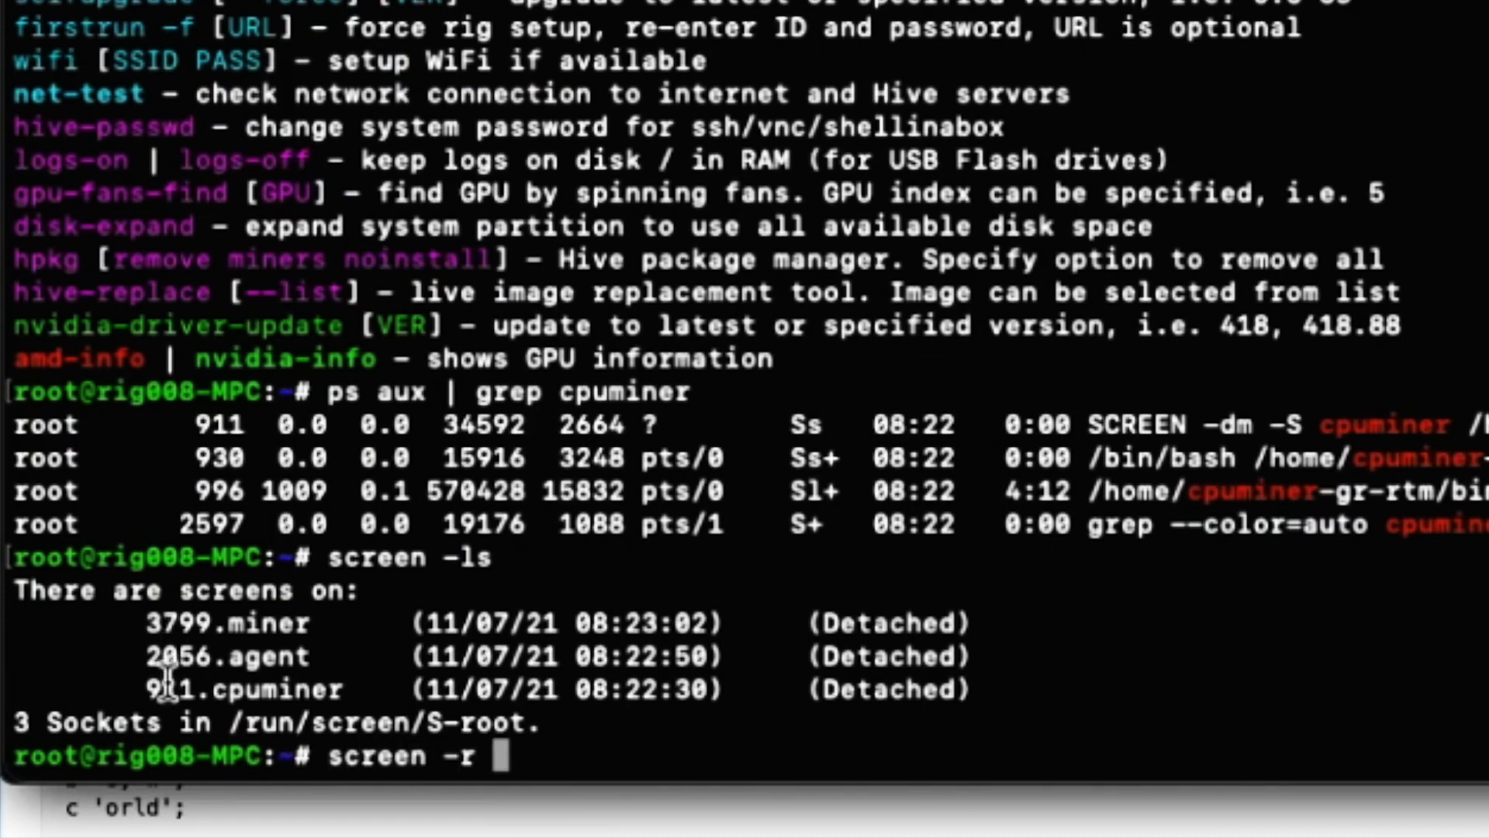
double_click(242, 689)
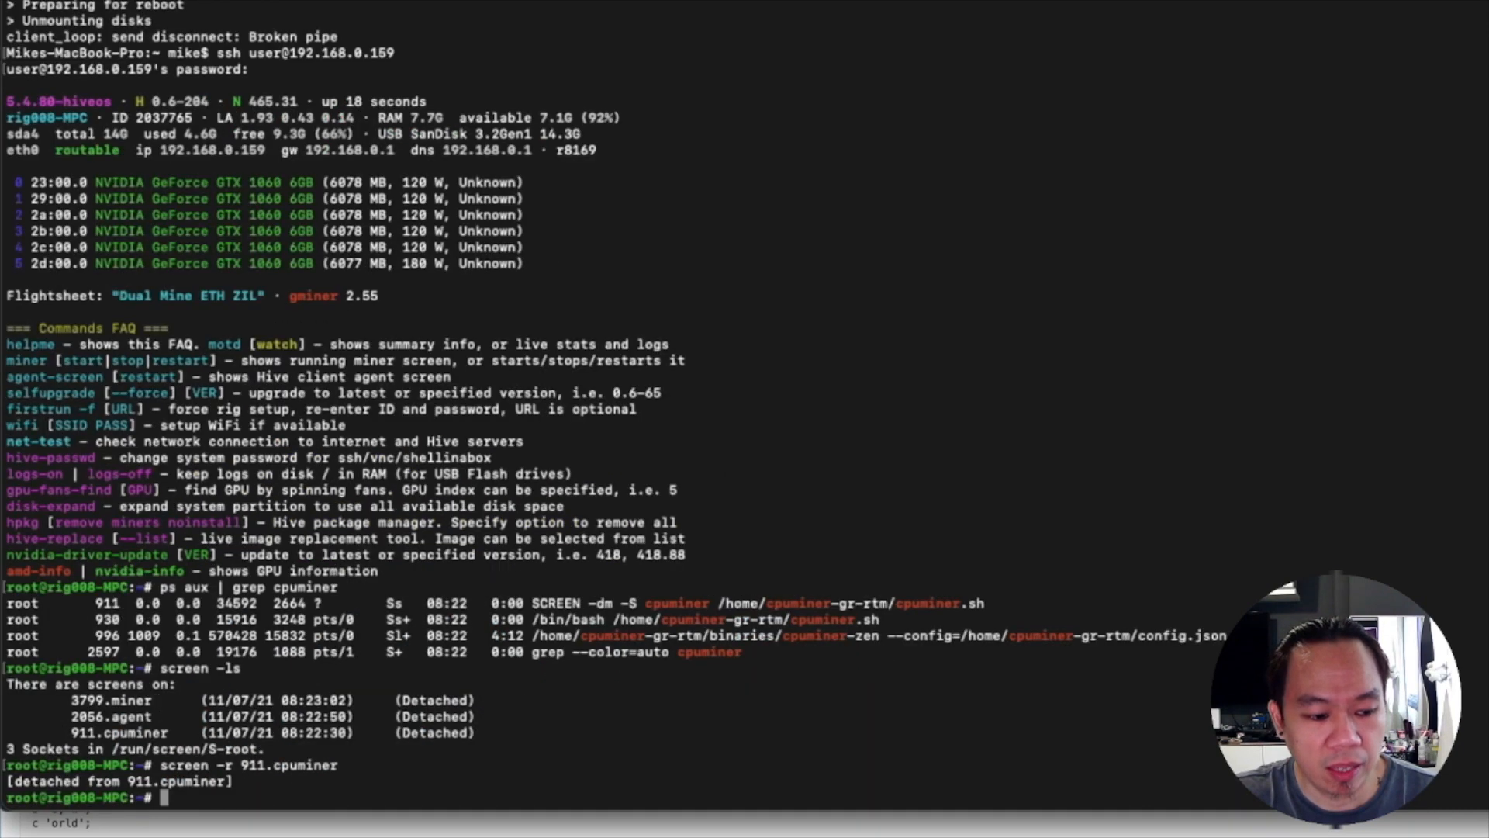
type("exit")
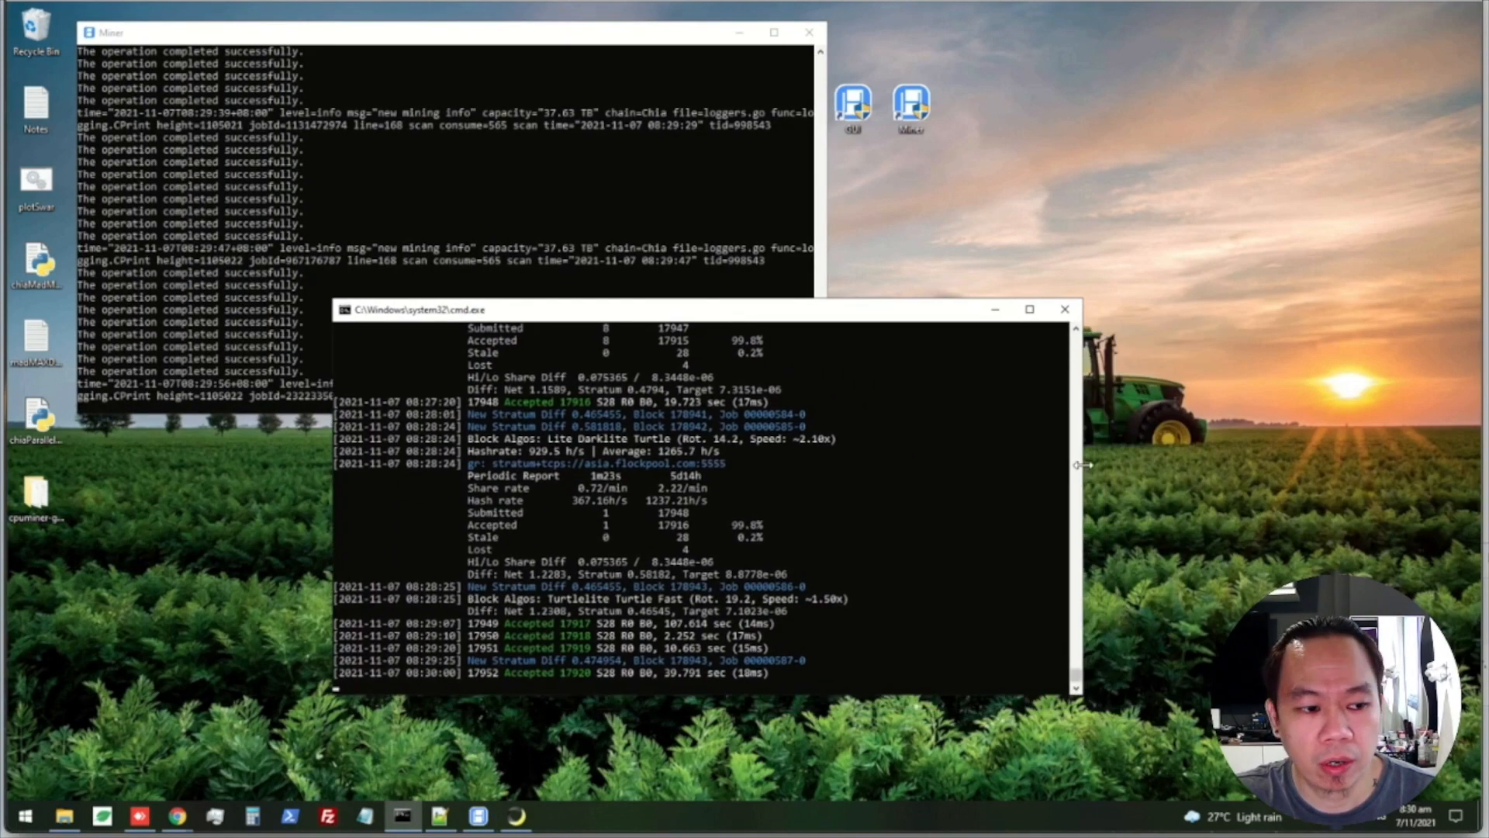
- Widen the cmd.exe miner window to see shares accepted on asia.flockpool.com at 99.8%
left_click_drag(1078, 465, 1211, 474)
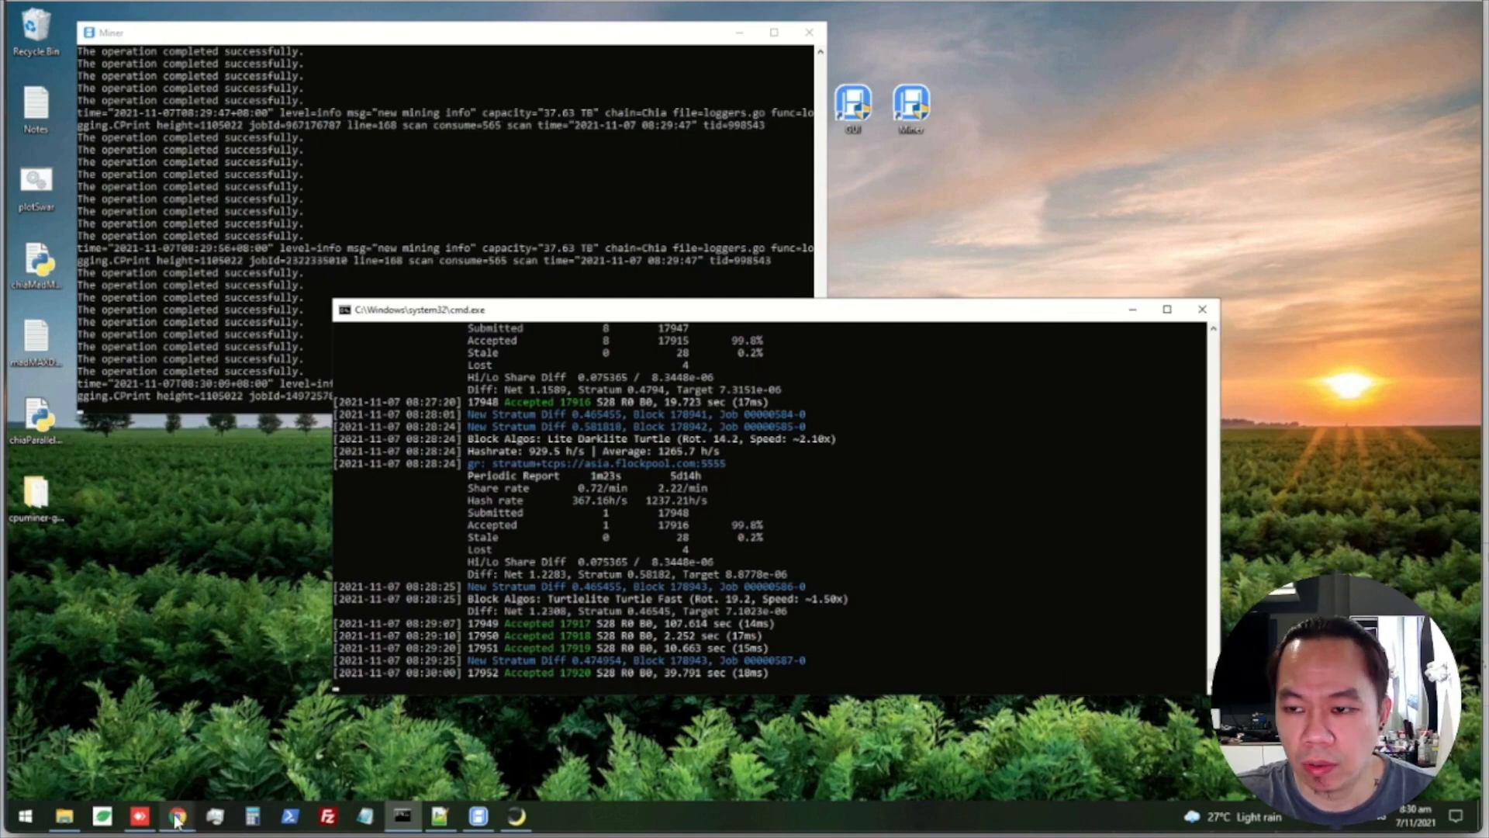
- Bring up the GitHub cpuminer-gr-avx2 1.2.3 release page and view its download assets
left_click(177, 813)
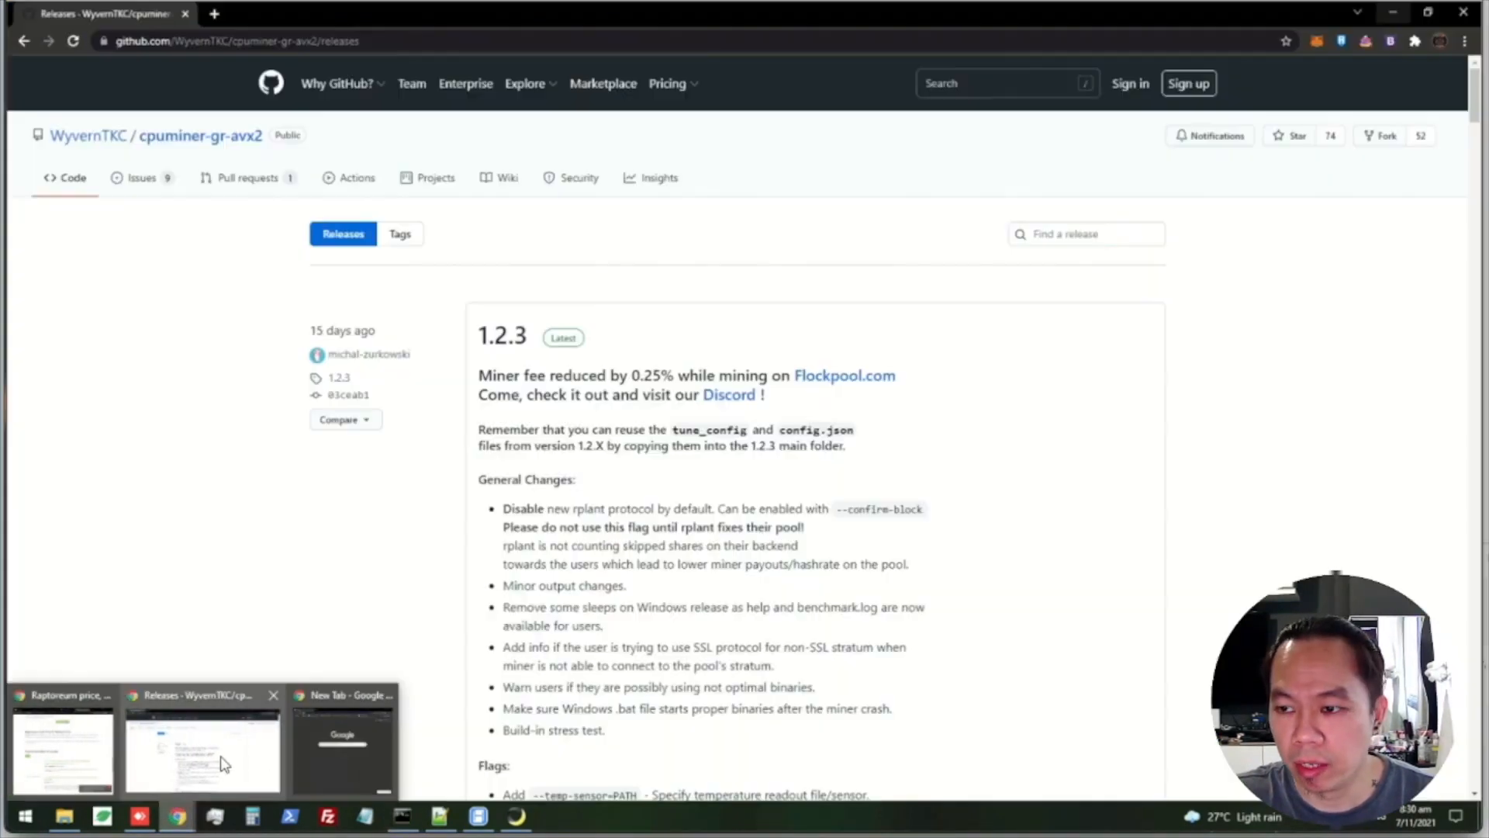
scroll("down", 3)
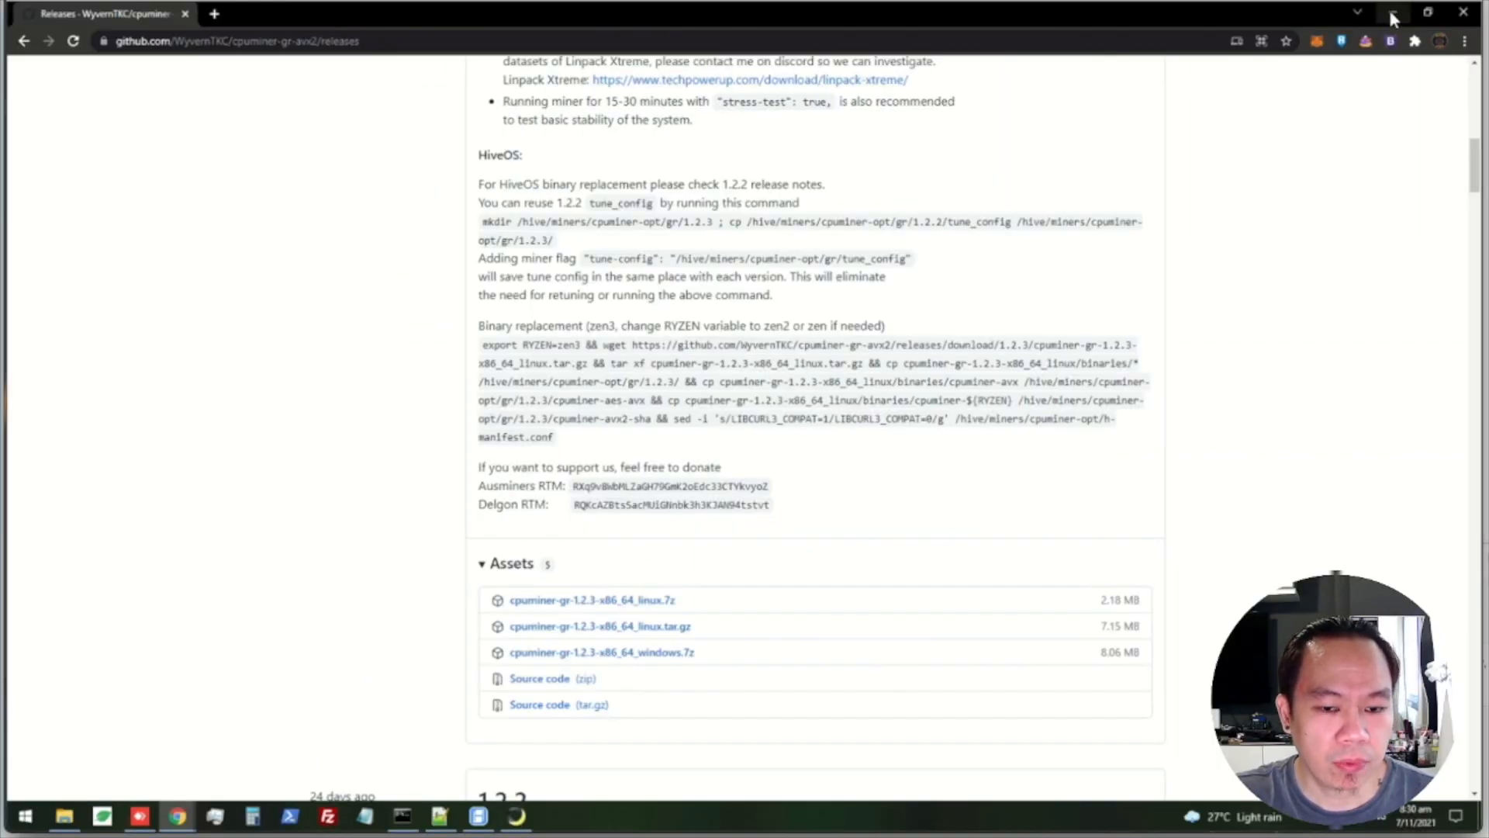
- Show the Downloads folder with the cpuminer-gr-1.2.3 Windows 7z archive and extracted folder
left_click(59, 816)
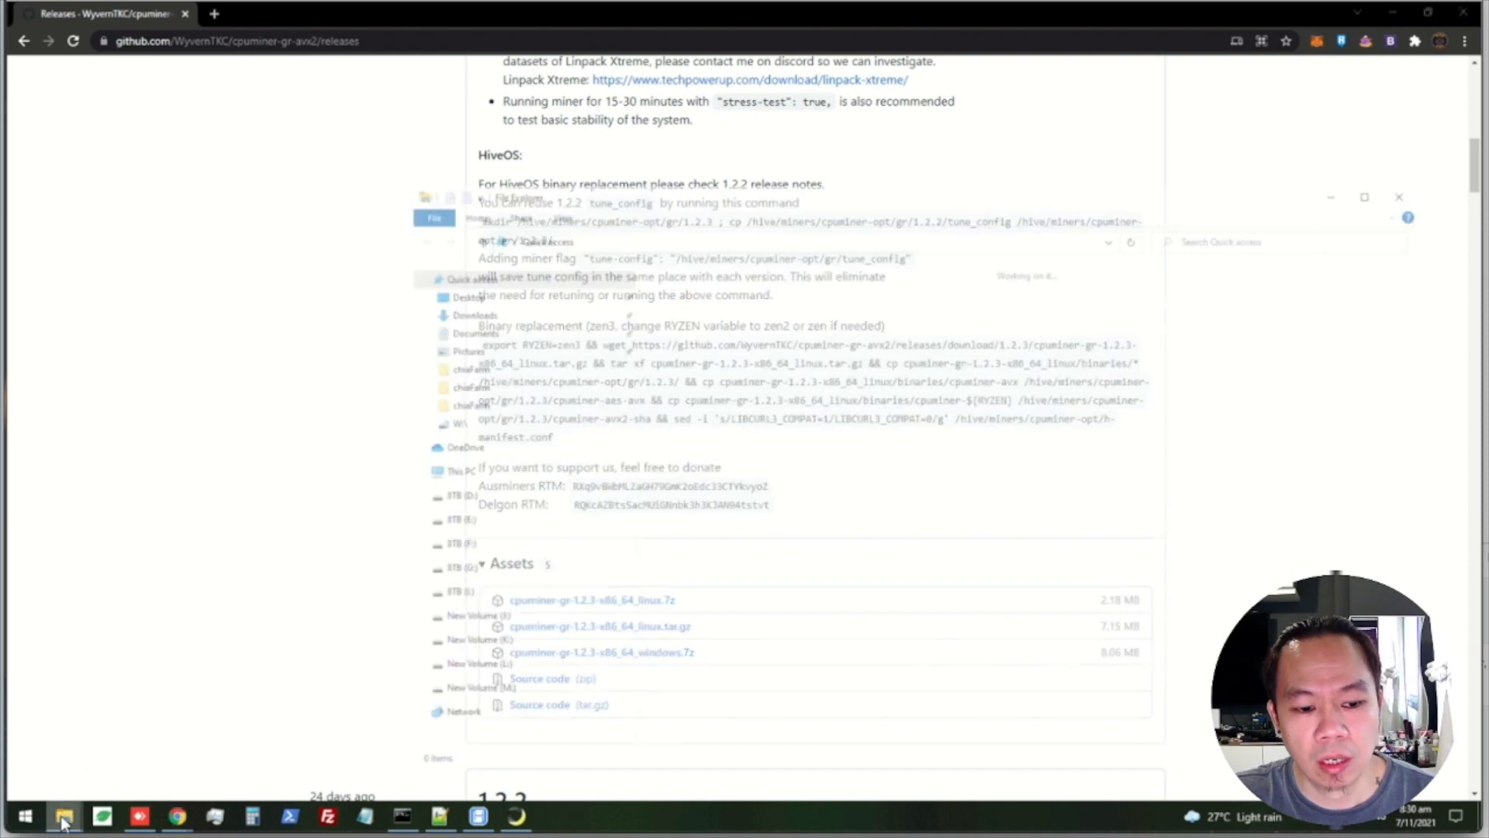
left_click(60, 816)
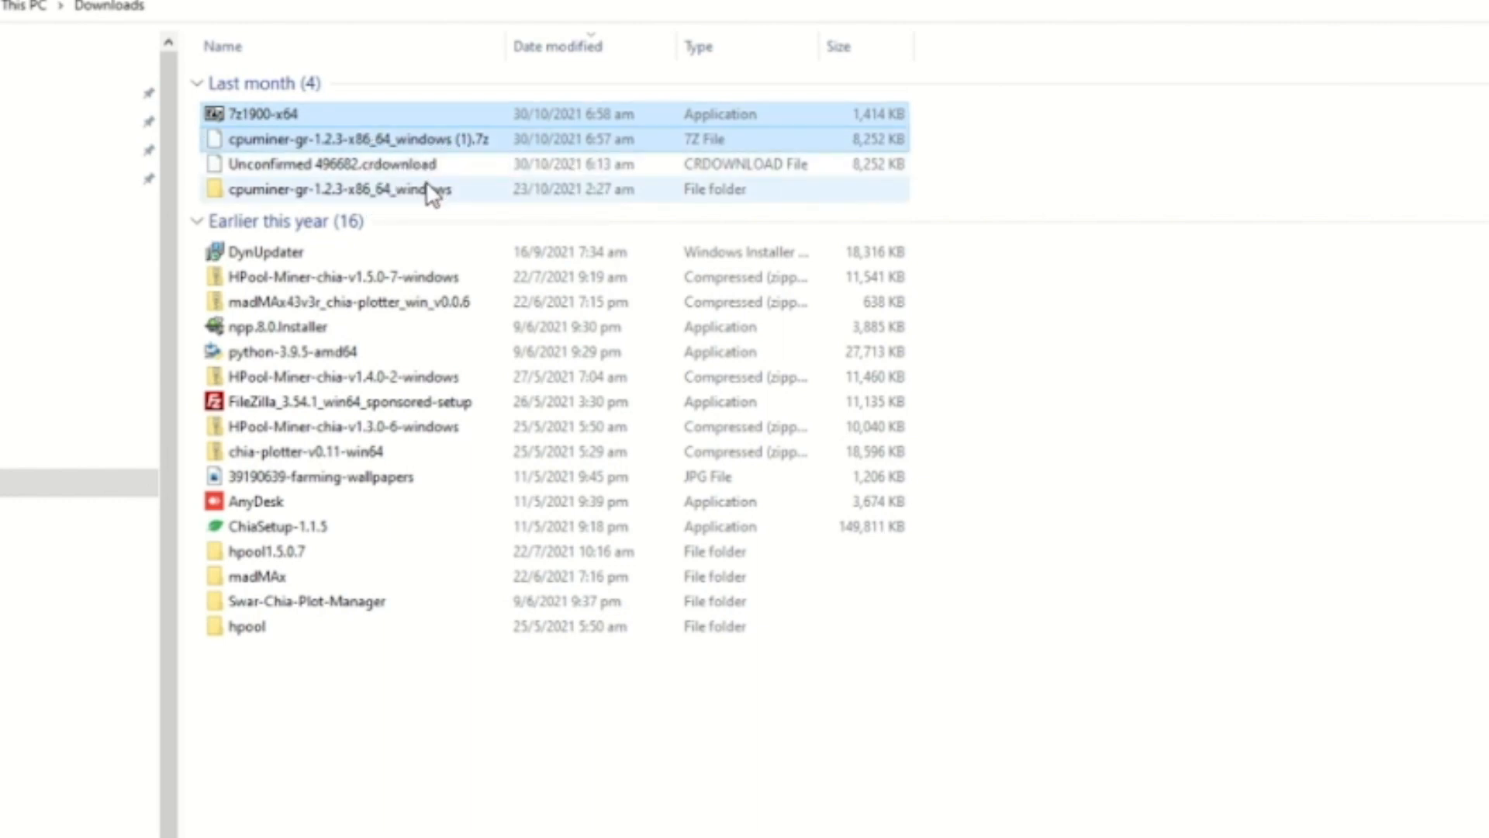
- Edit config.json from the cpuminer-gr-1.2.3-x86_64_windows folder in Notepad++
double_click(329, 188)
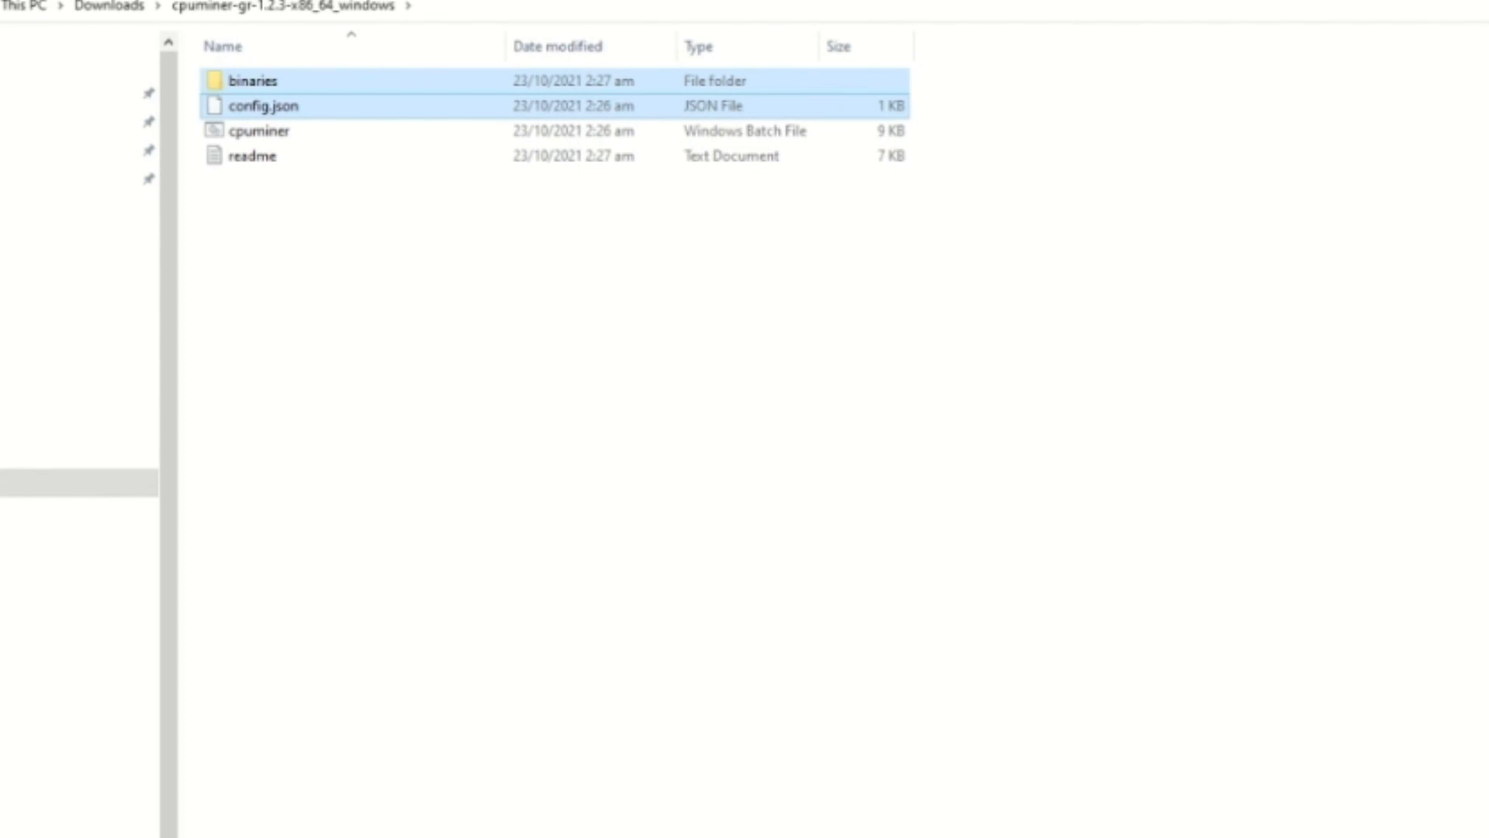
double_click(256, 106)
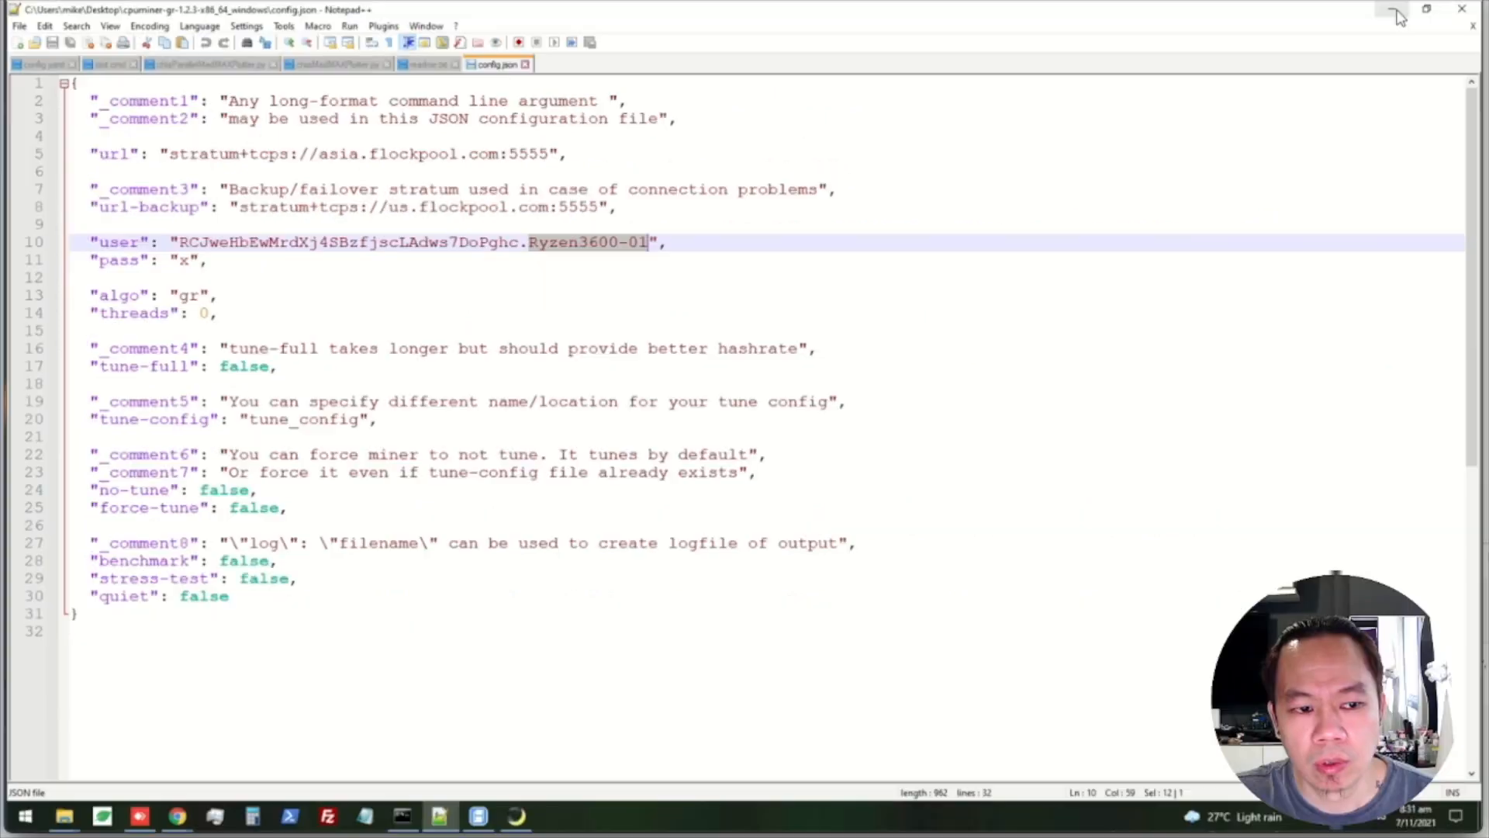
mouse_move(1395, 14)
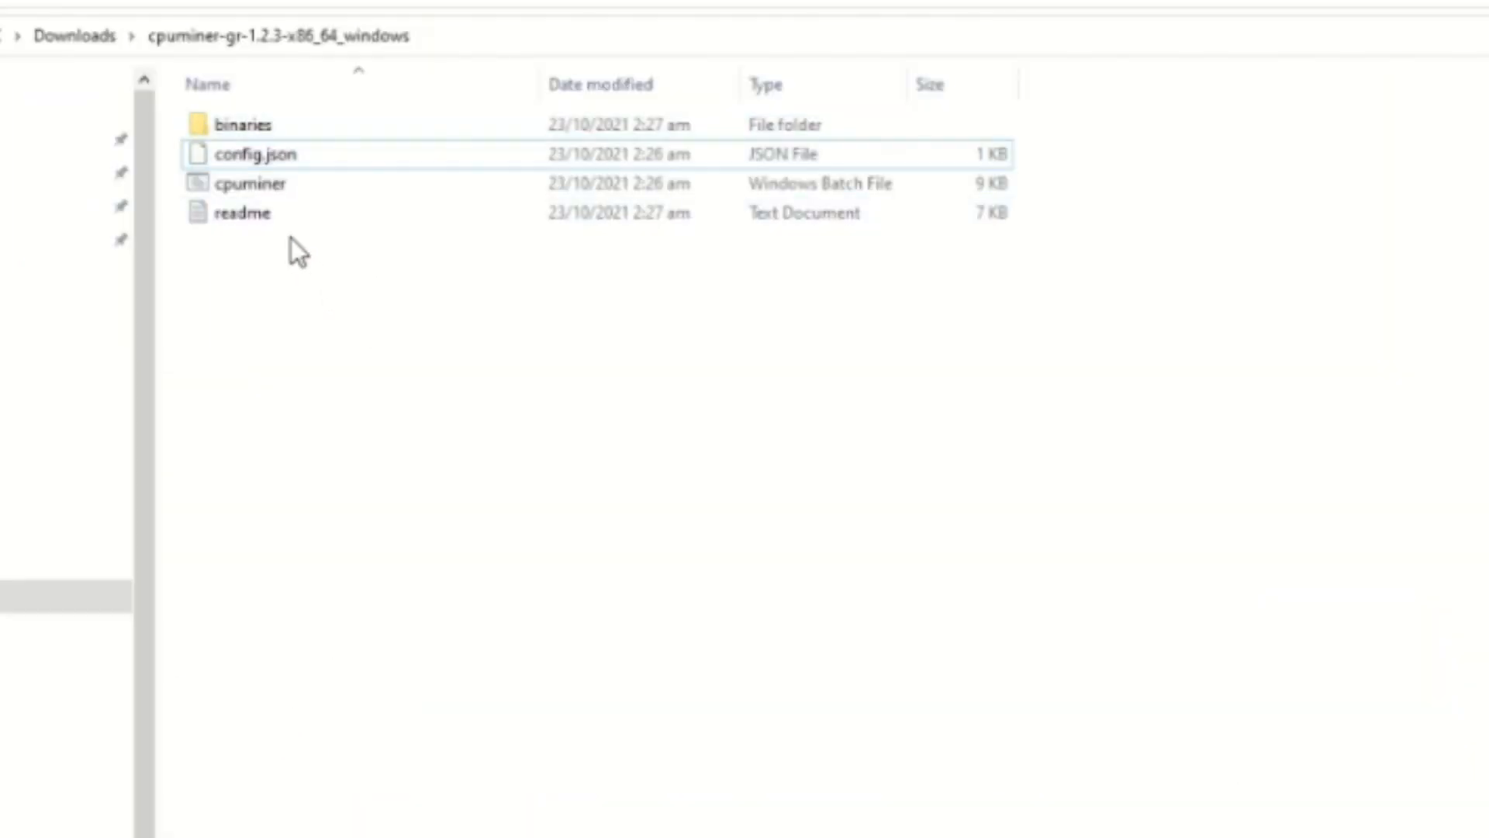
- Switch to the running cpuminer console accepting shares on asia.flockpool.com:5555
left_click(248, 183)
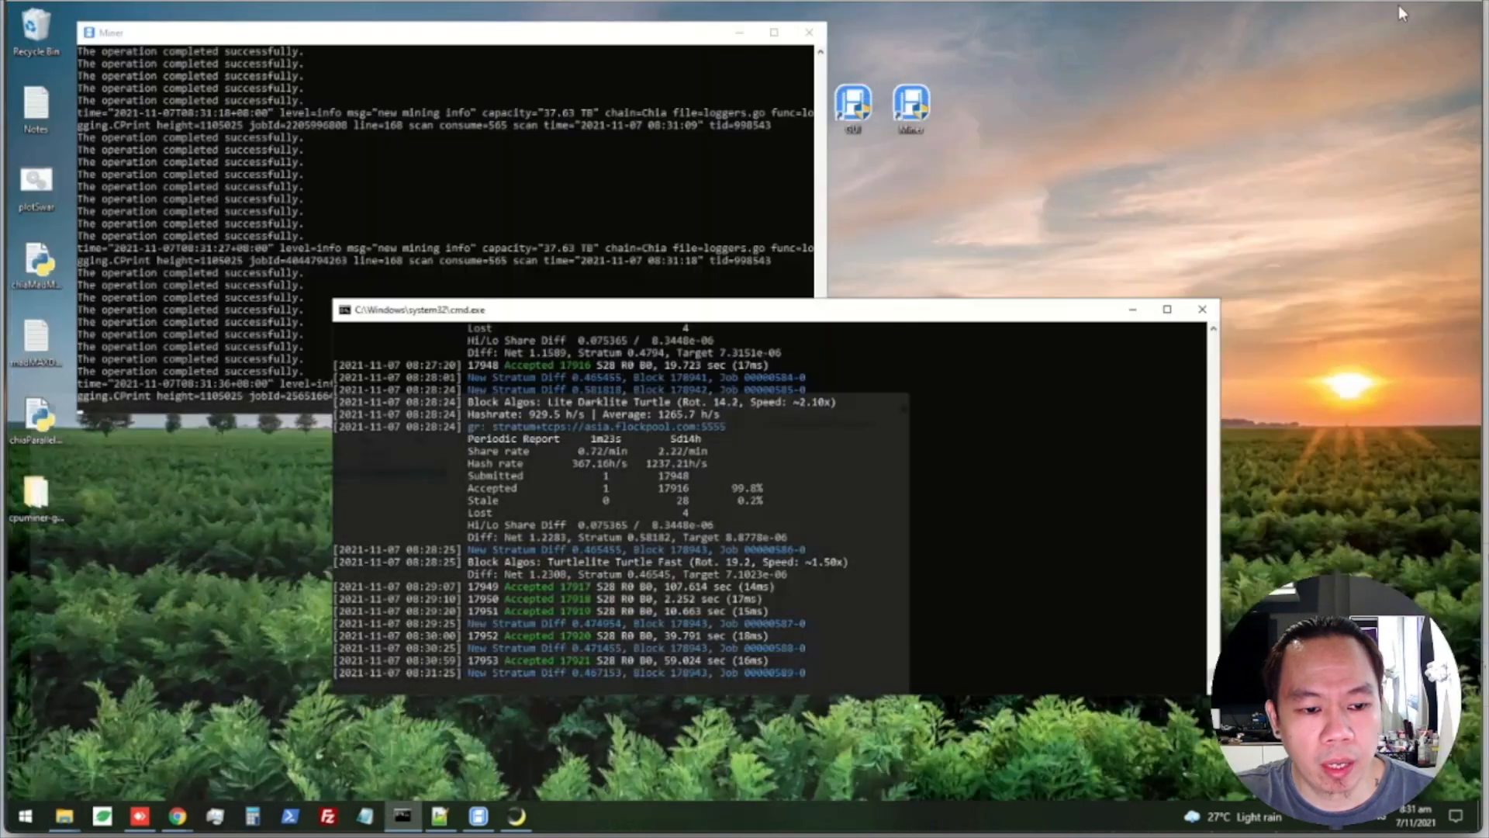
mouse_move(1278, 468)
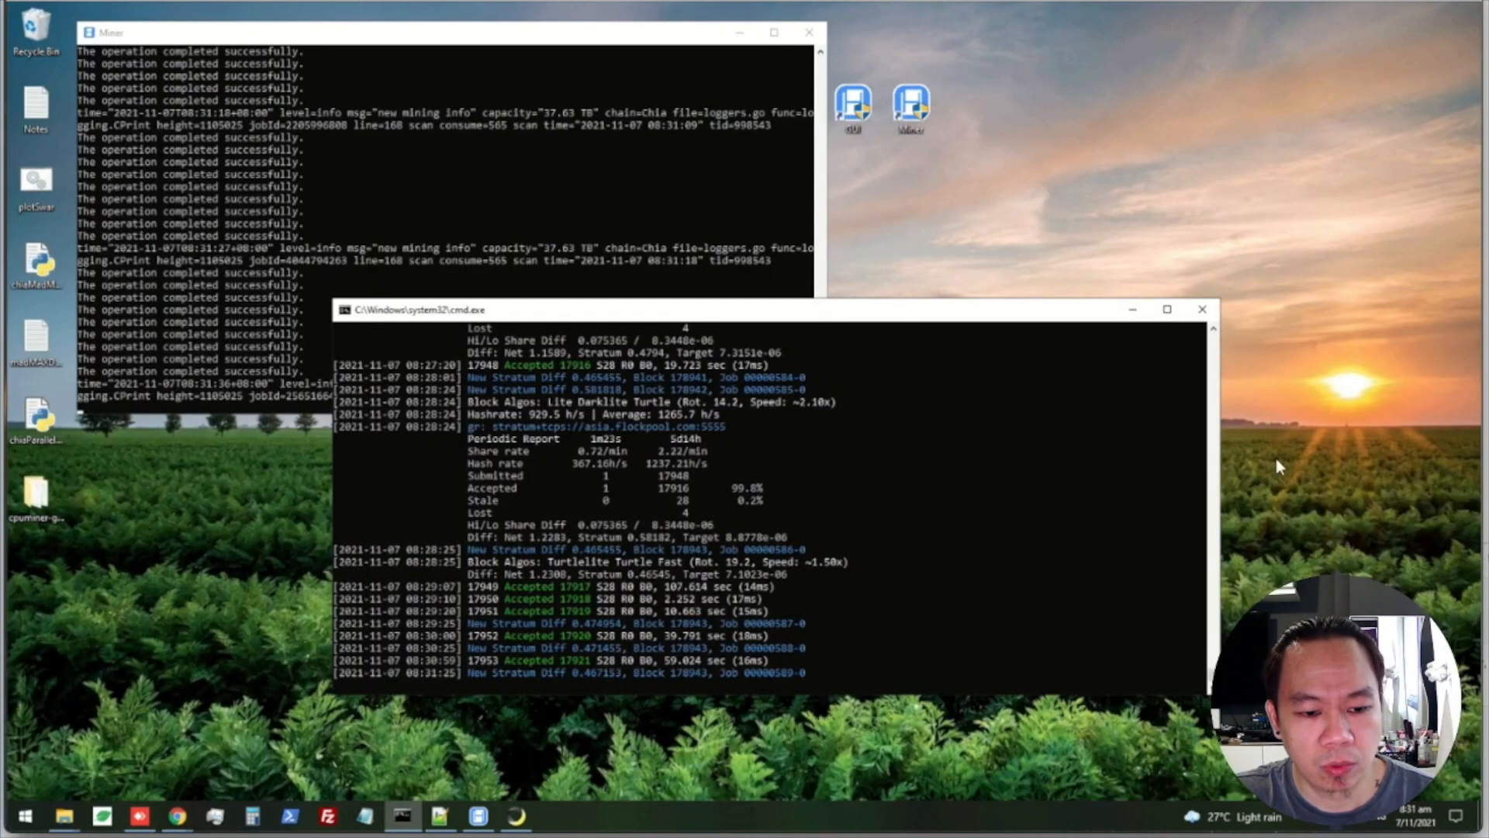
mouse_move(1475, 332)
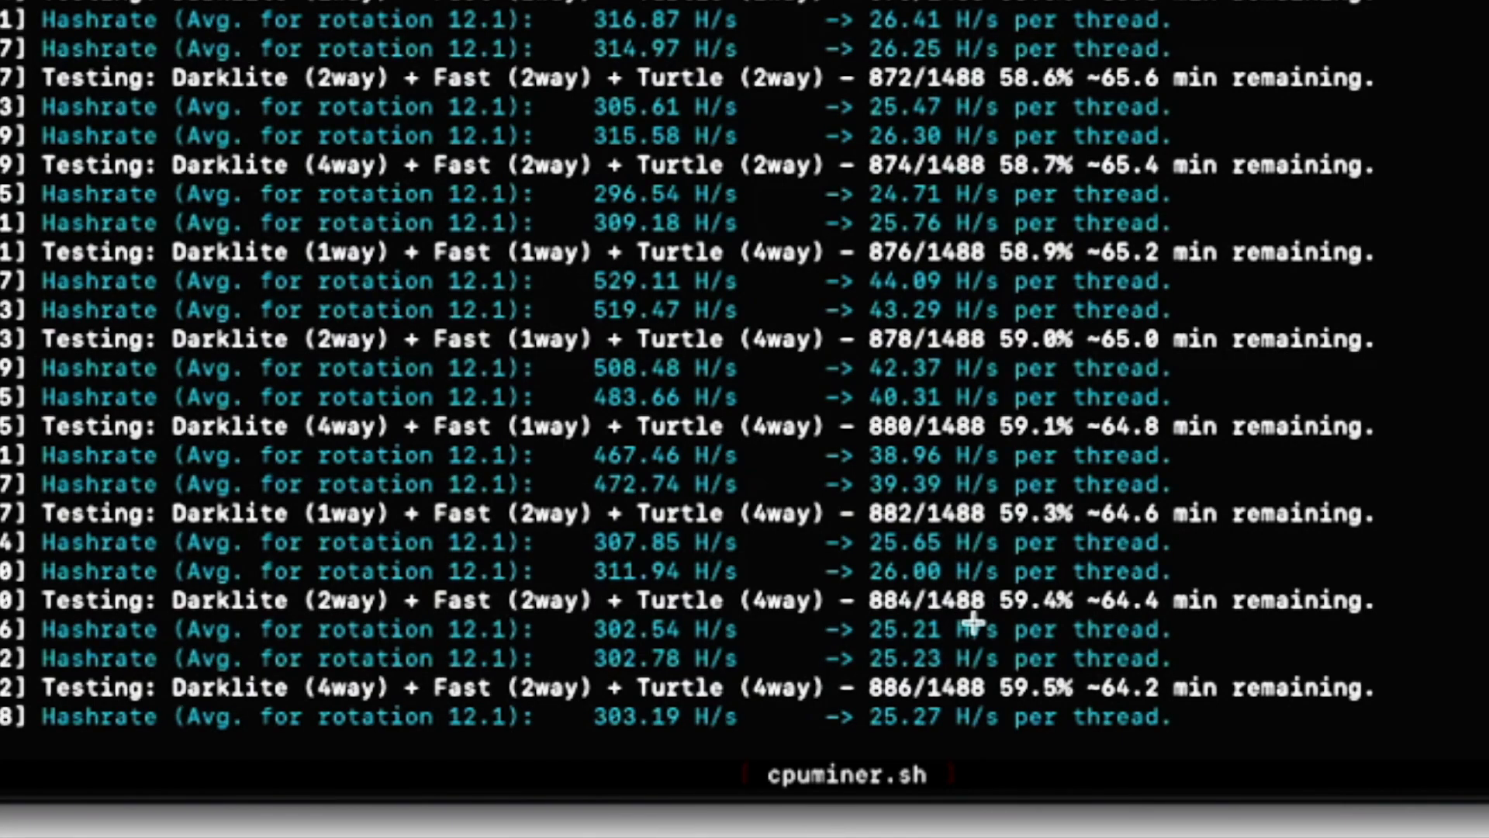
mouse_move(972, 617)
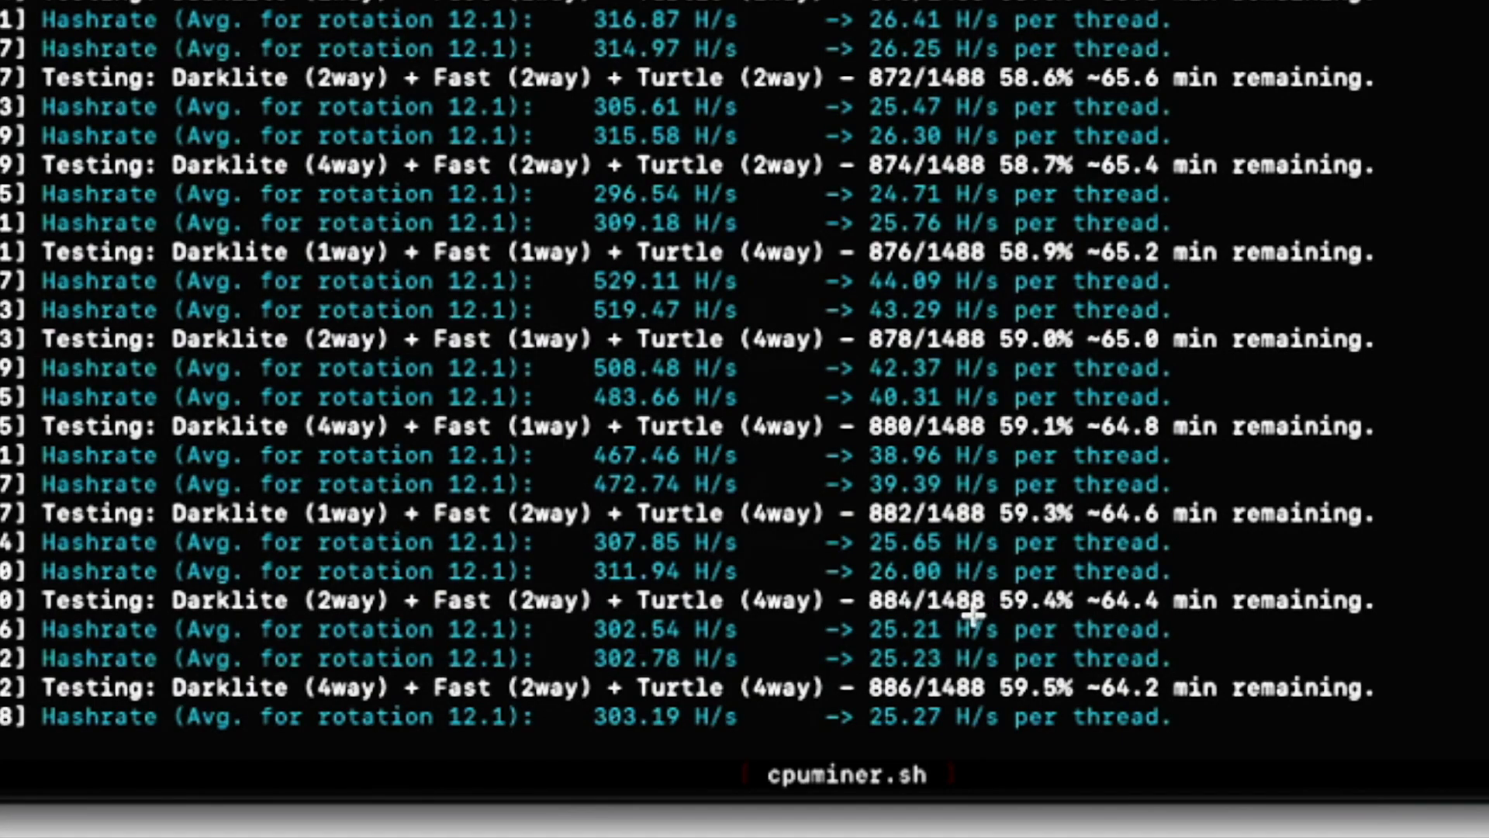
mouse_move(898, 697)
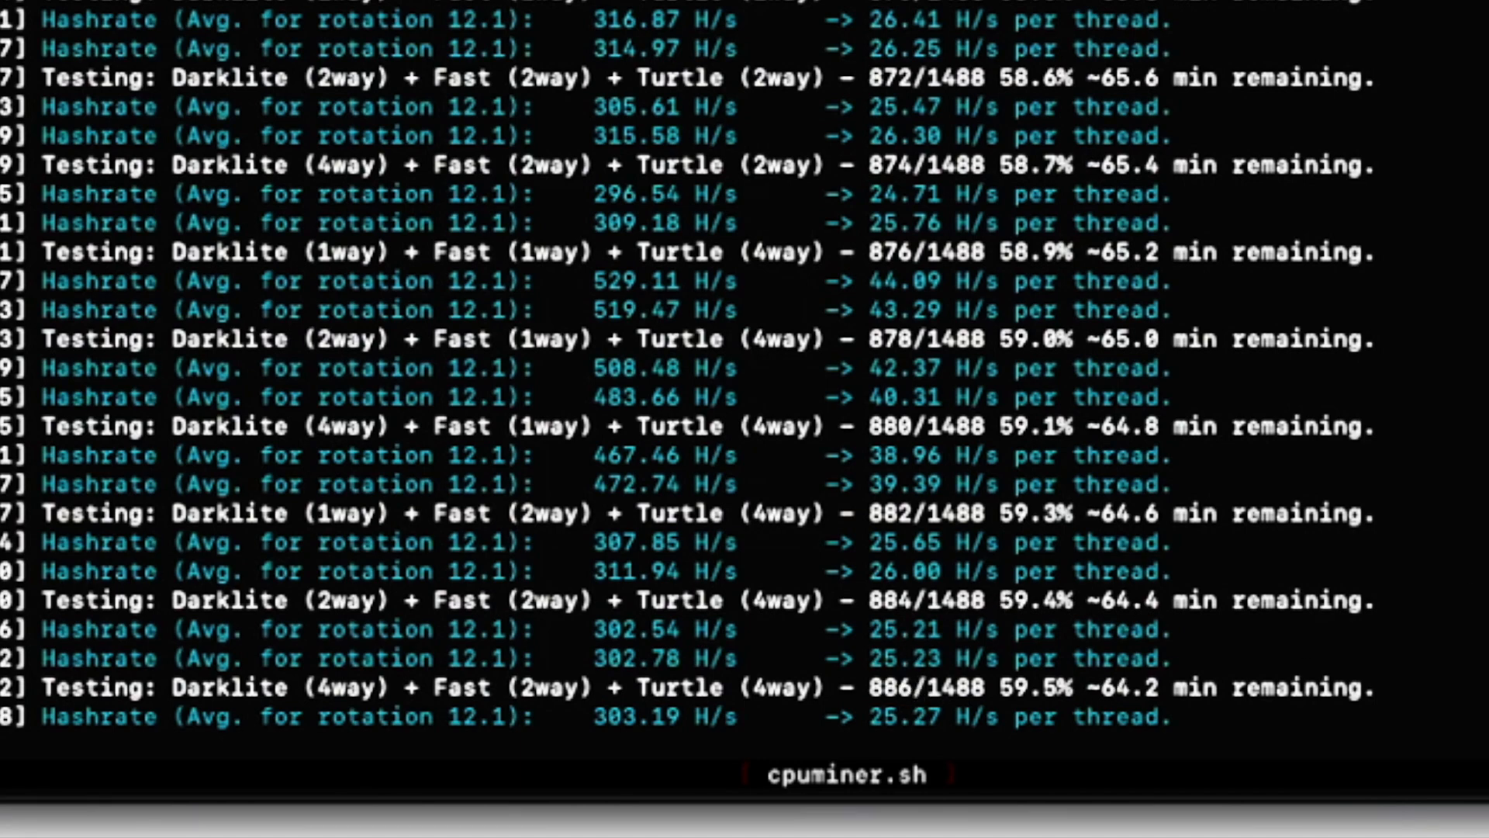
mouse_move(1151, 722)
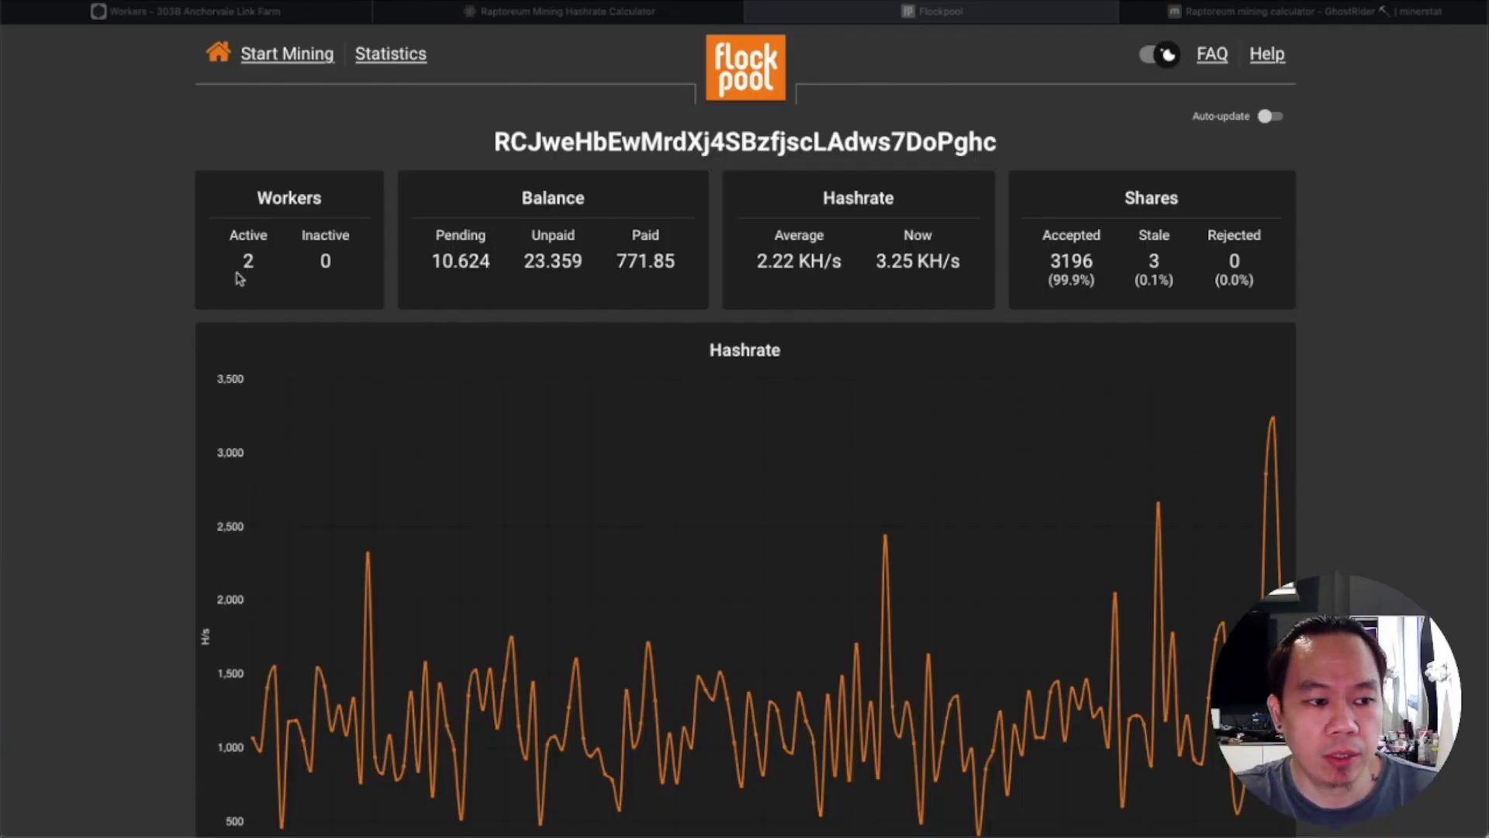
- Review the Workers table listing rig008 and Ryzen3600-01, then select the 3.25 KH/s current hashrate
scroll("down", 3)
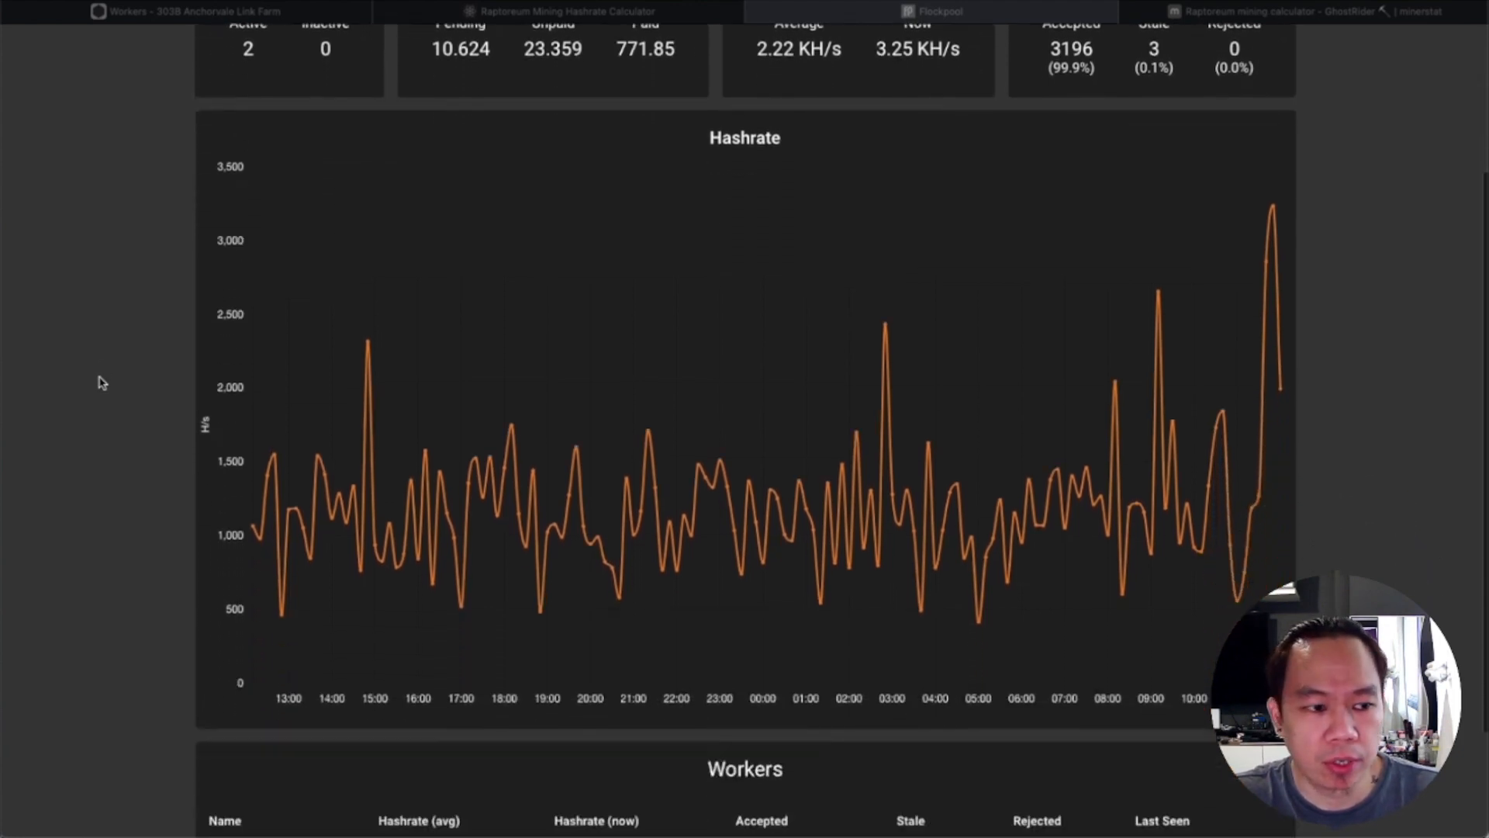
scroll("down", 3)
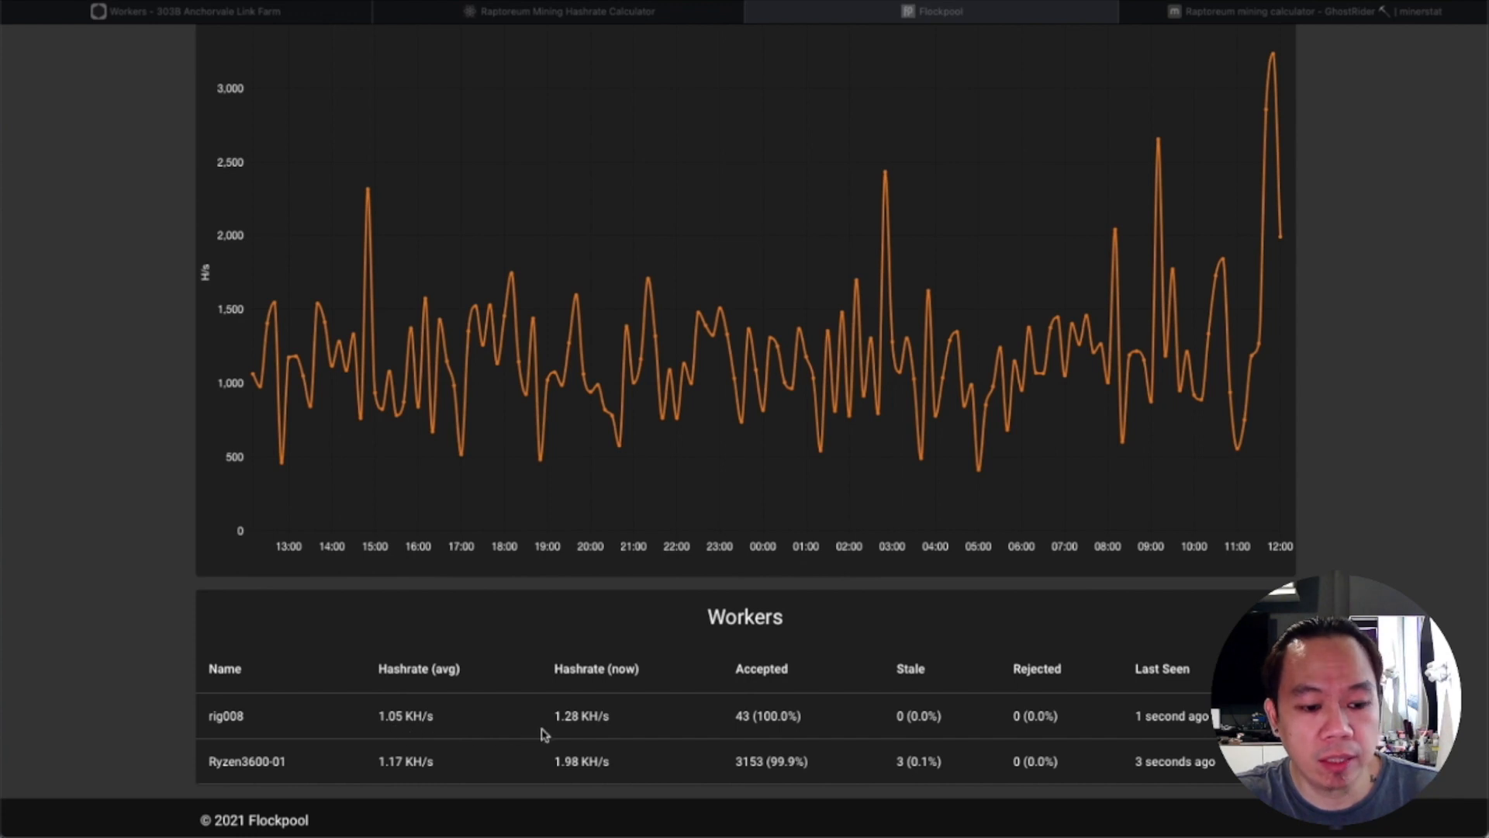
mouse_move(730, 728)
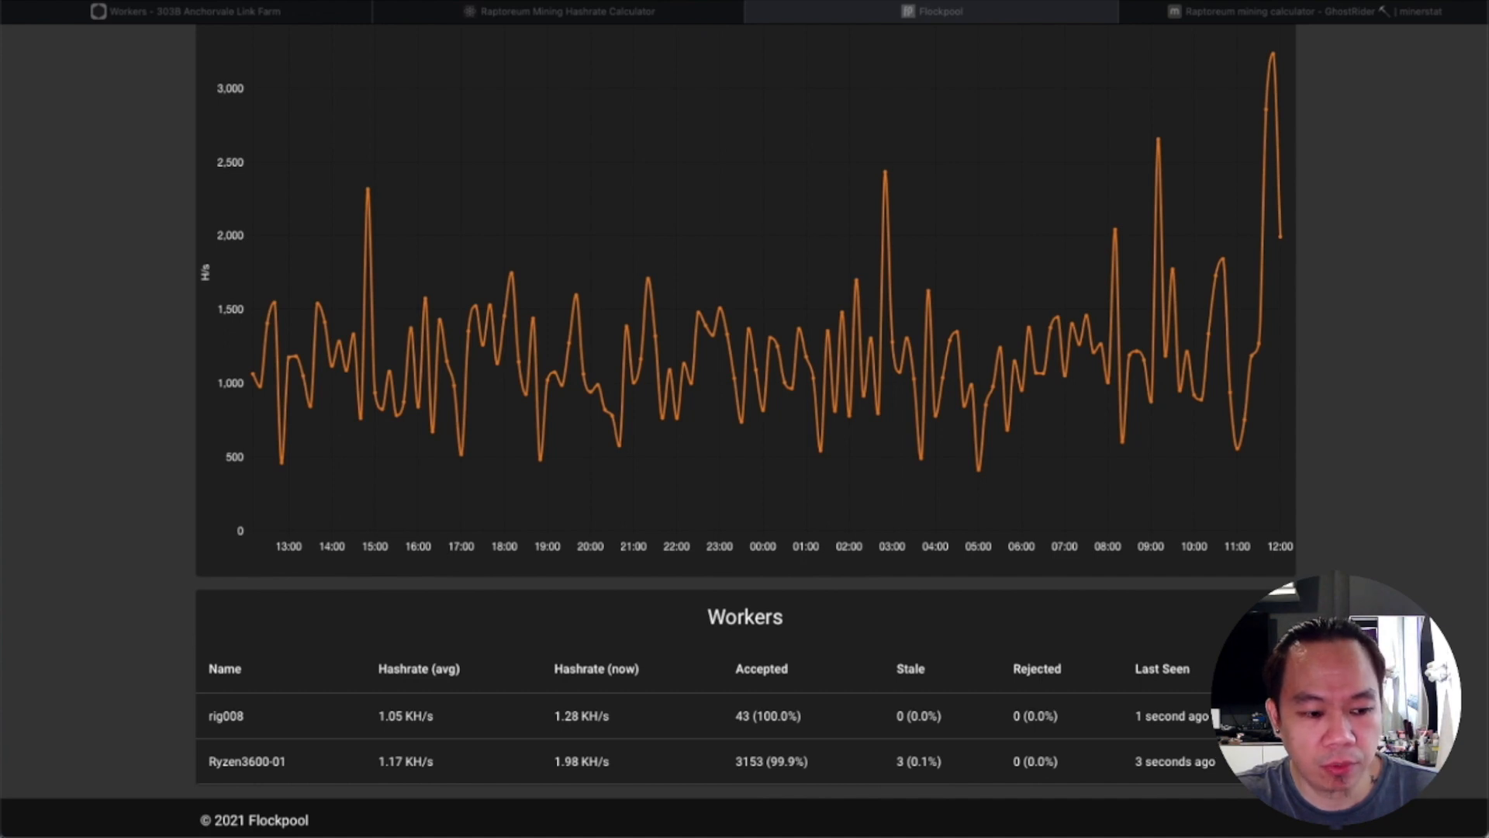
scroll("up", 3)
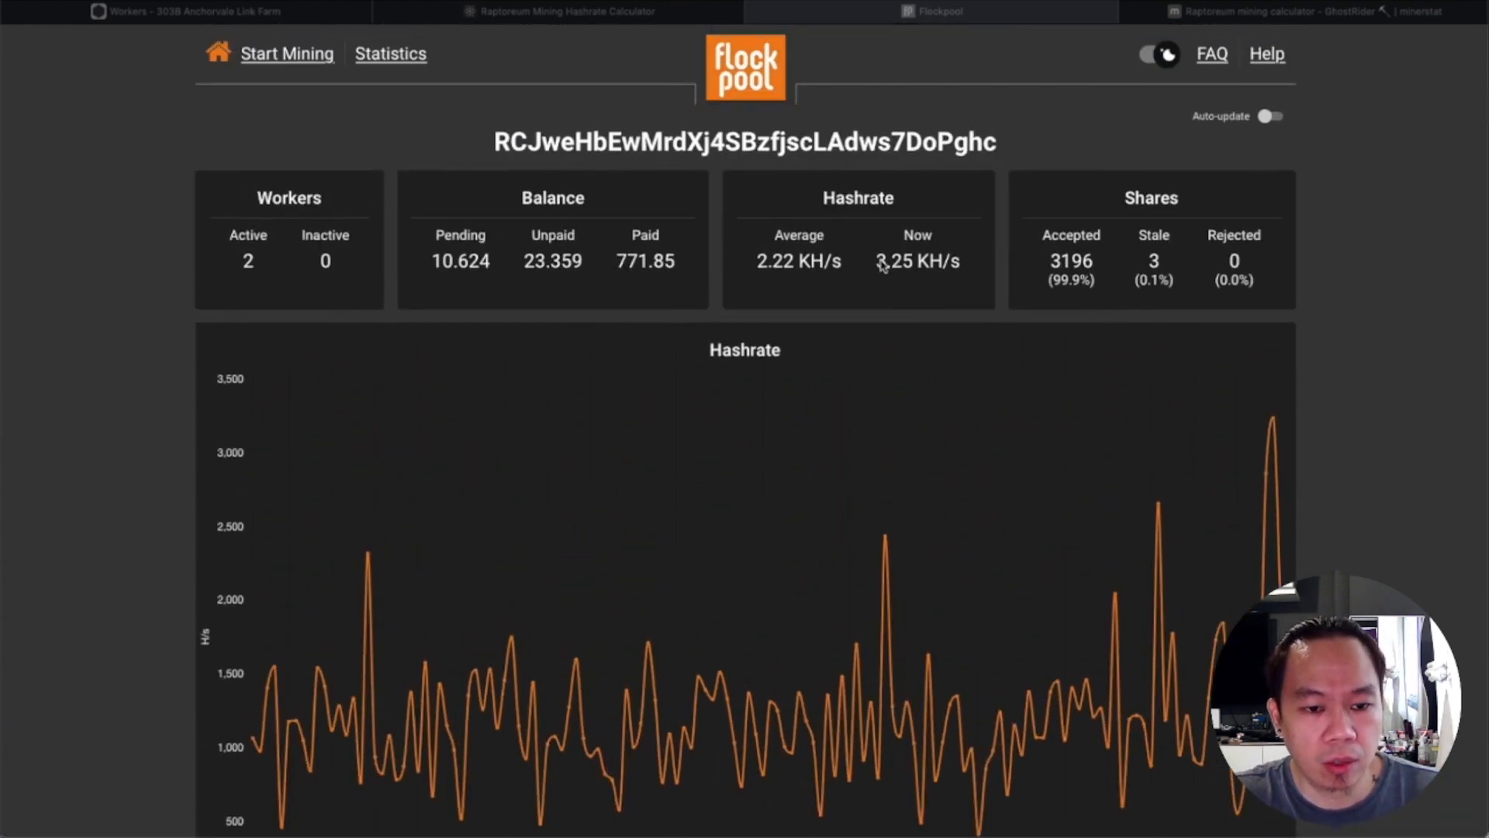
double_click(894, 261)
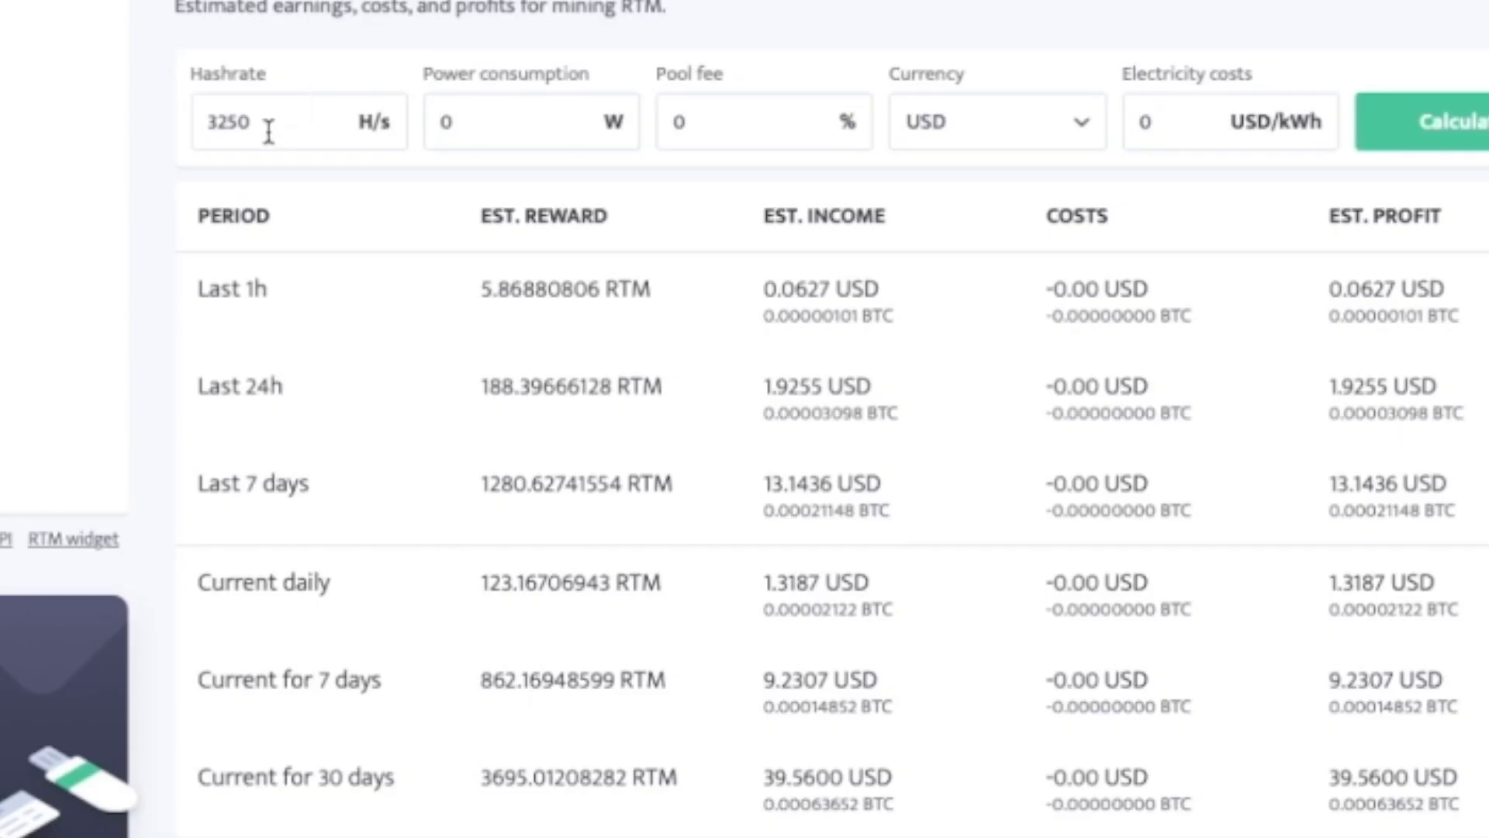
- Enter 3.25 then correct it to 3250 H/s, giving about 188.4 RTM / 1.93 USD per day
type("3.25")
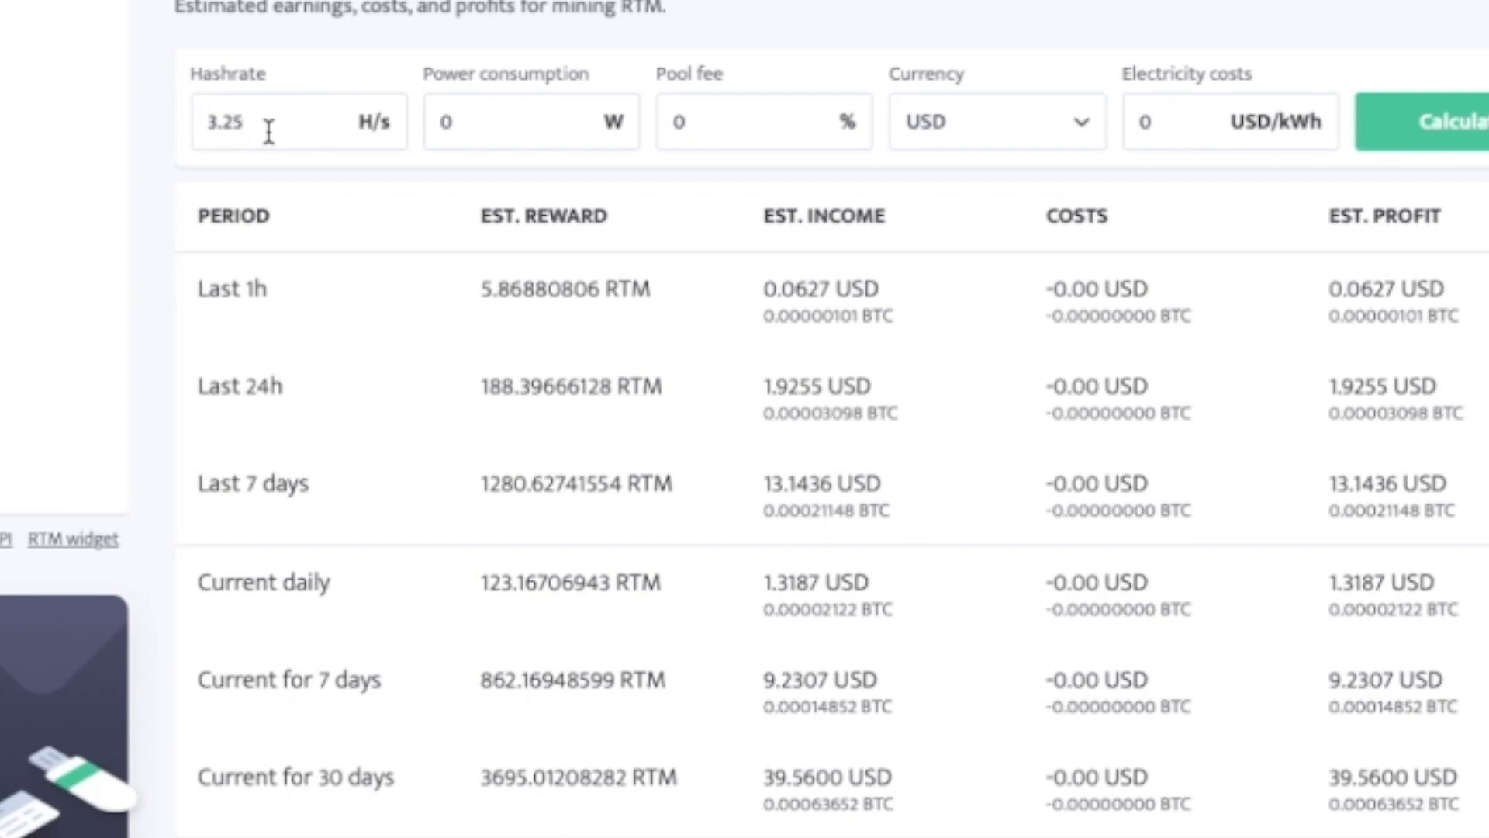
type("3250")
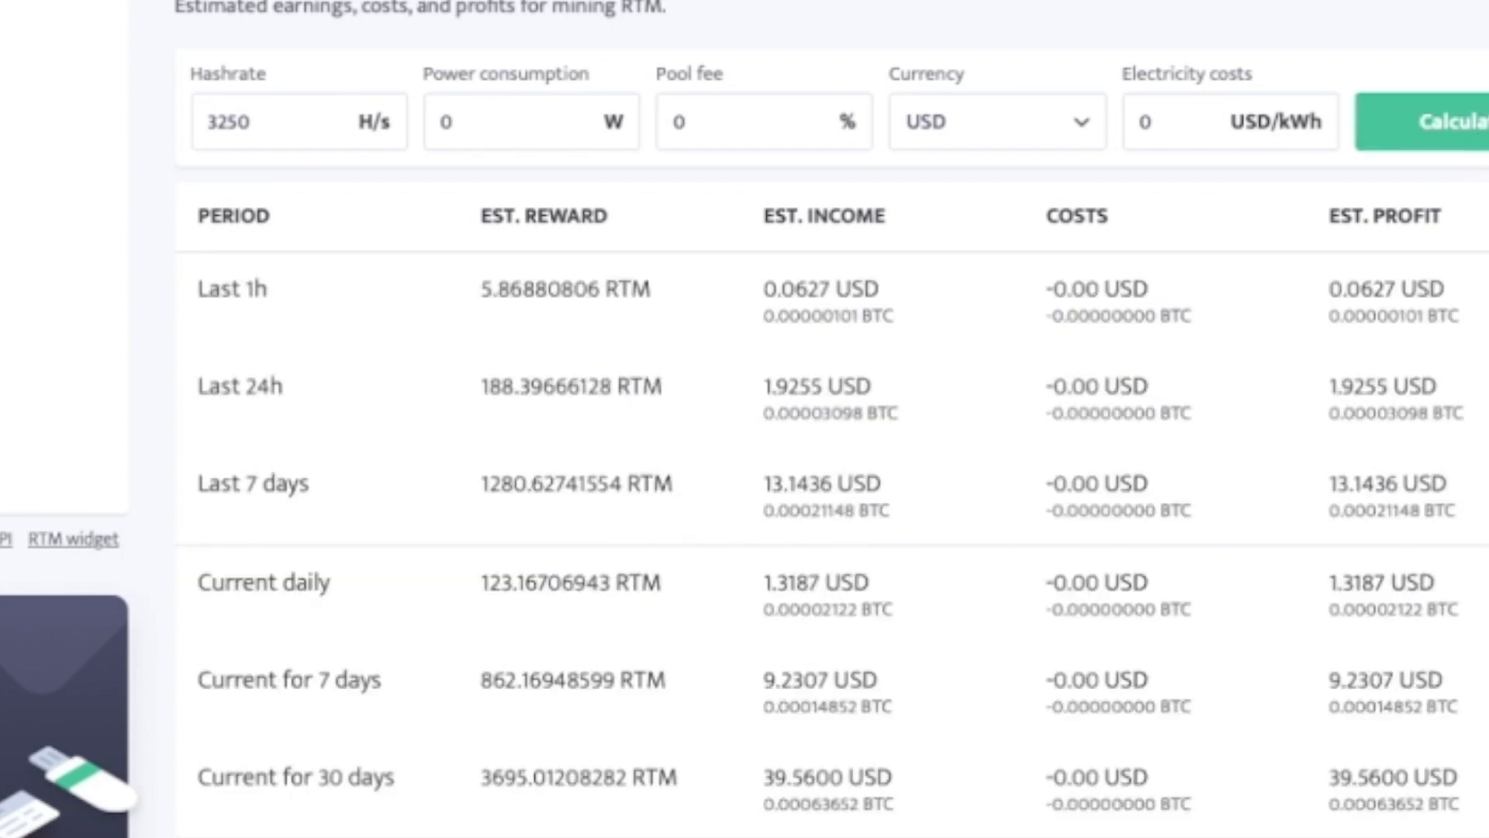
mouse_move(239, 456)
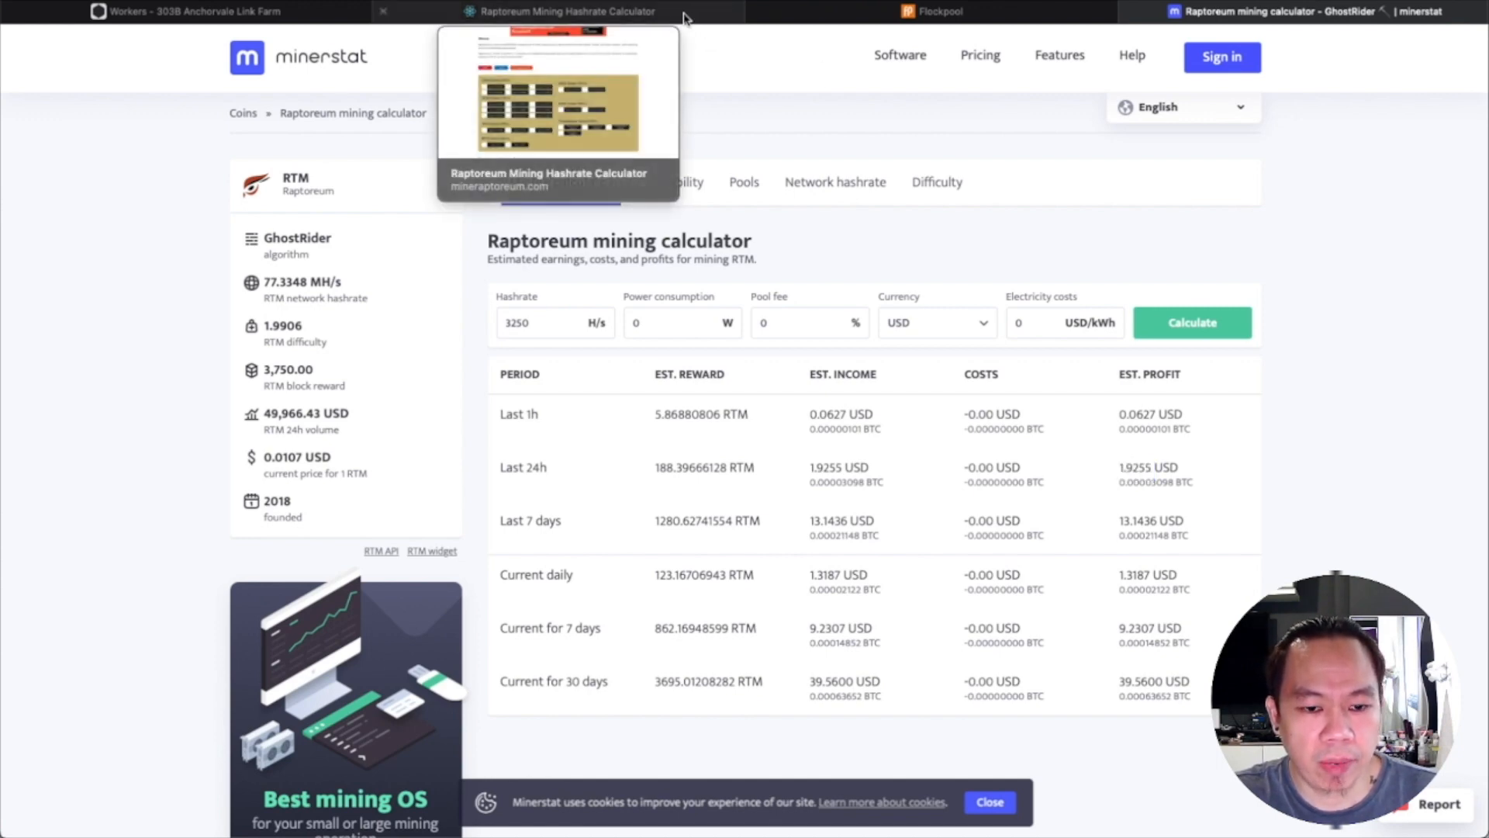
- Set 2 Ryzen 5 3600 CPUs in the hashrate calculator for 3512 h/s and highlight the $1.62 USD daily return
left_click(568, 11)
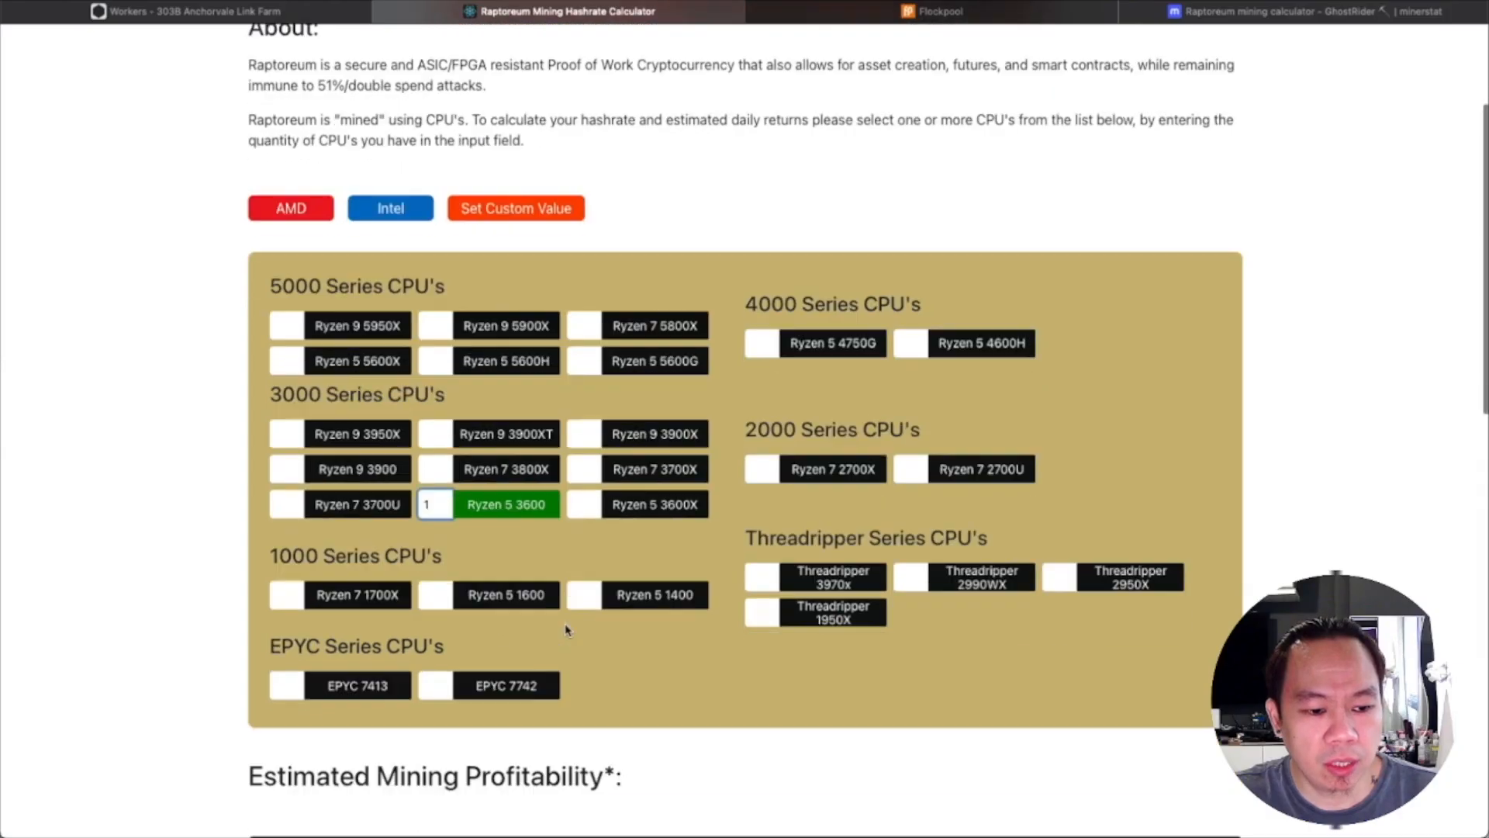
scroll("down", 3)
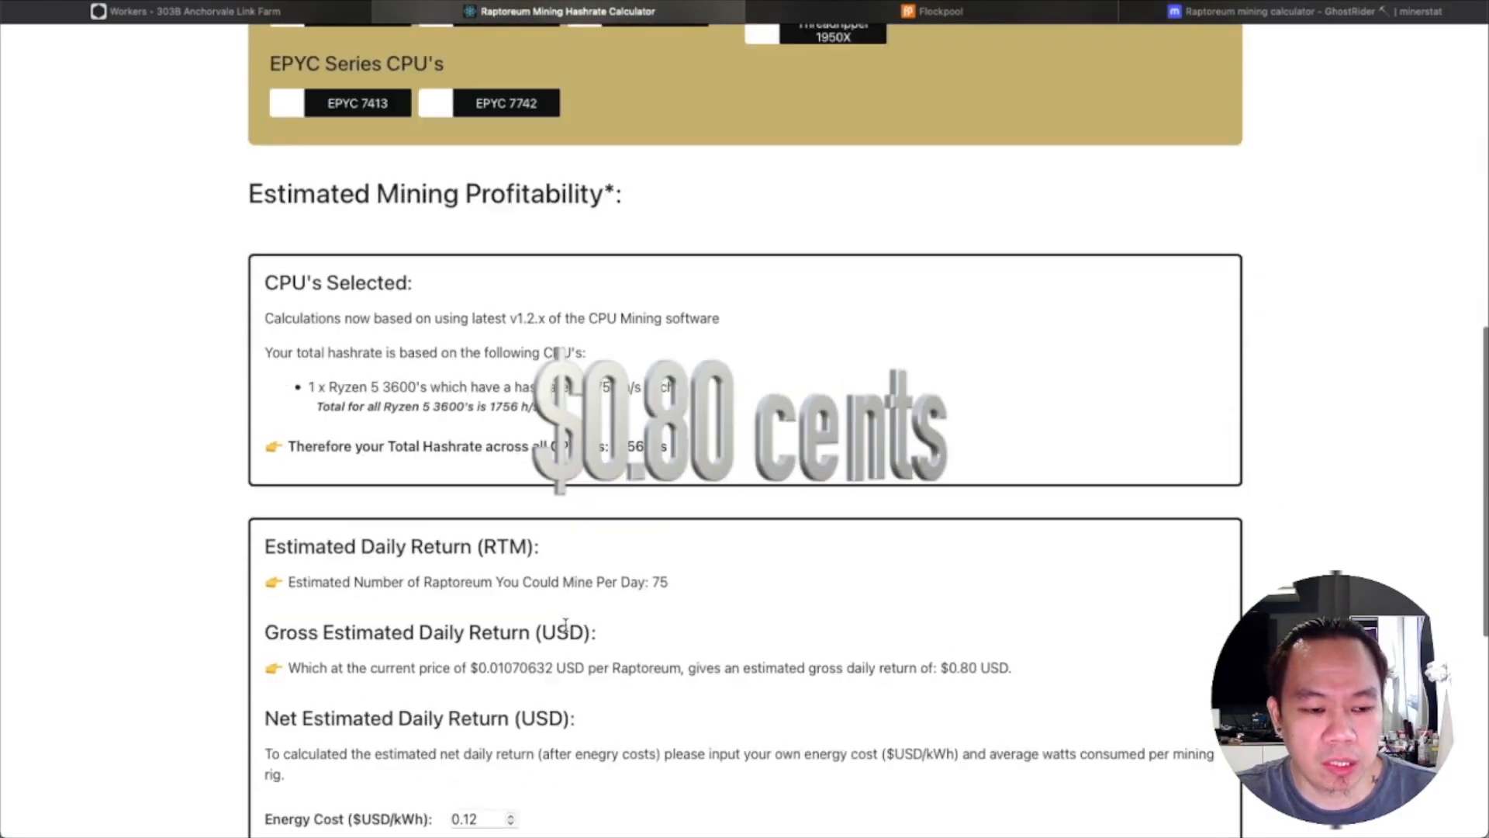
type("2")
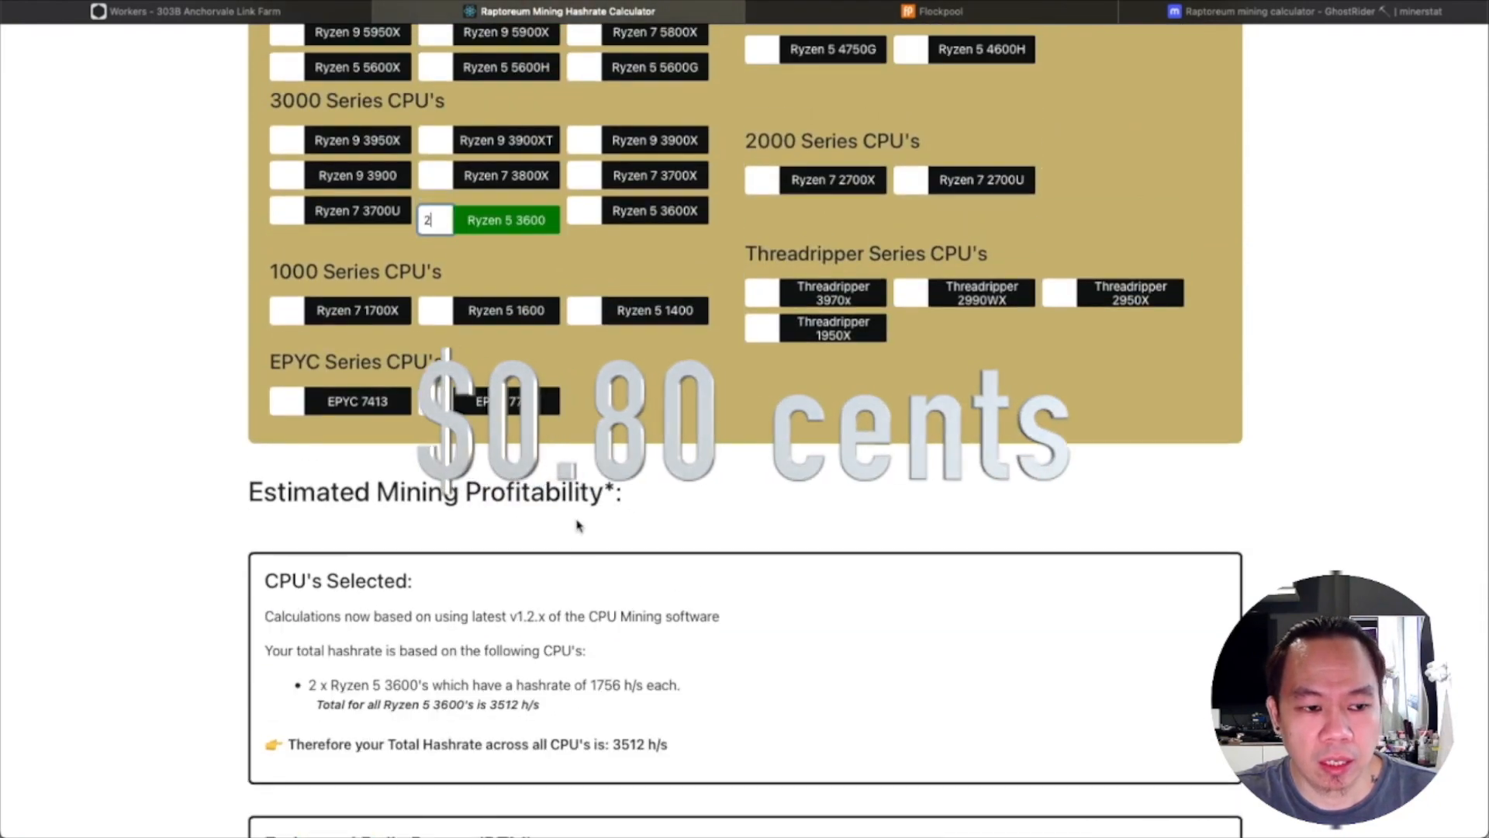
scroll("down", 3)
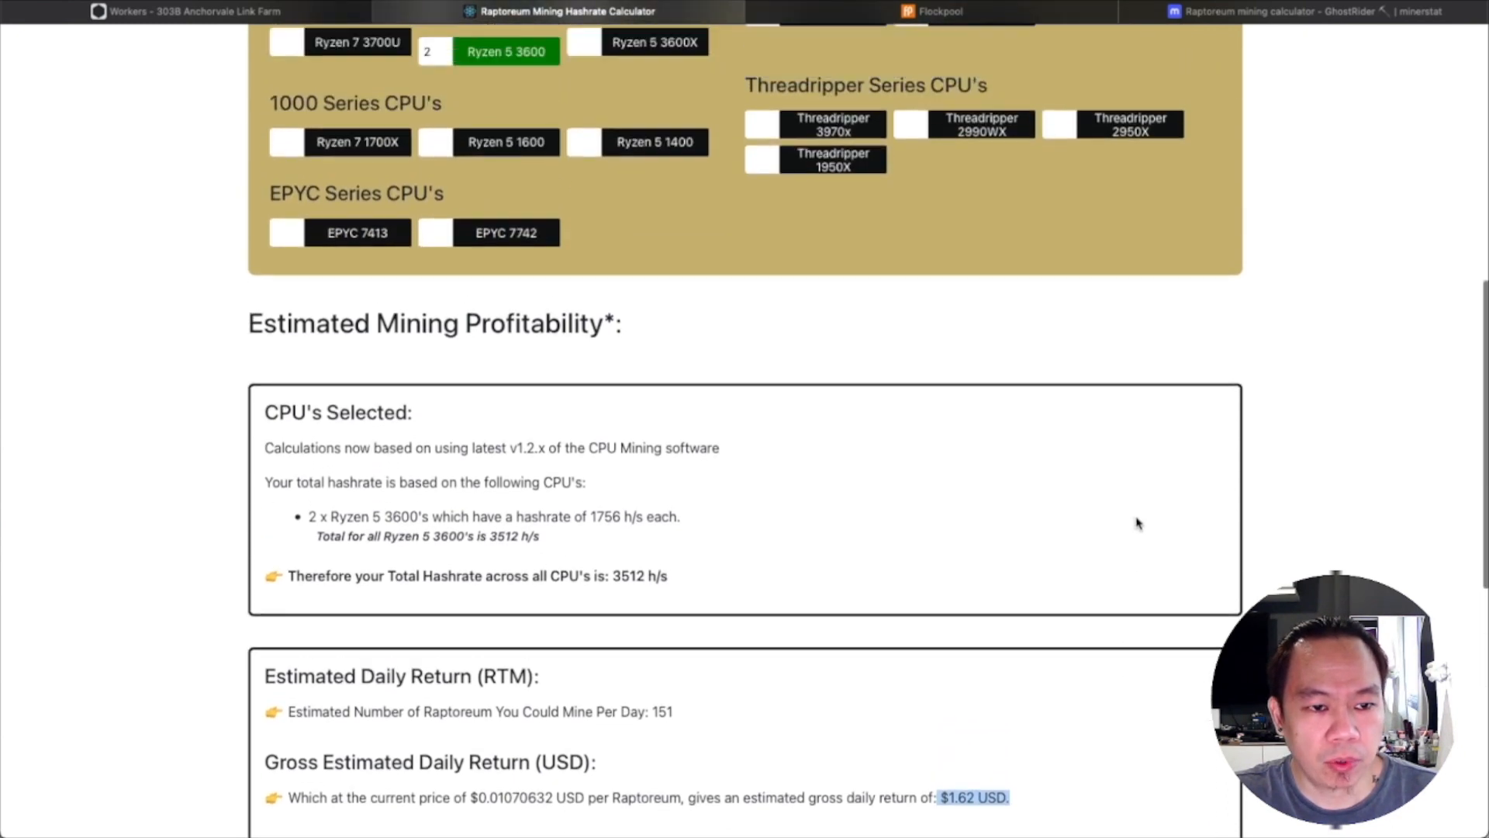
left_click(931, 9)
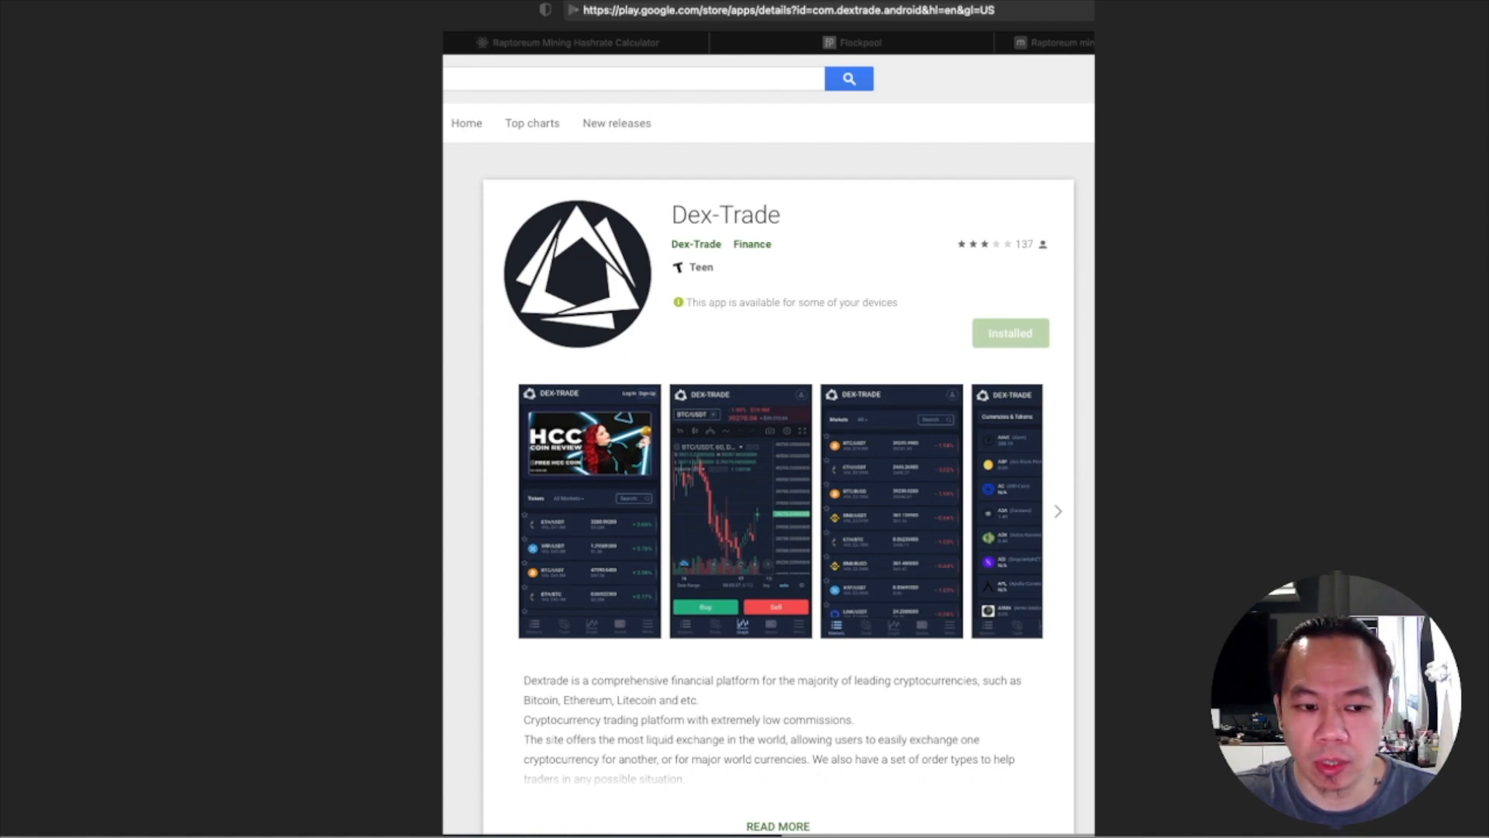
mouse_move(1415, 121)
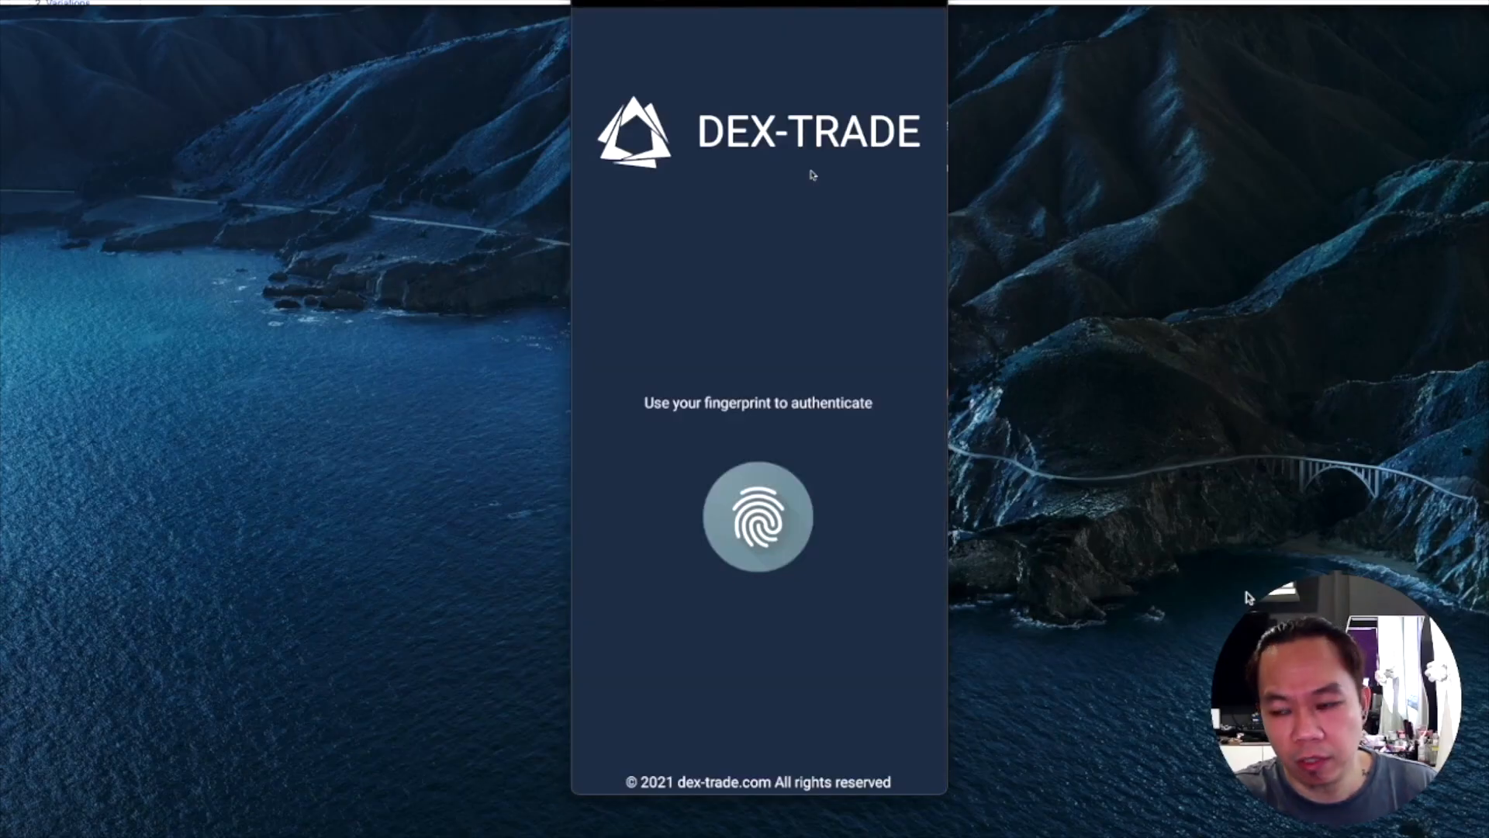
- Authenticate into Dex-Trade and view the wallet's RTM balance of 771.85192125 RTM (~$8.18)
left_click(757, 517)
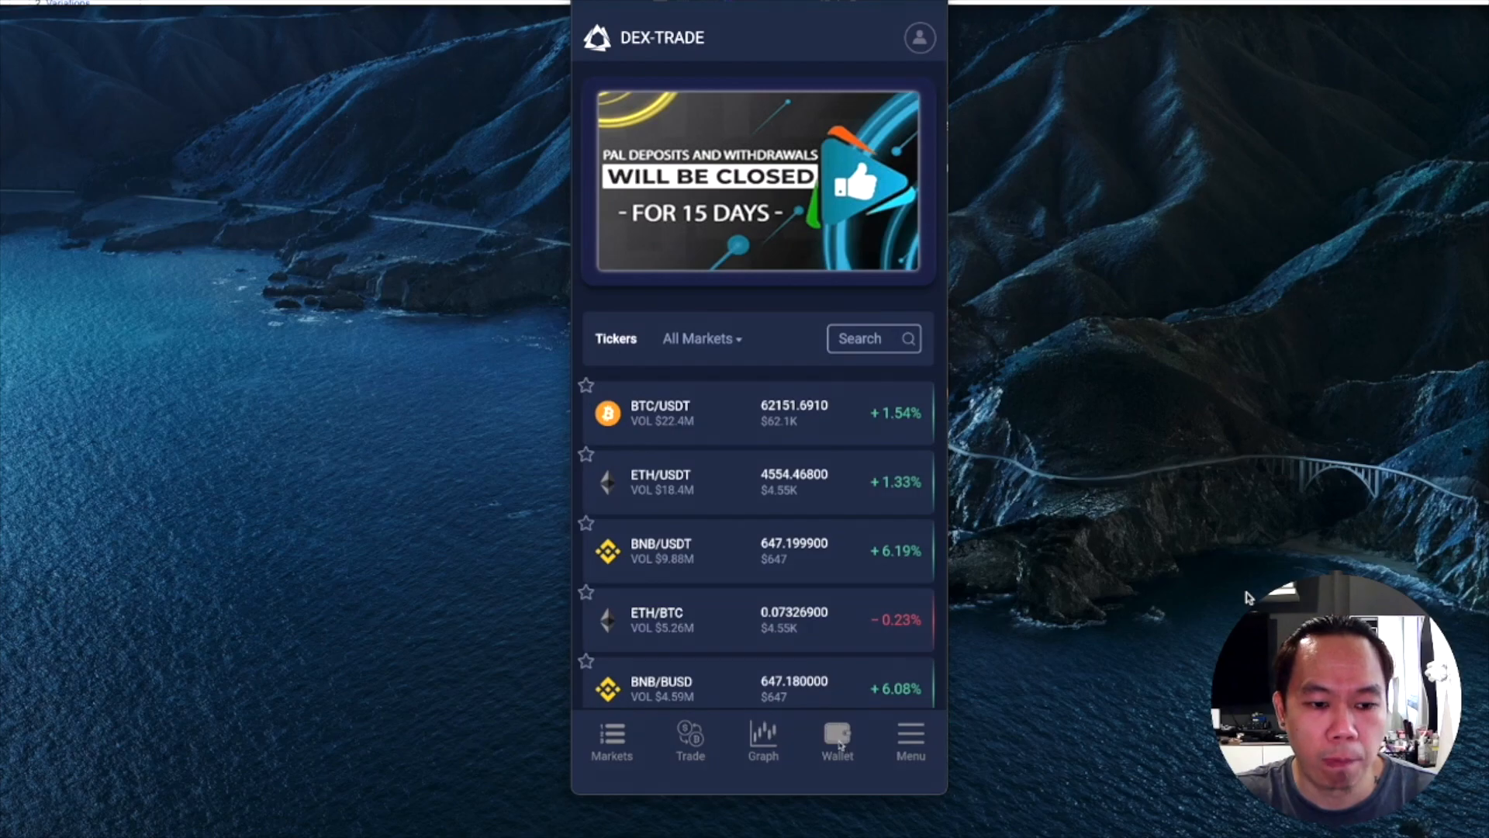
left_click(836, 739)
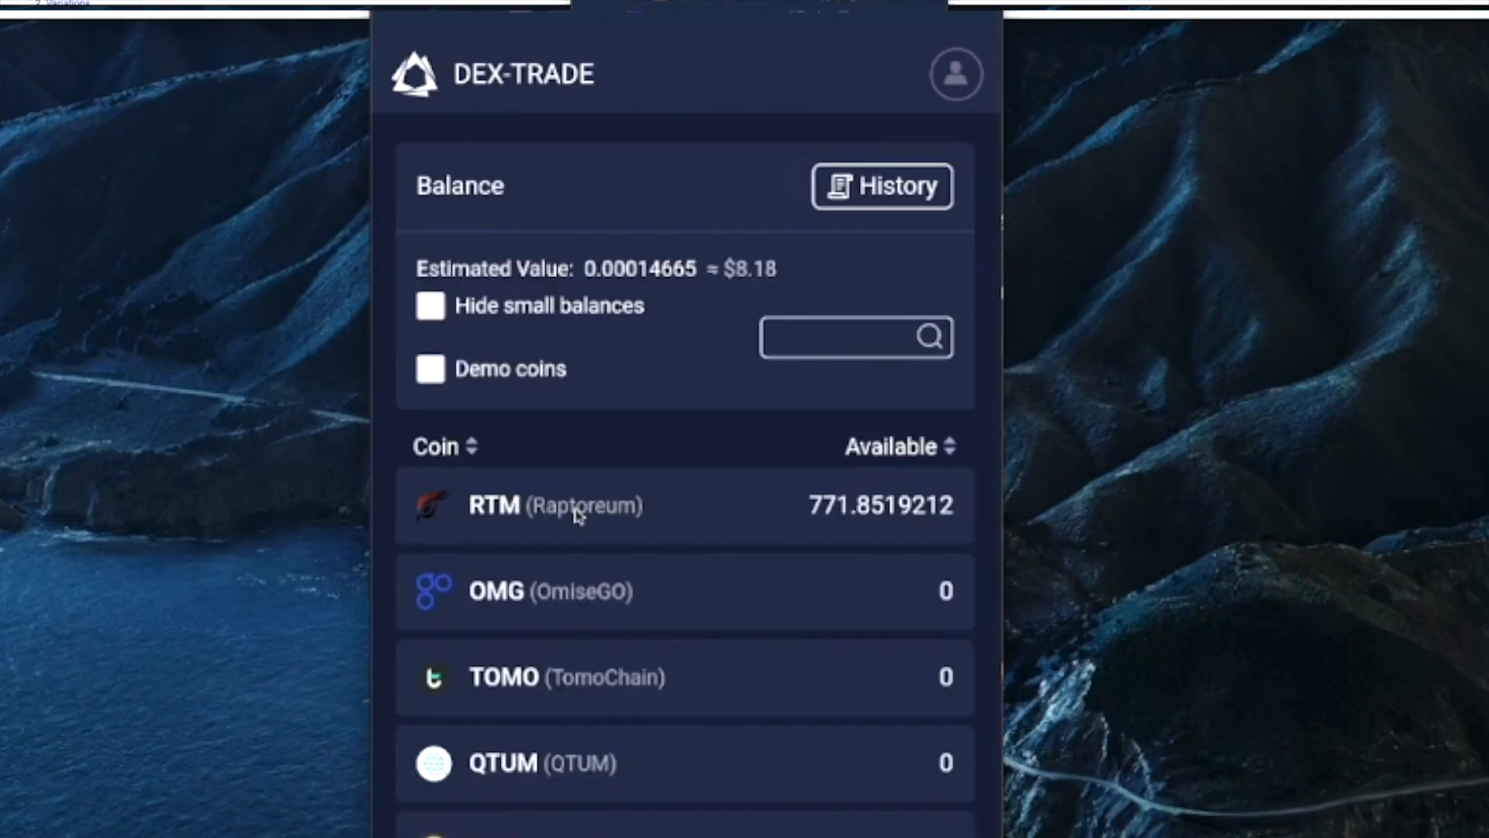
left_click(574, 507)
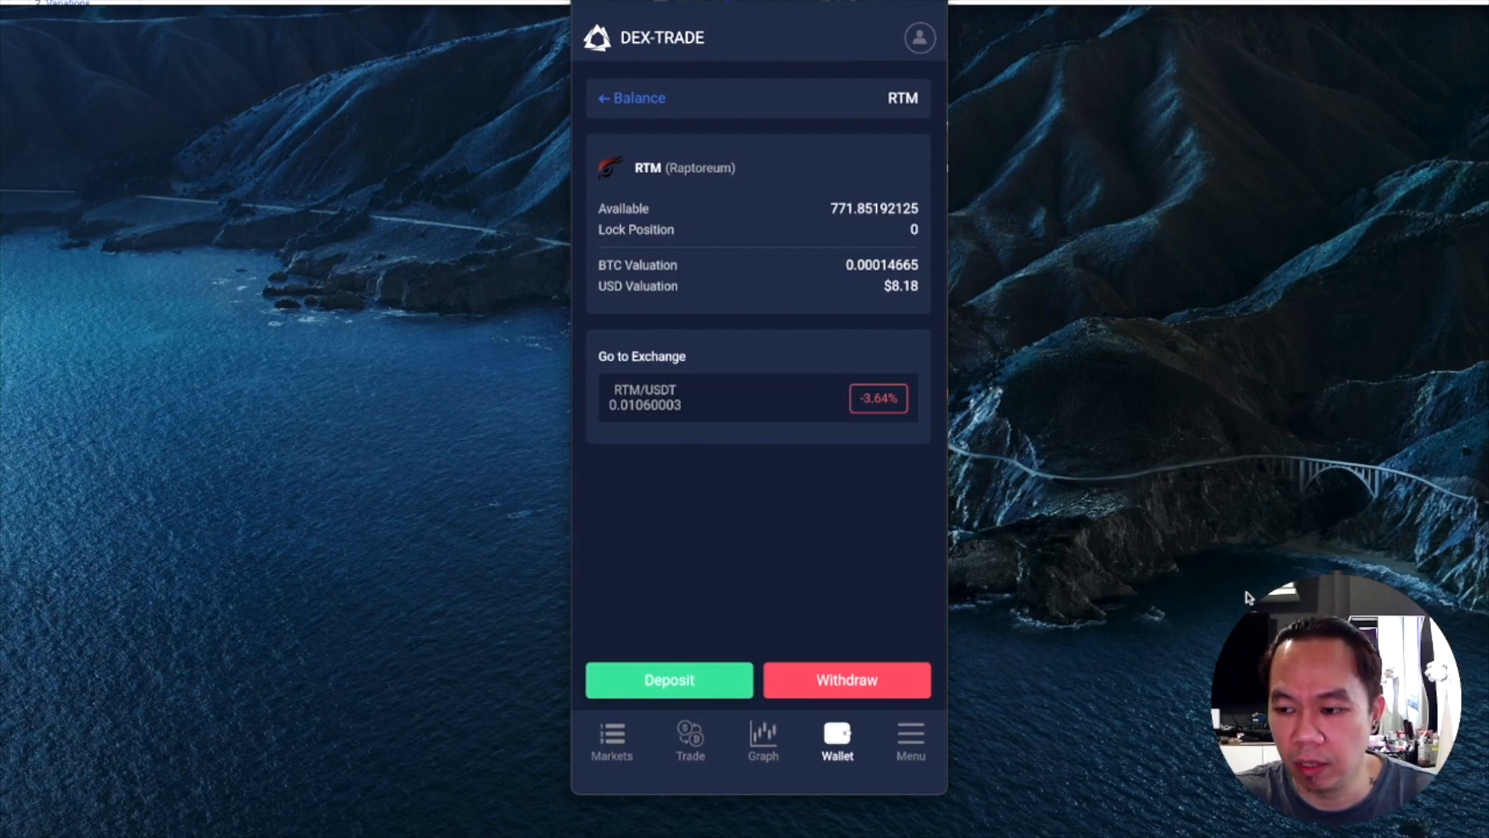
mouse_move(1483, 261)
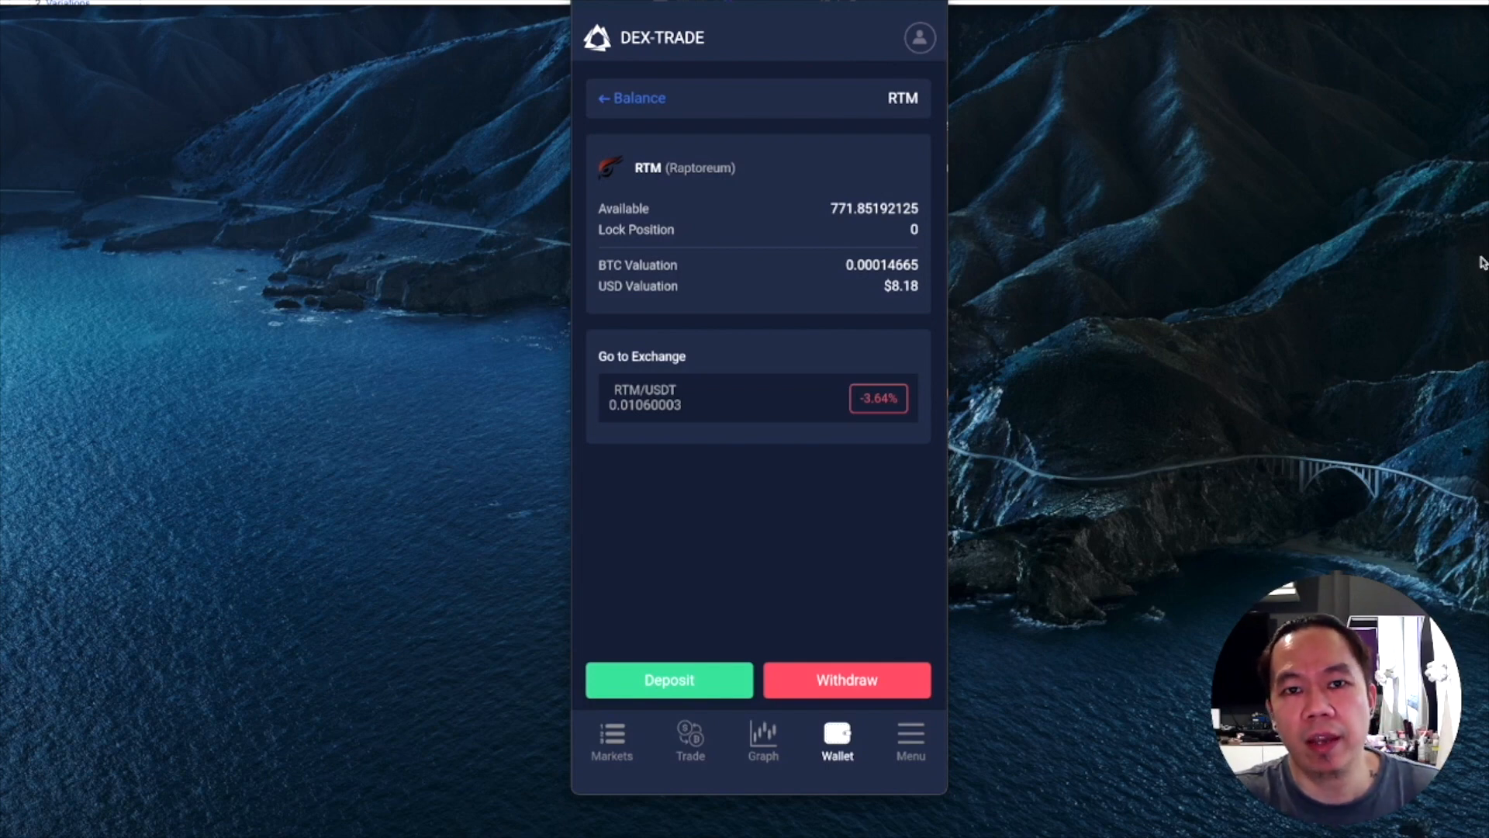